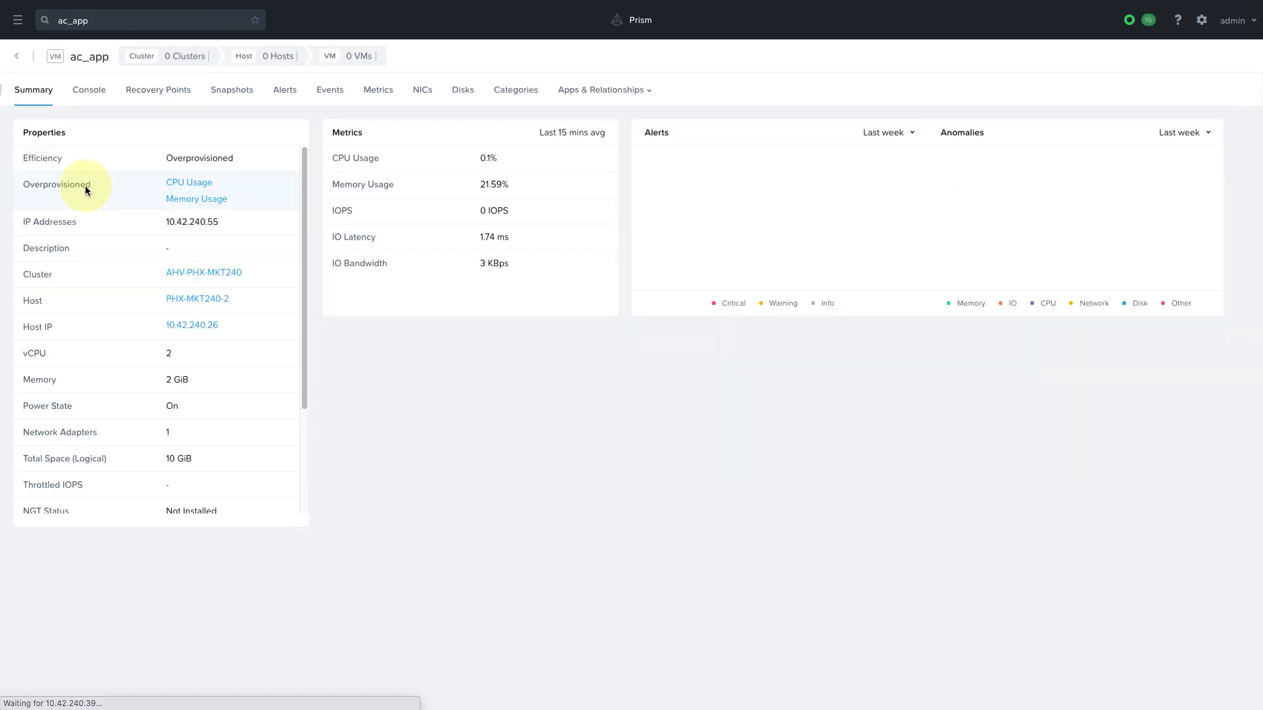
- Show alerts on ac_app's metric charts and open Alert Settings for the CPU Usage chart
click(378, 89)
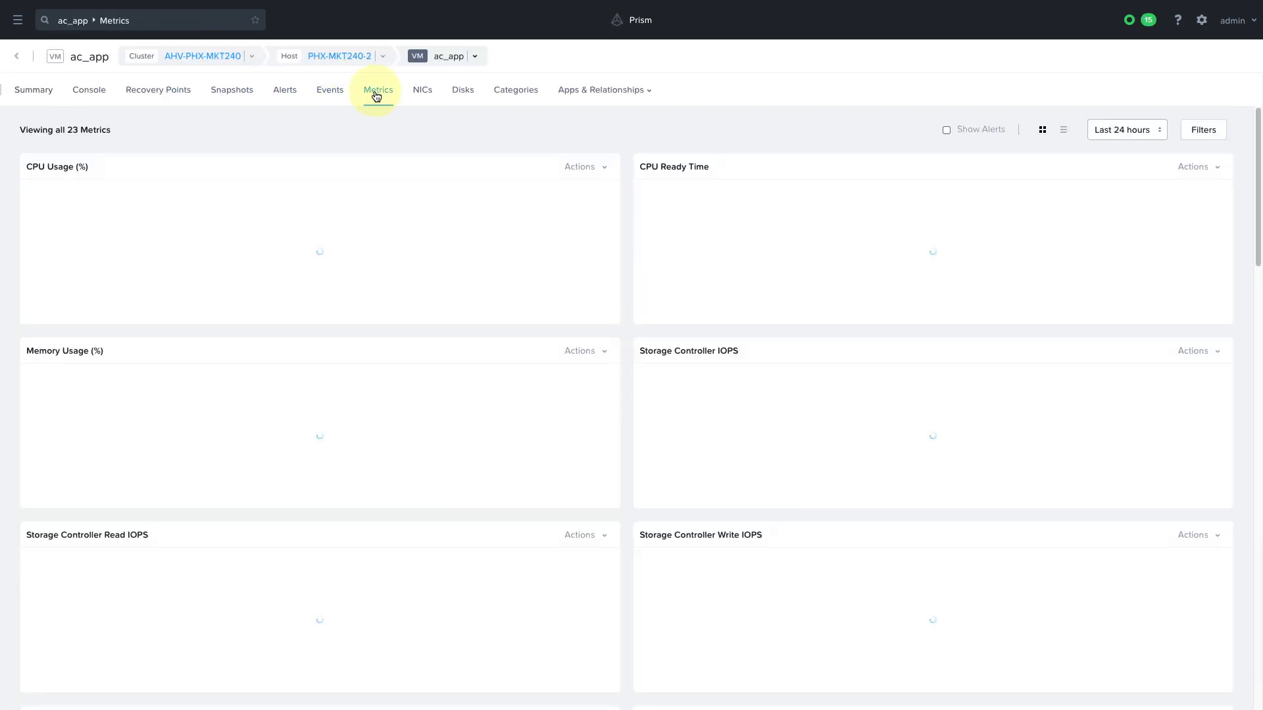
click(946, 130)
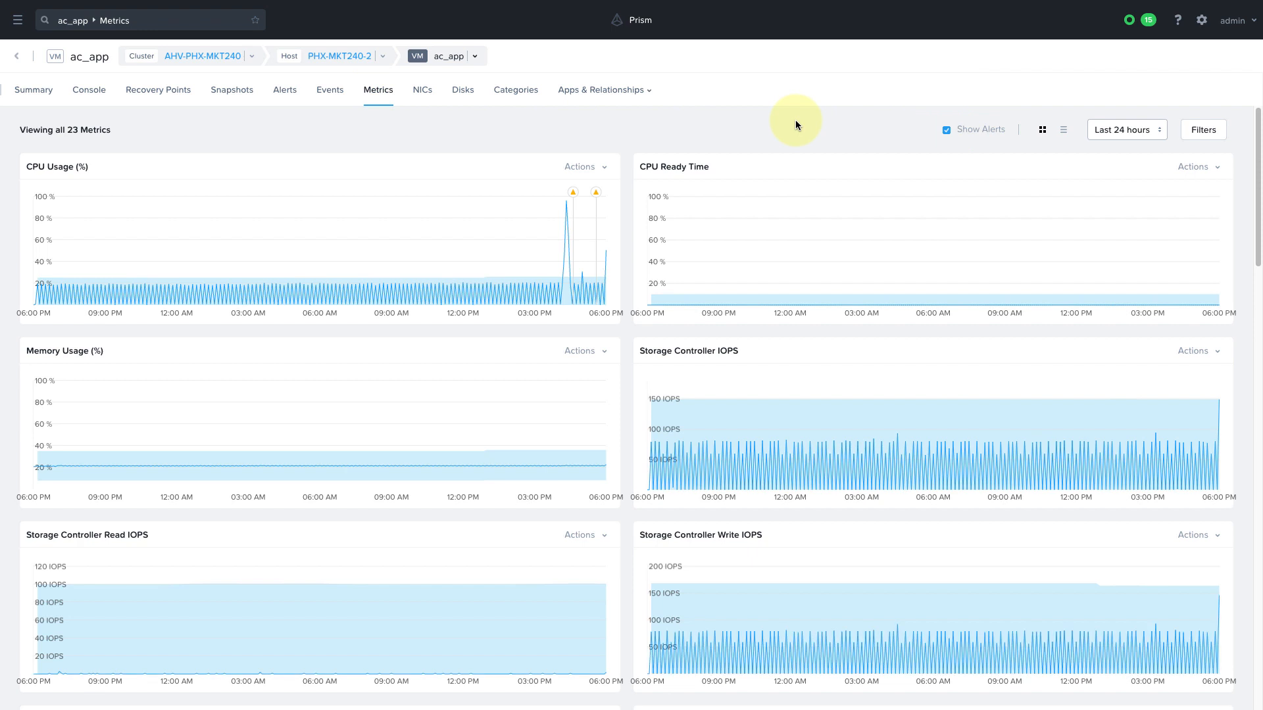
mouse_move(572, 193)
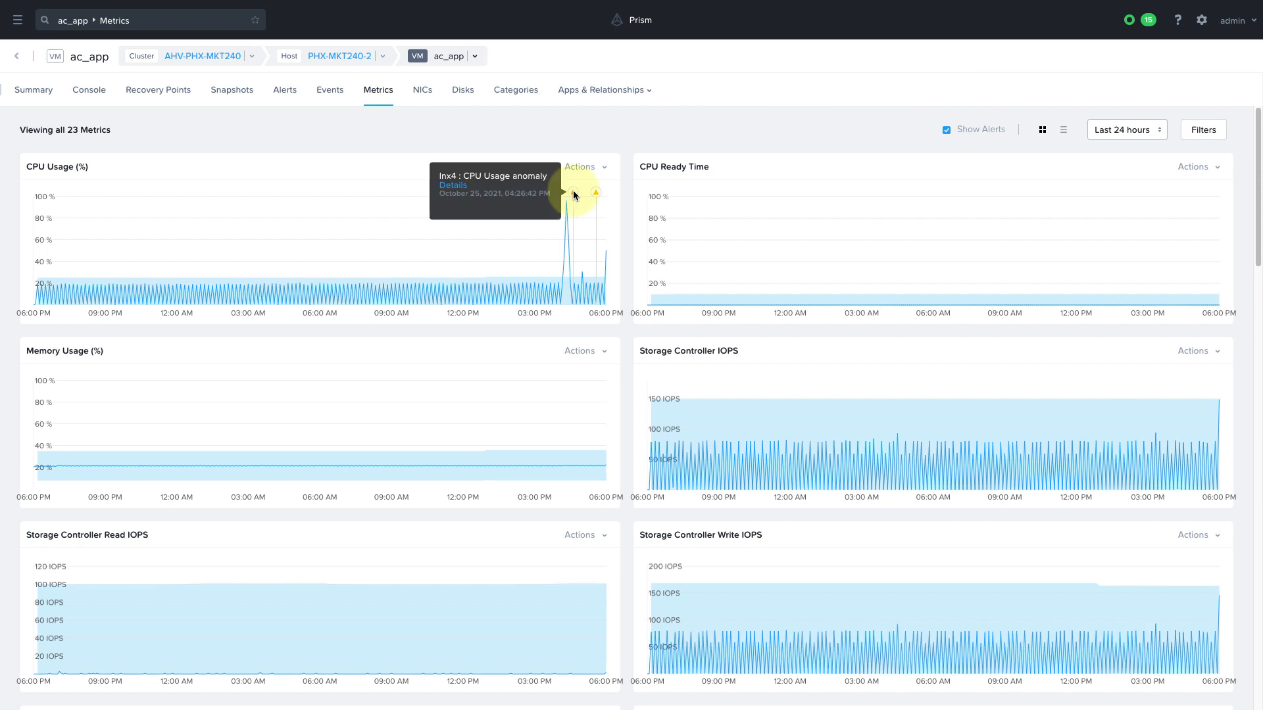
click(581, 167)
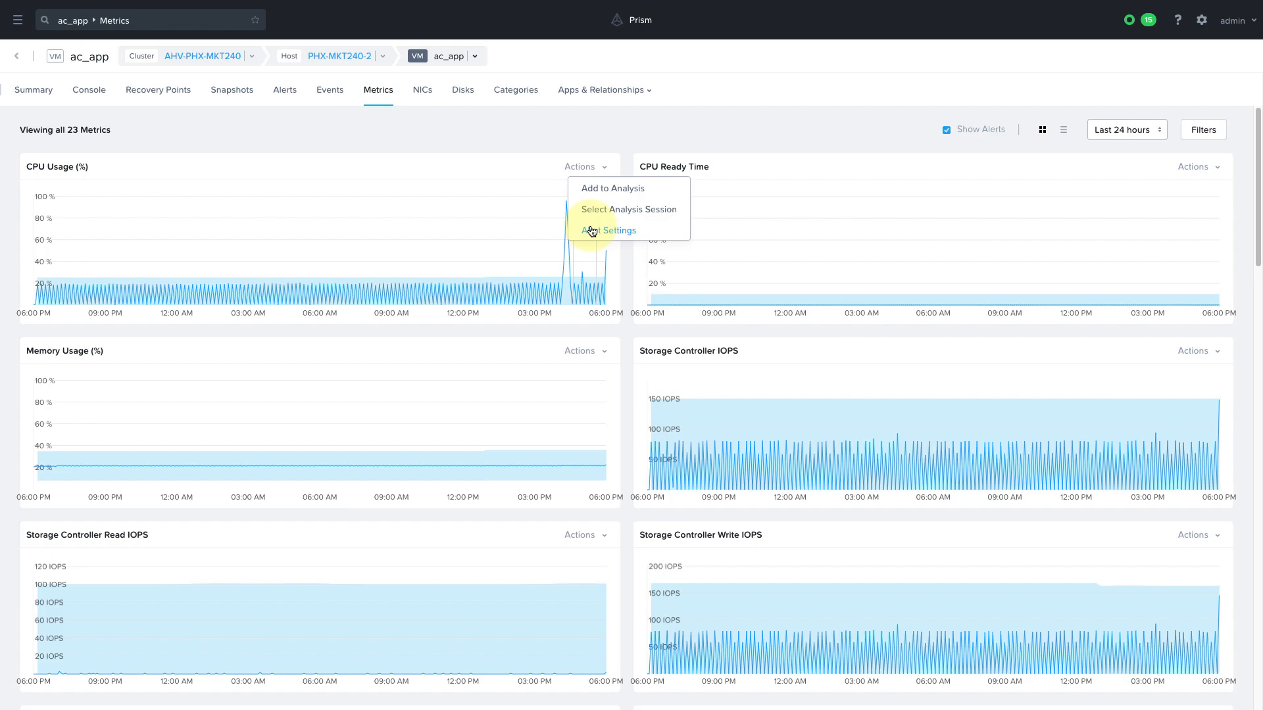
click(608, 232)
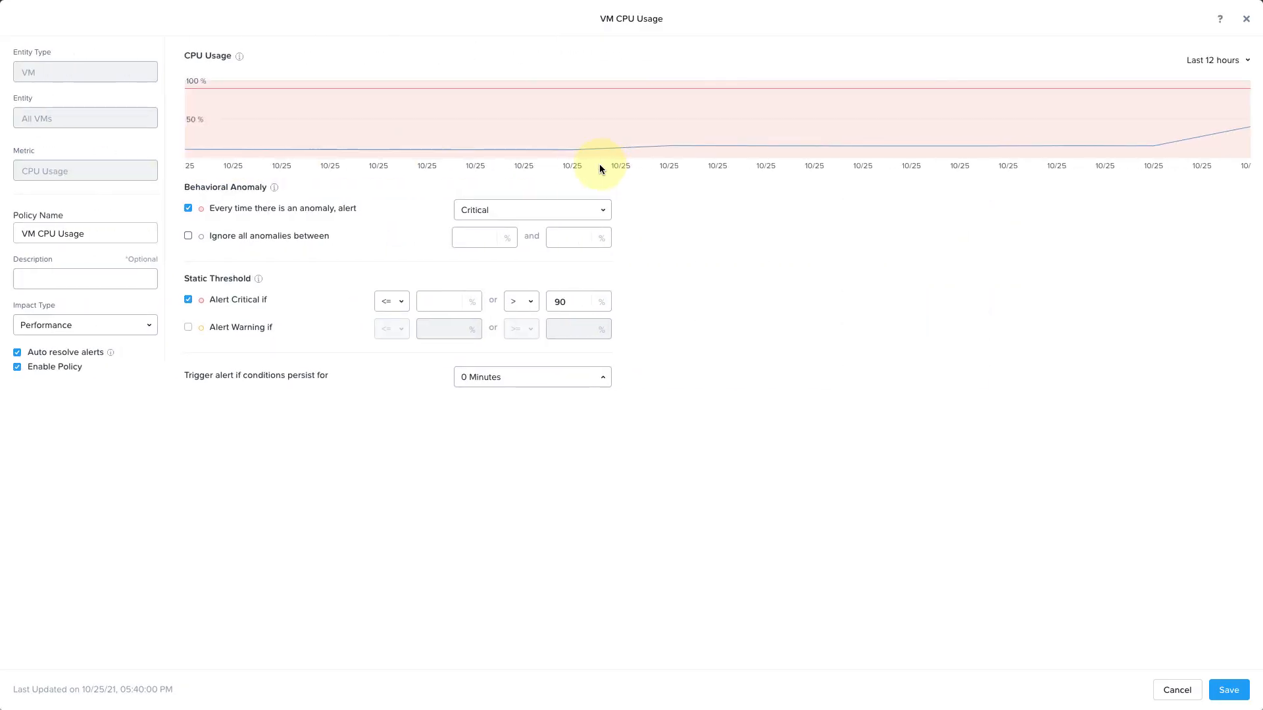
- Keep anomaly severity Critical, require conditions to persist 15 minutes, and save the CPU Usage policy
click(530, 209)
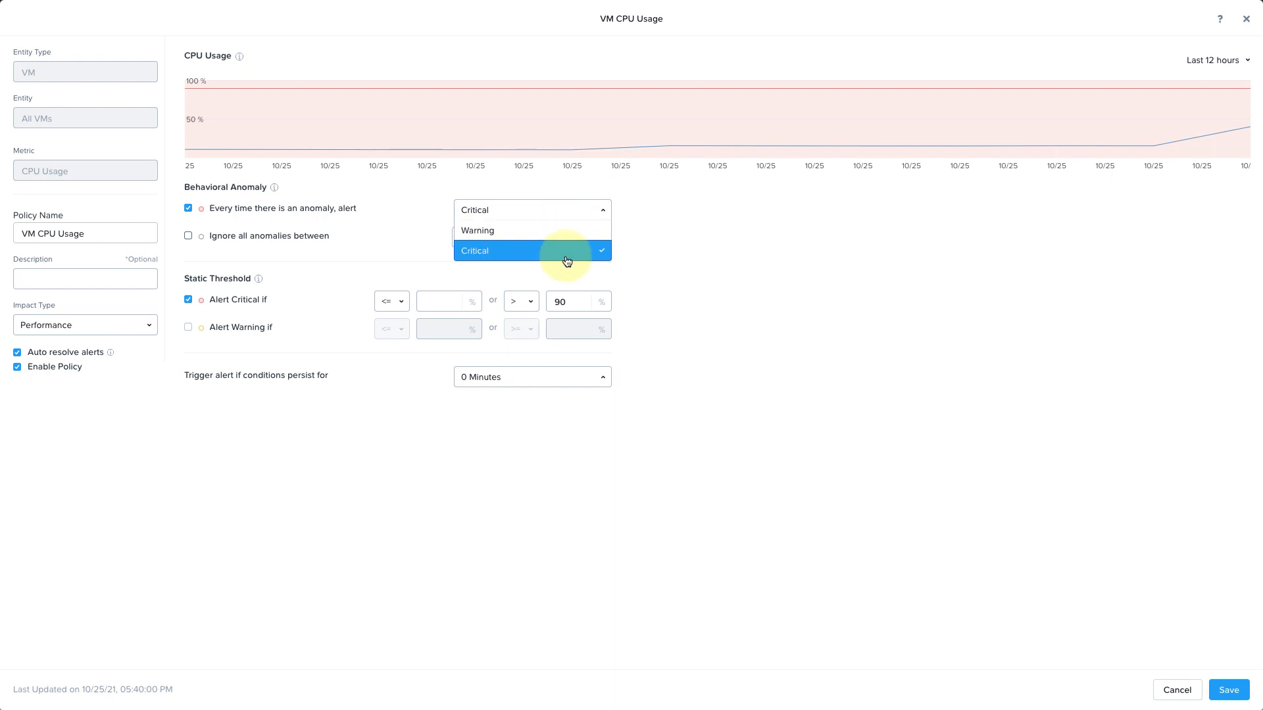
click(531, 377)
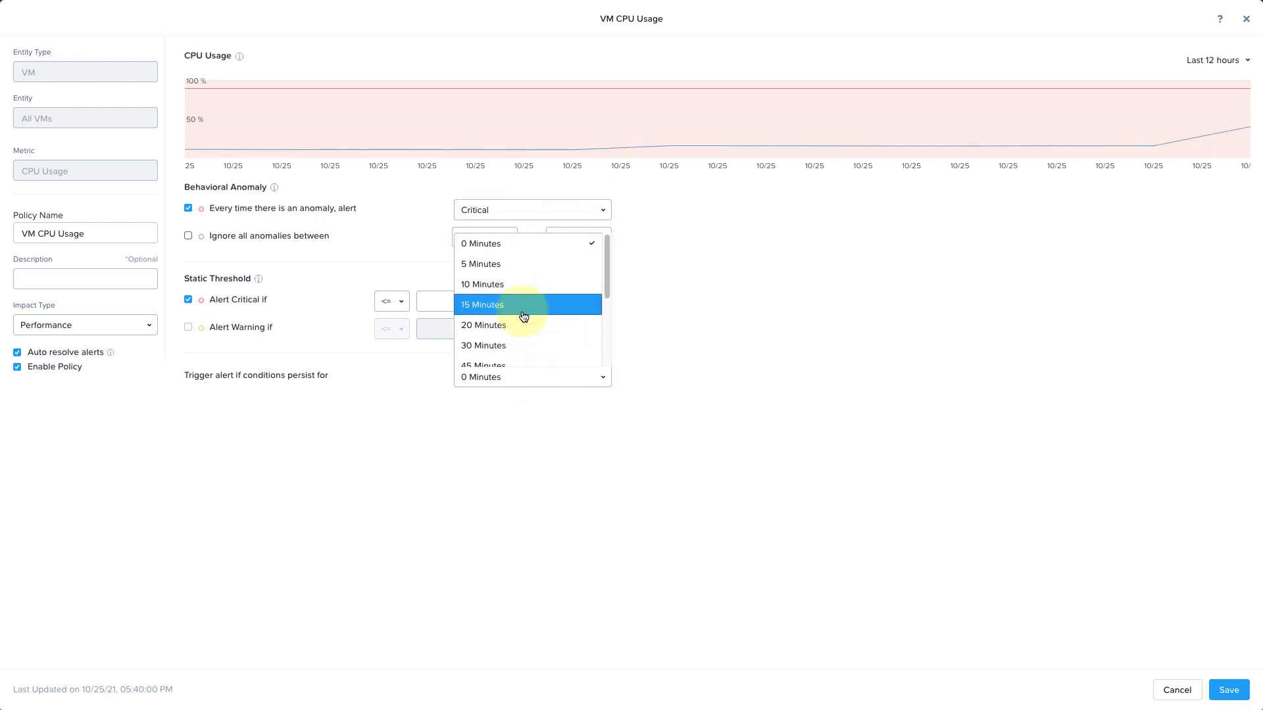
click(482, 304)
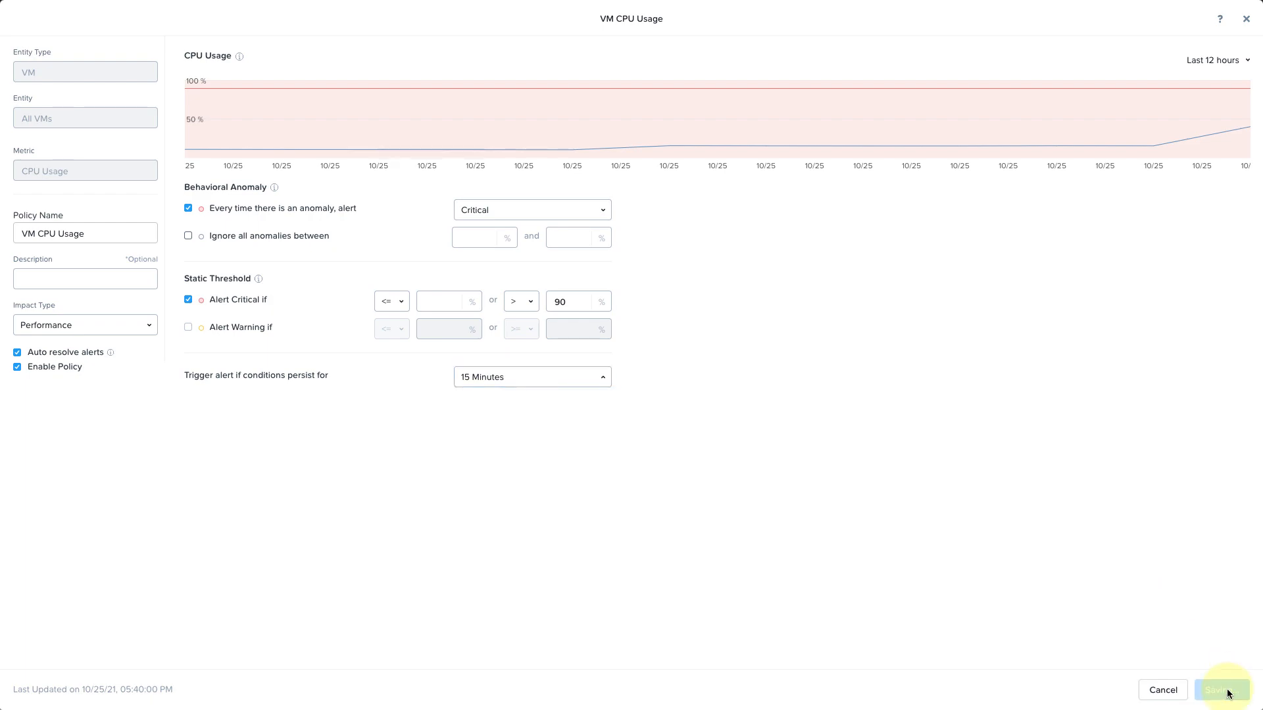
click(1221, 691)
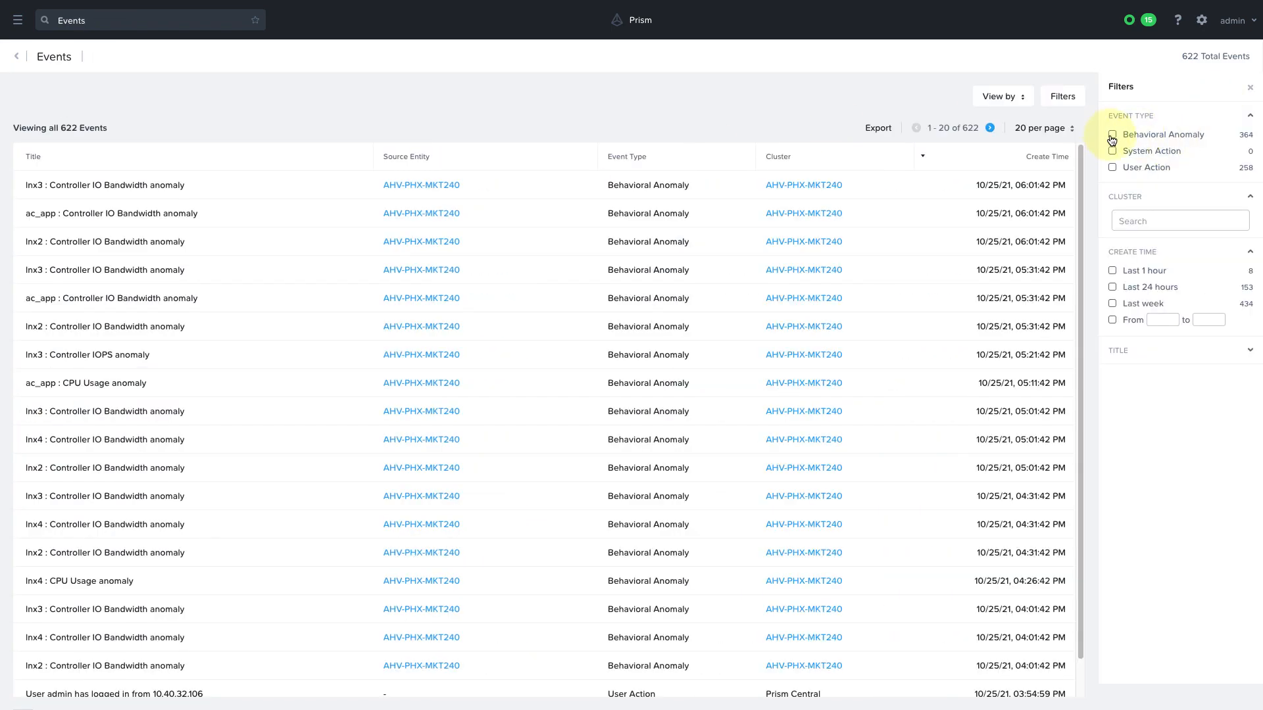
- Filter the events list to Behavioral Anomaly events only
click(1113, 134)
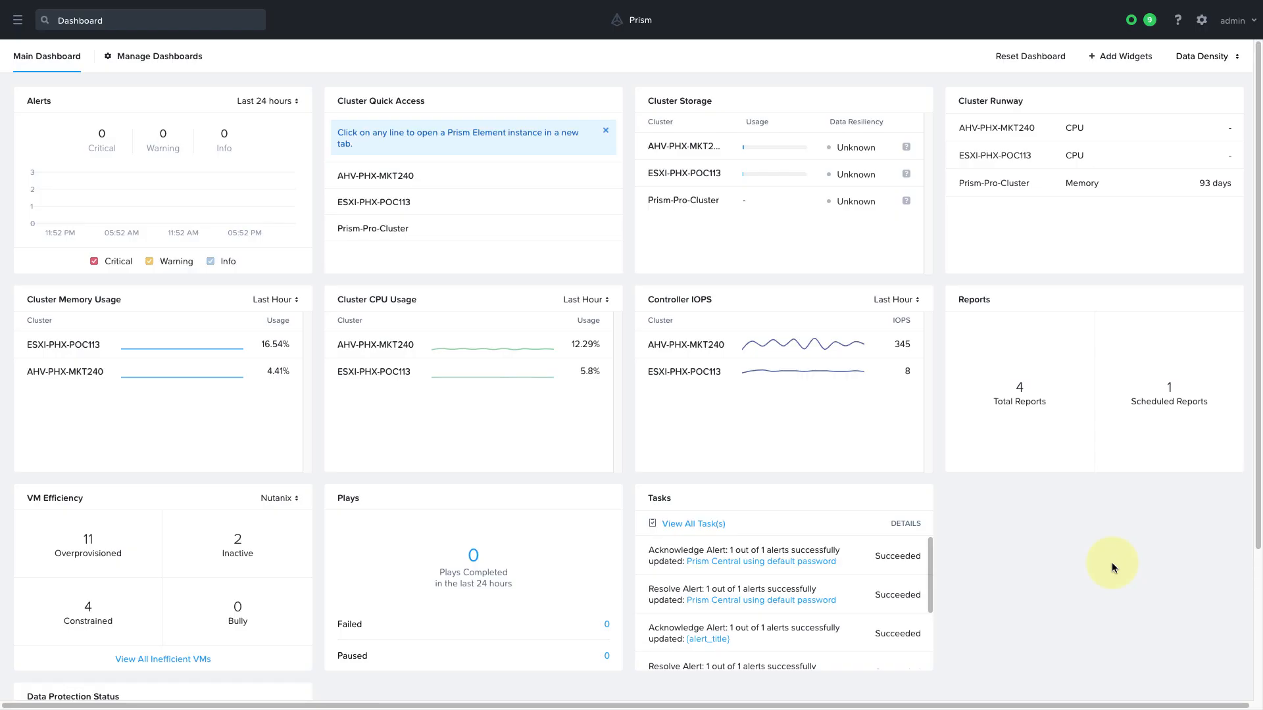
- Open Prism-Pro-Cluster's capacity runway details from the Cluster Runway widget
scroll(down, 3)
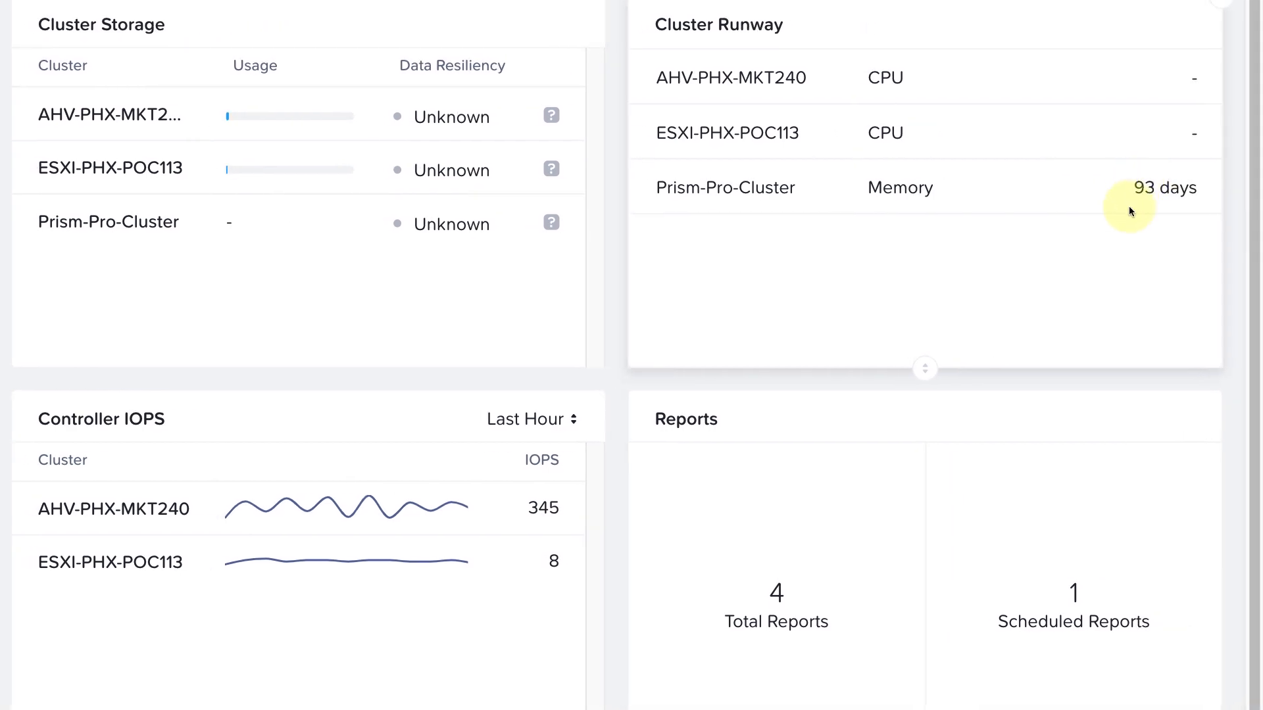
mouse_move(724, 187)
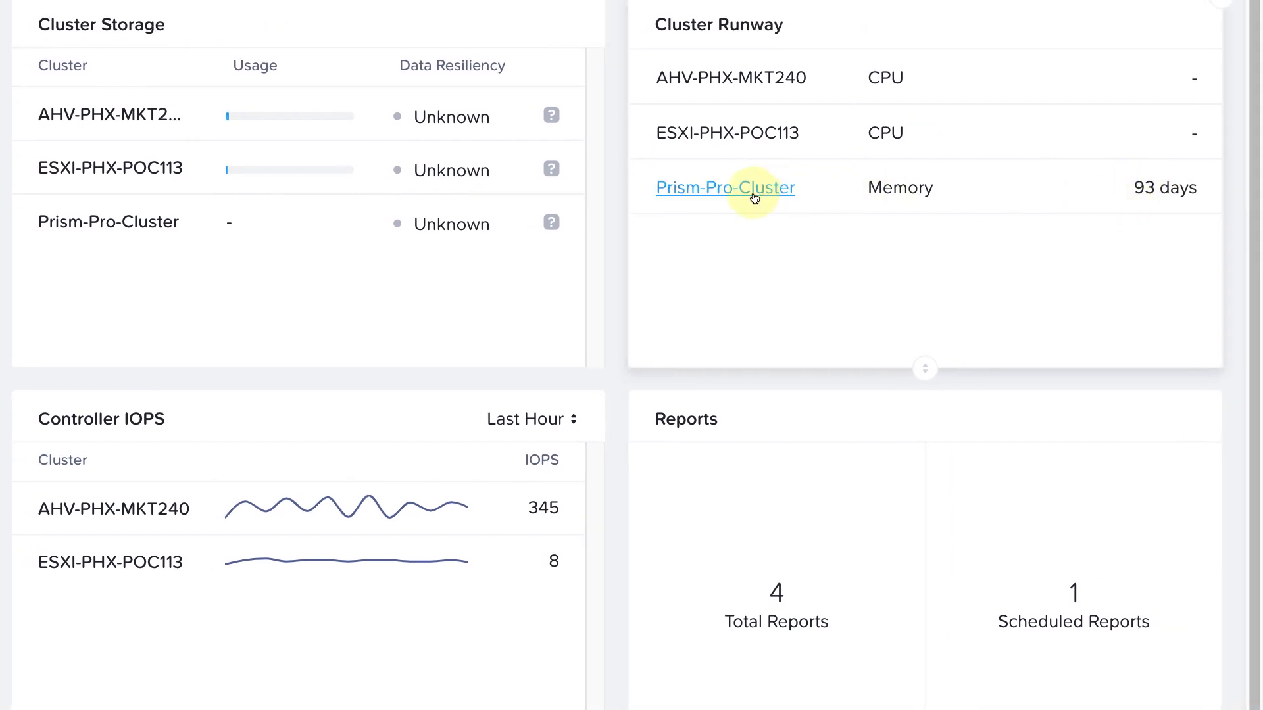
click(724, 186)
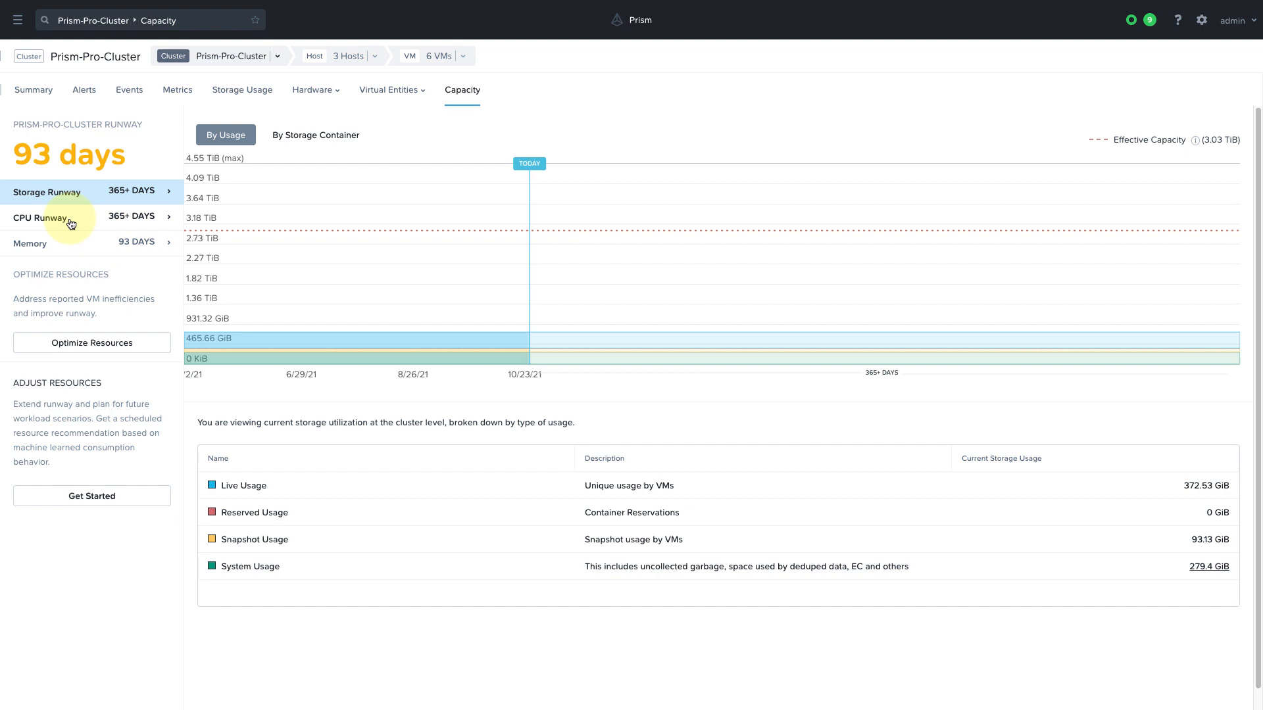
- View Prism-Pro-Cluster's CPU runway, then its memory runway forecast of 93 days
click(41, 217)
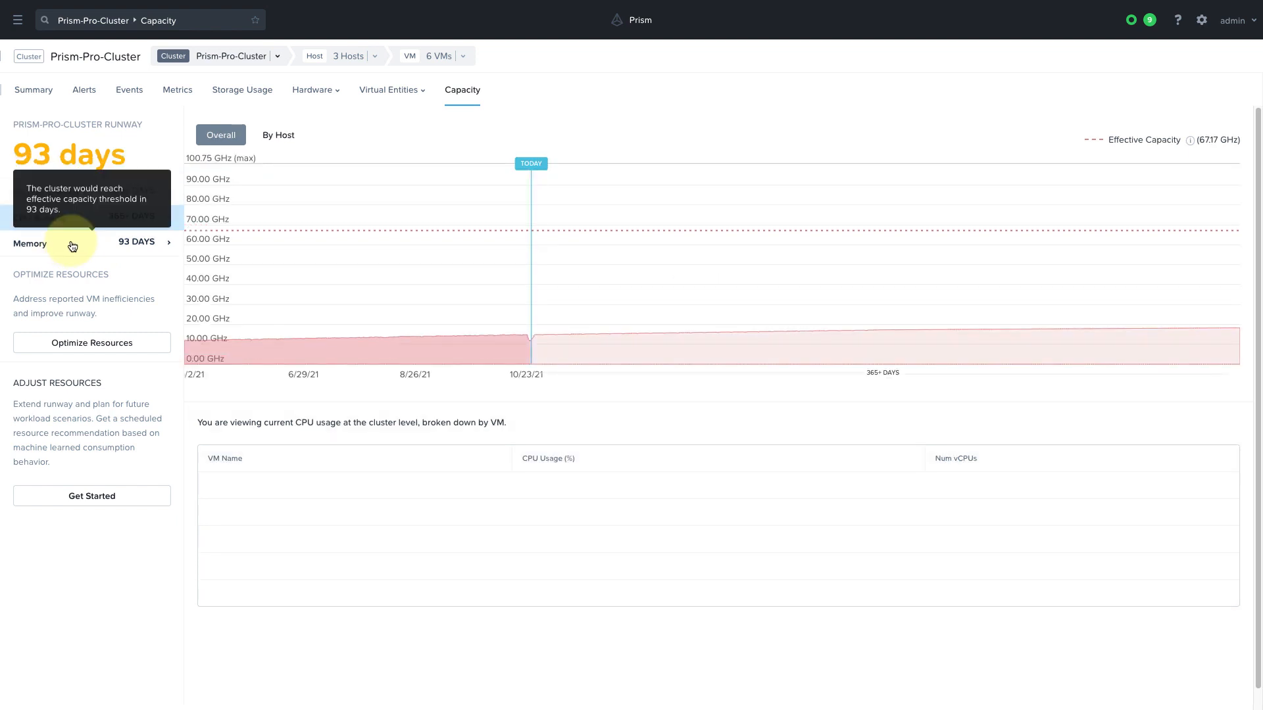
click(91, 243)
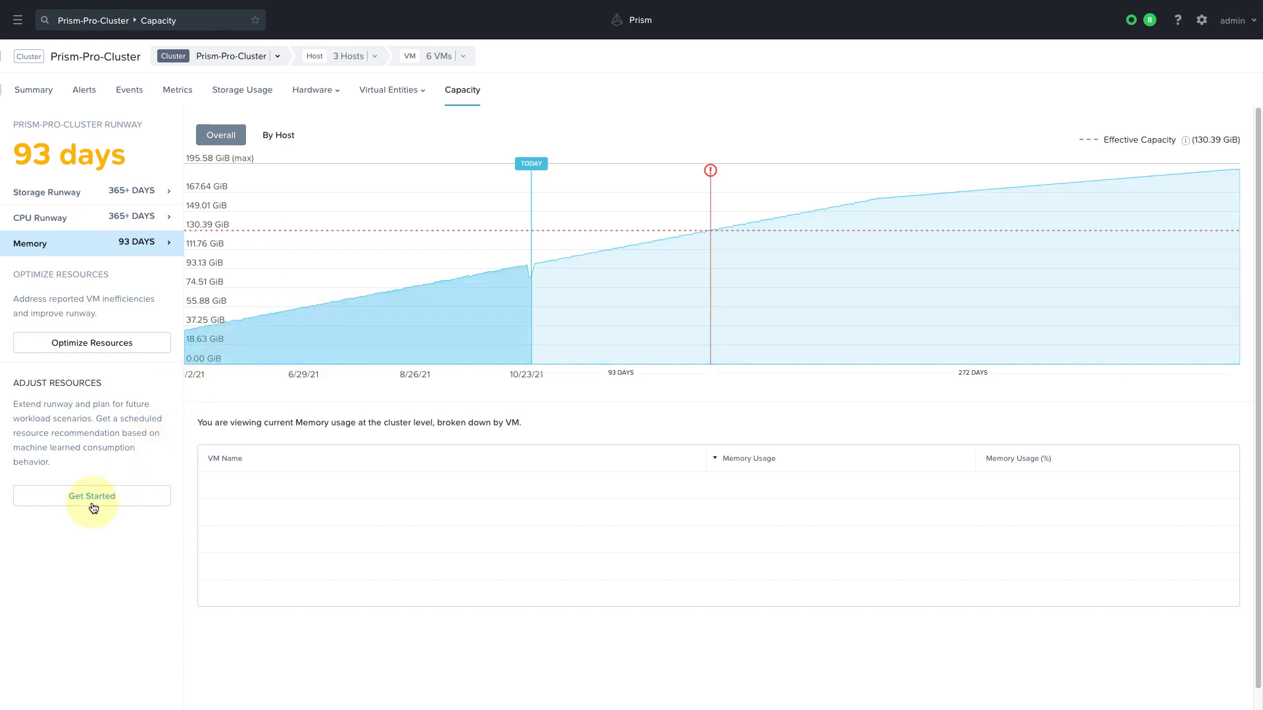
- Start a capacity planning scenario and get recommended hardware for it
click(91, 496)
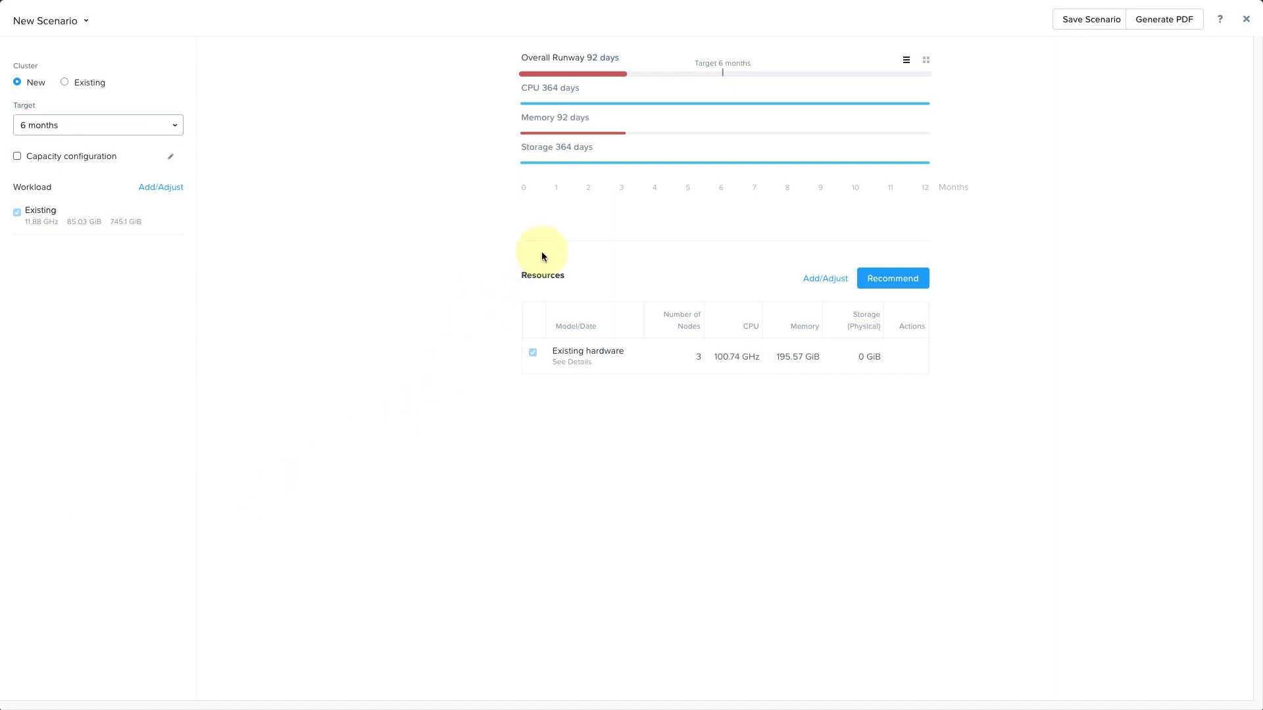
click(892, 278)
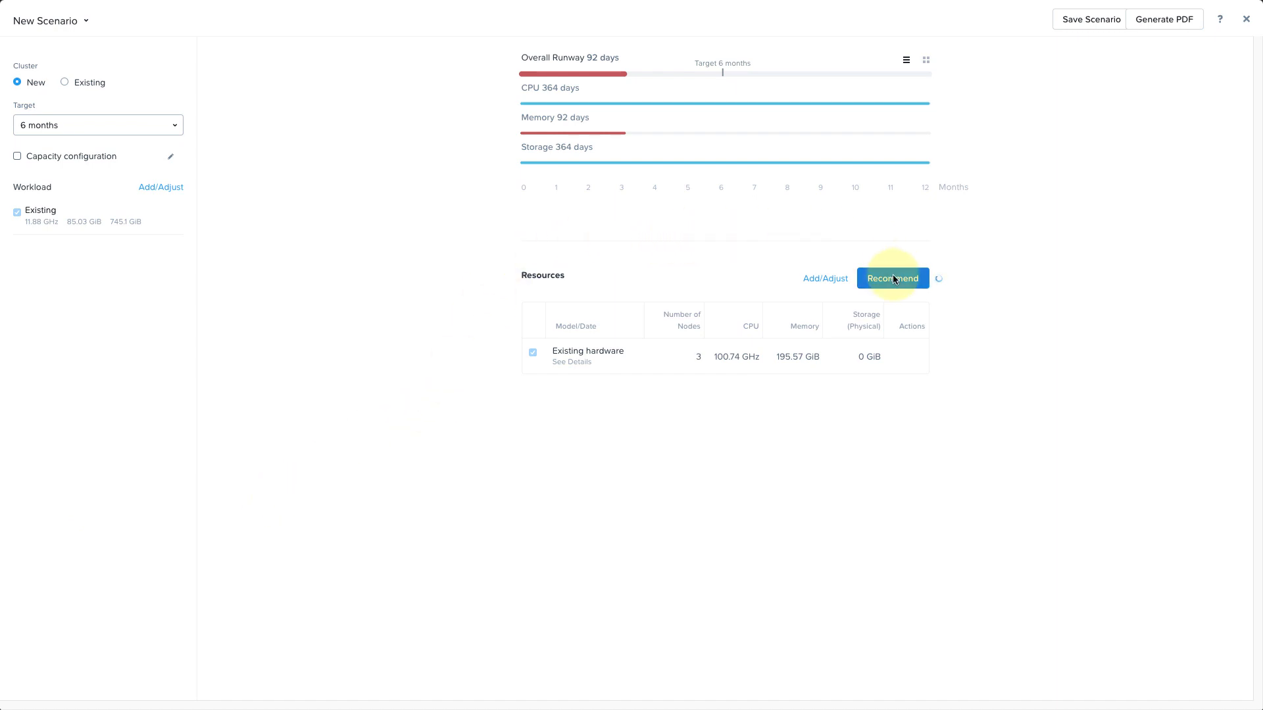
click(892, 277)
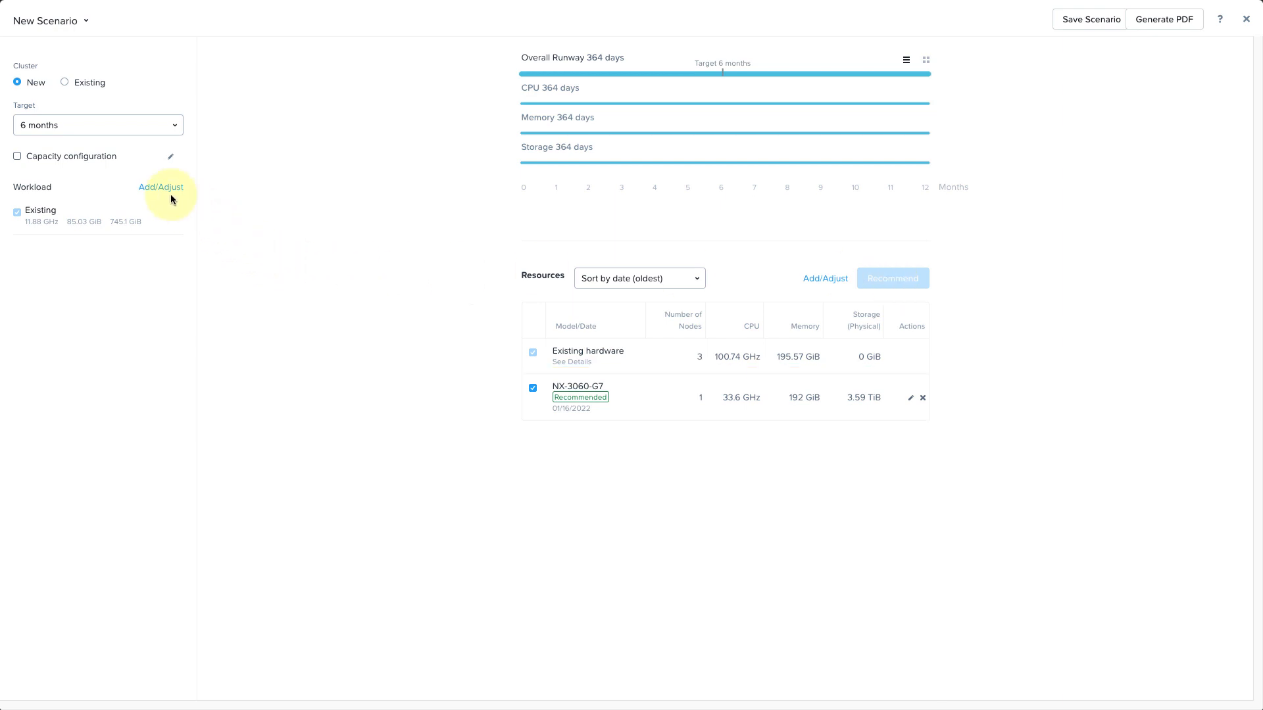
- Add a SQL Server workload starting January 15, 2022 and get updated node recommendations
click(161, 187)
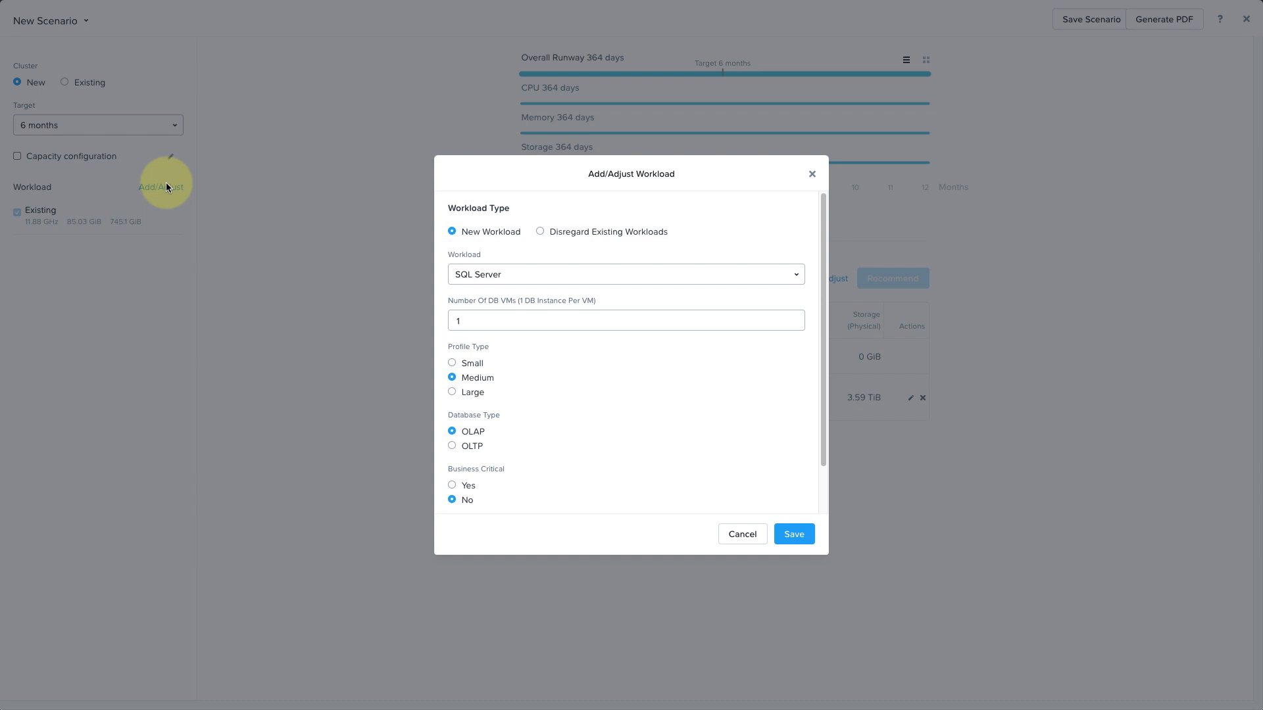
click(626, 320)
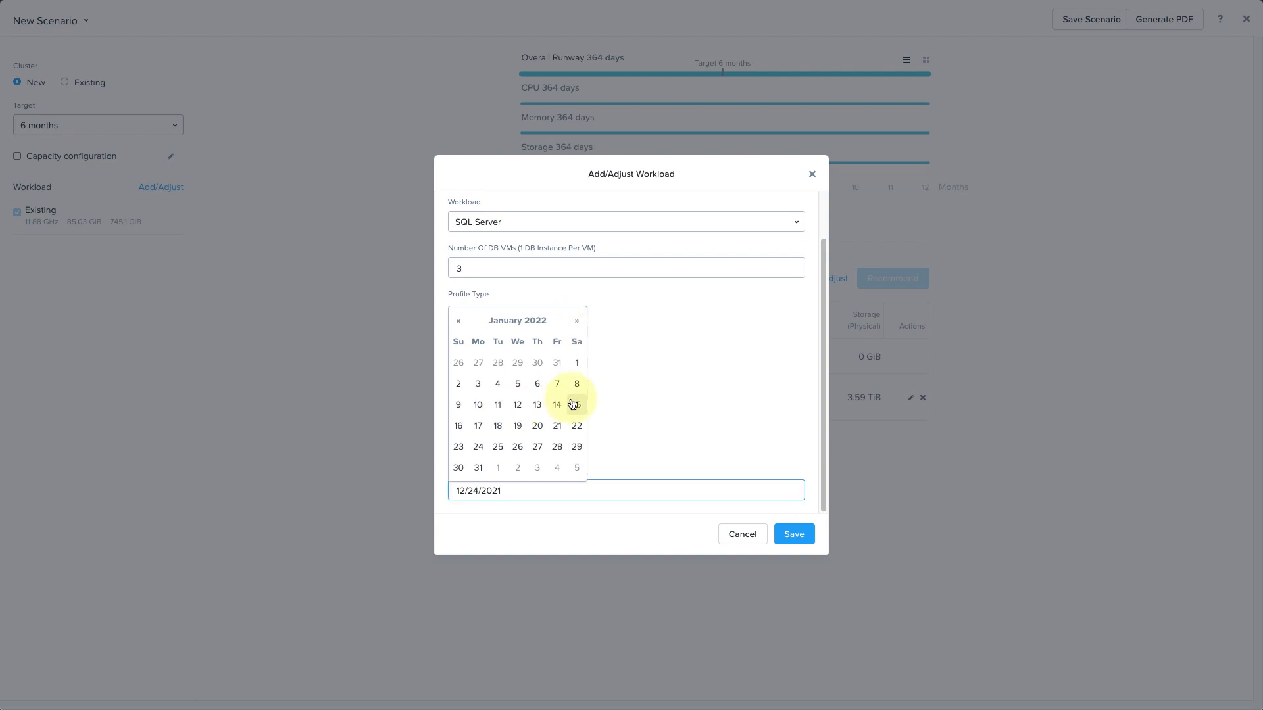
click(792, 534)
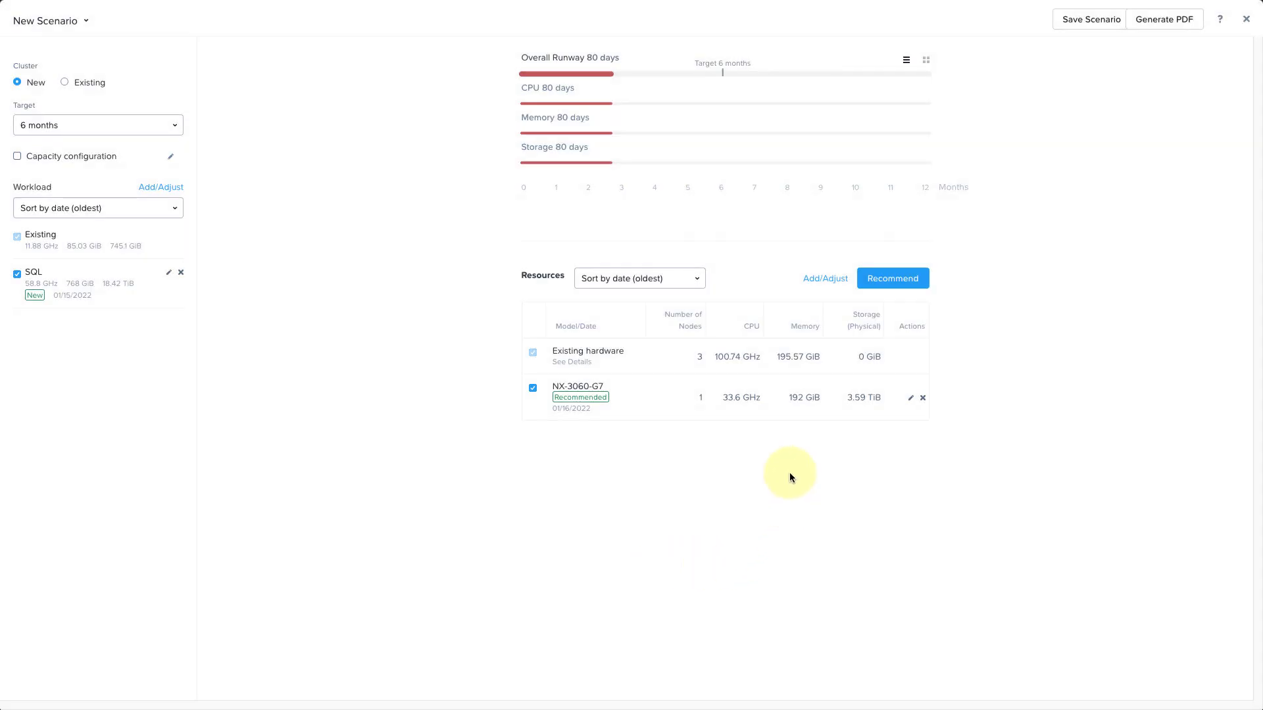
click(892, 277)
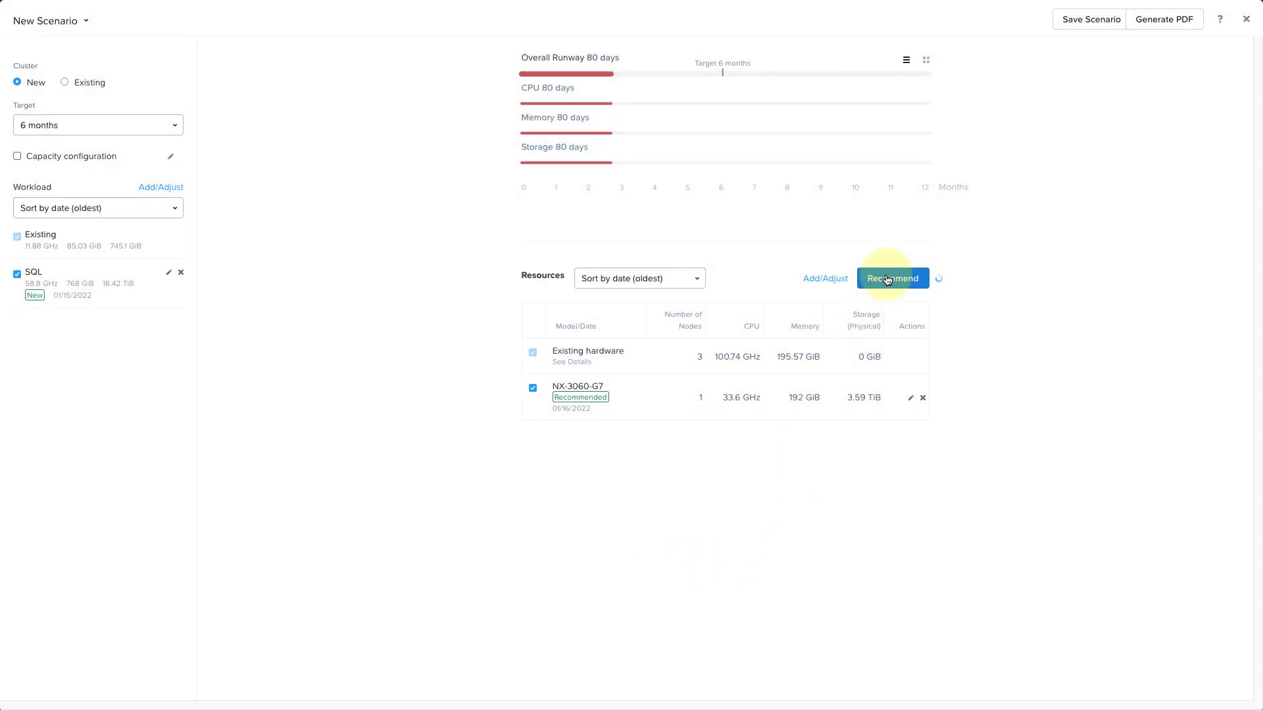
click(892, 278)
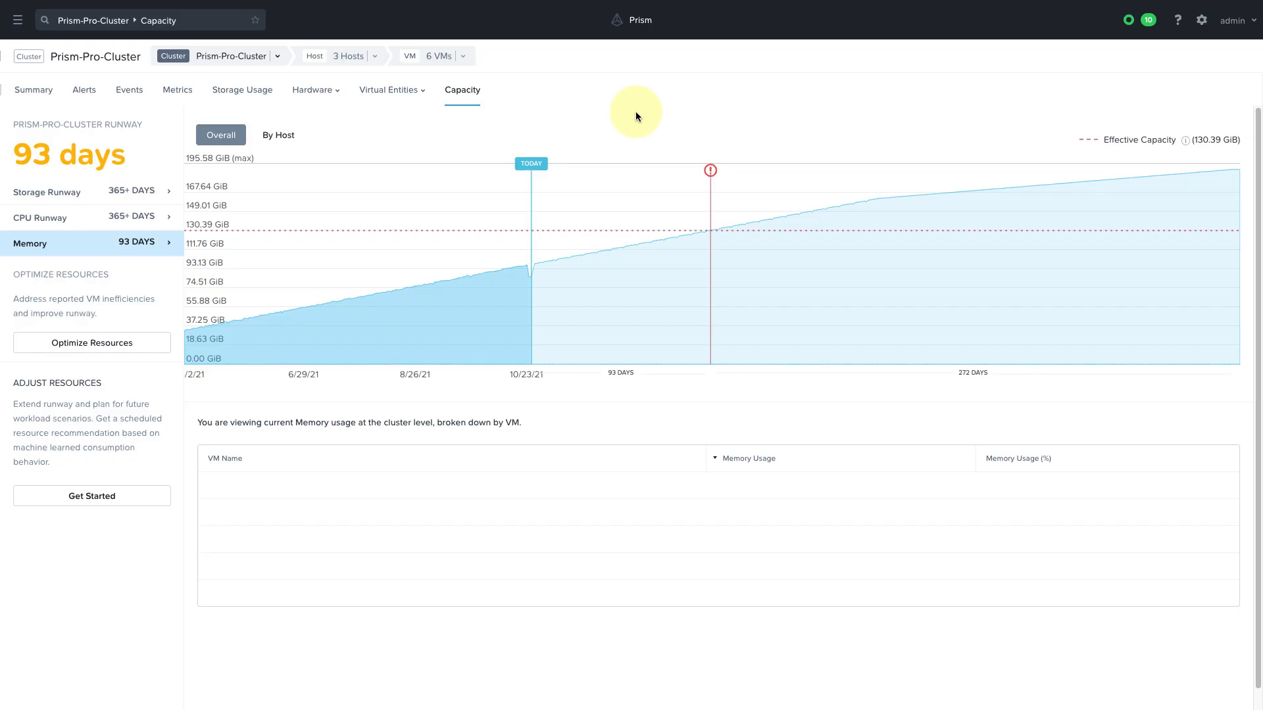
mouse_move(420, 187)
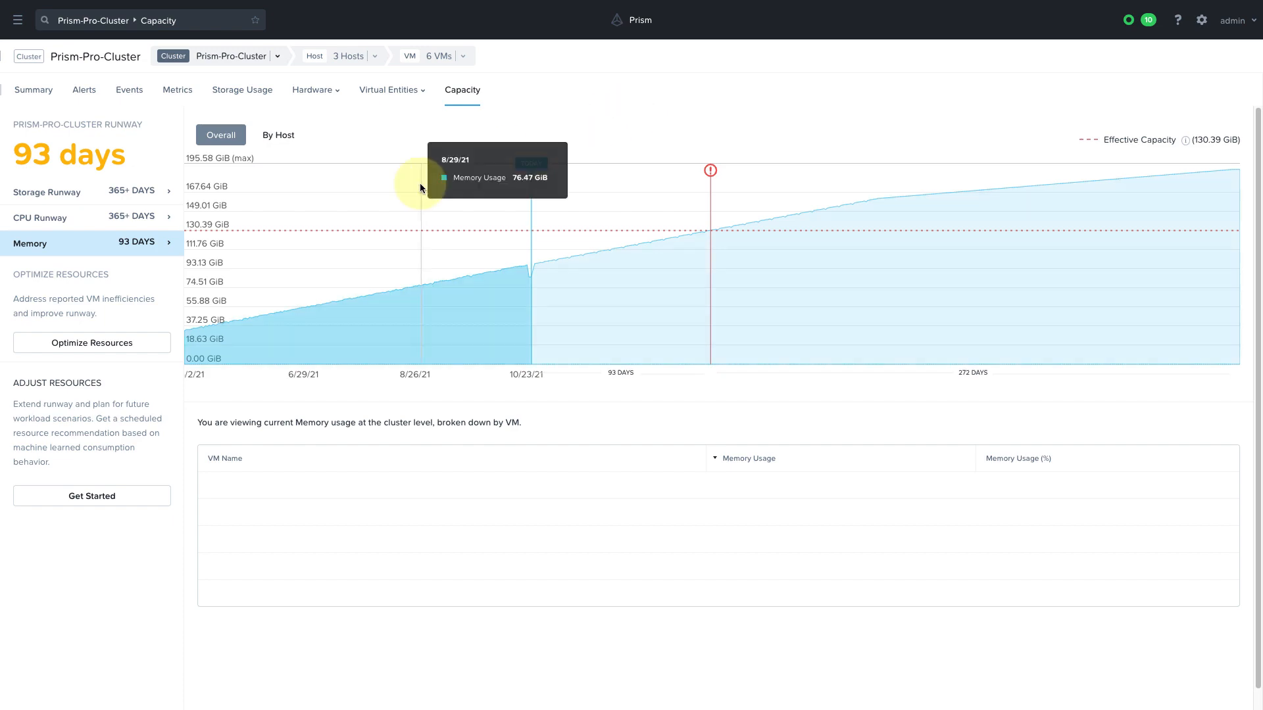
- List inefficient VMs from Optimize Resources and remove the Prism-Pro-Cluster filter to show all clusters
click(91, 342)
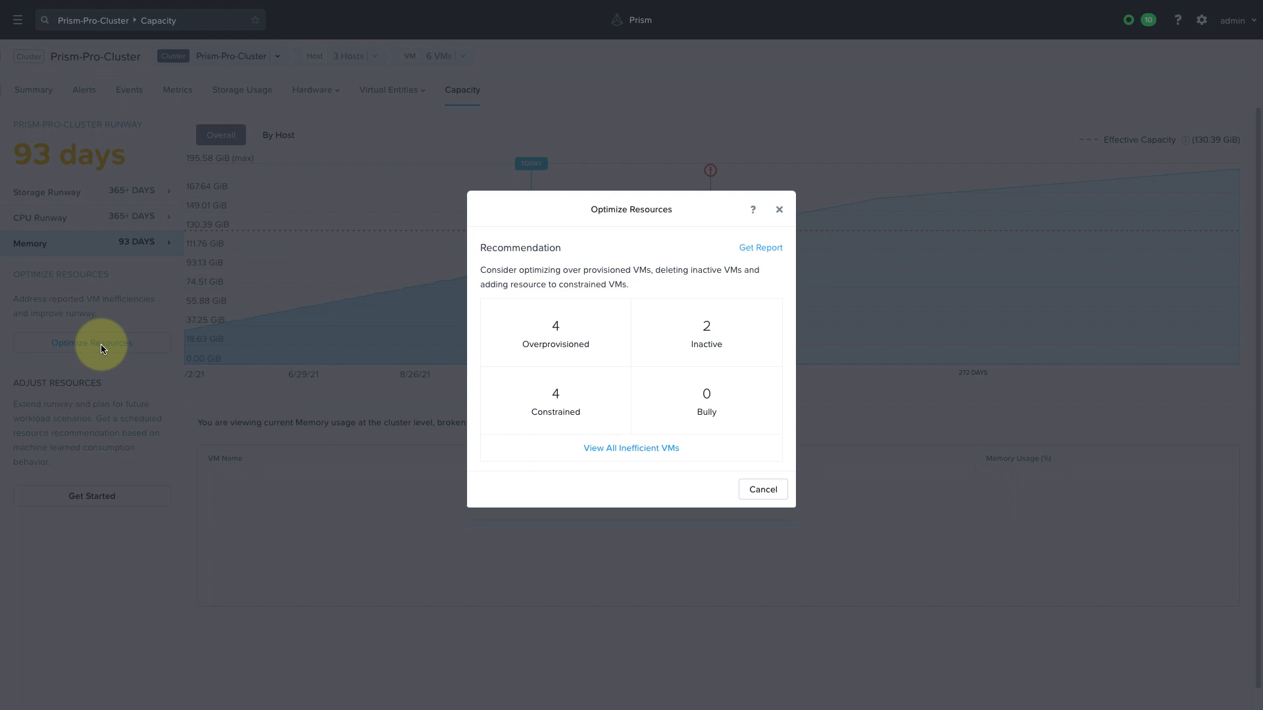
click(630, 447)
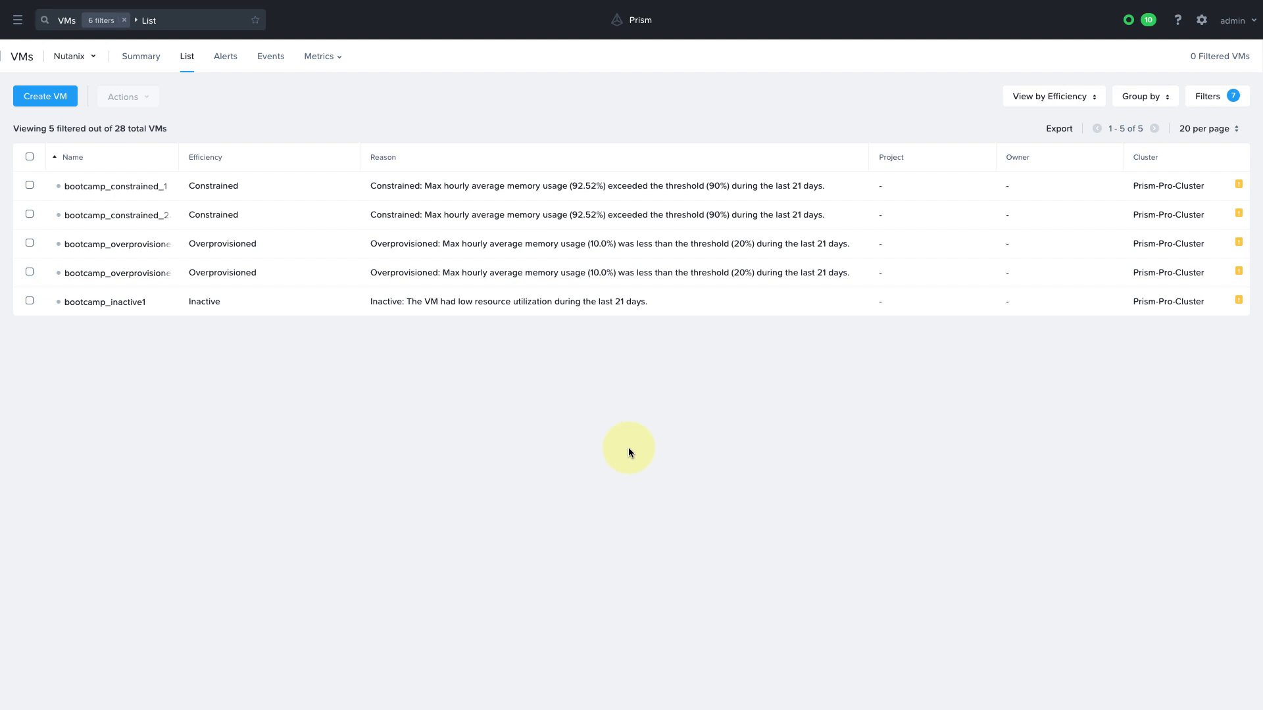
mouse_move(144, 30)
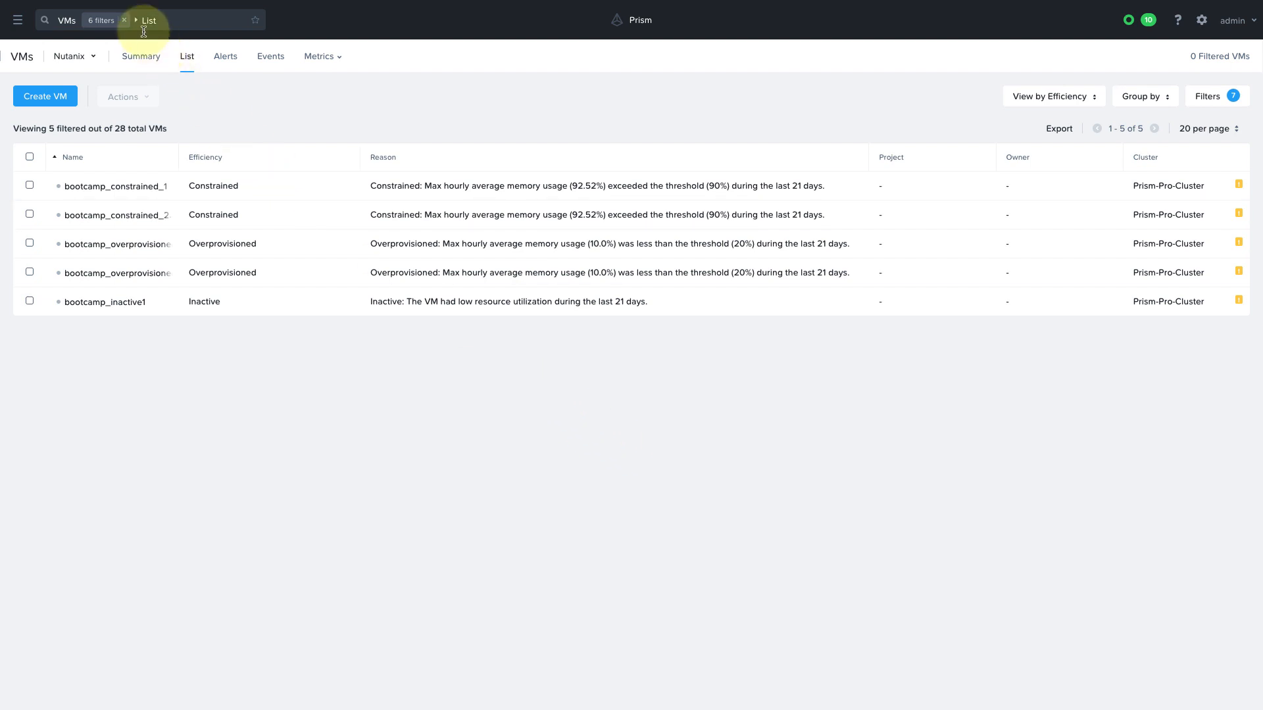
click(101, 19)
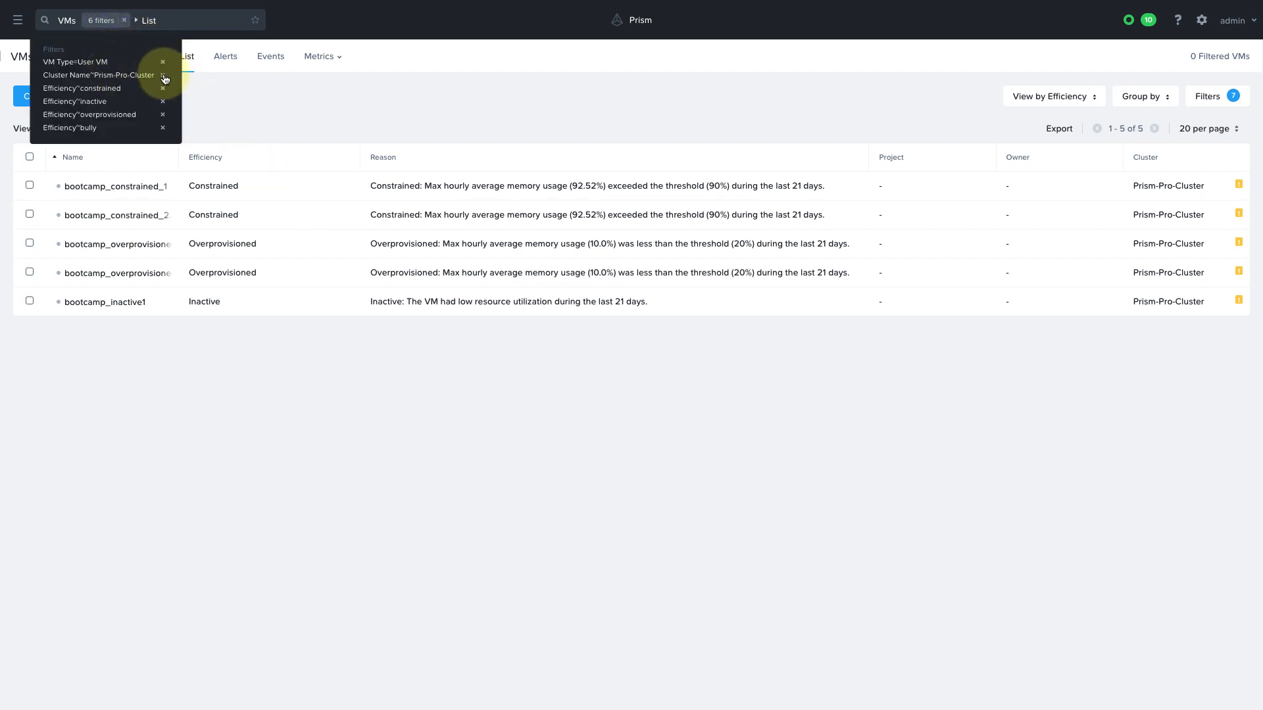
click(163, 76)
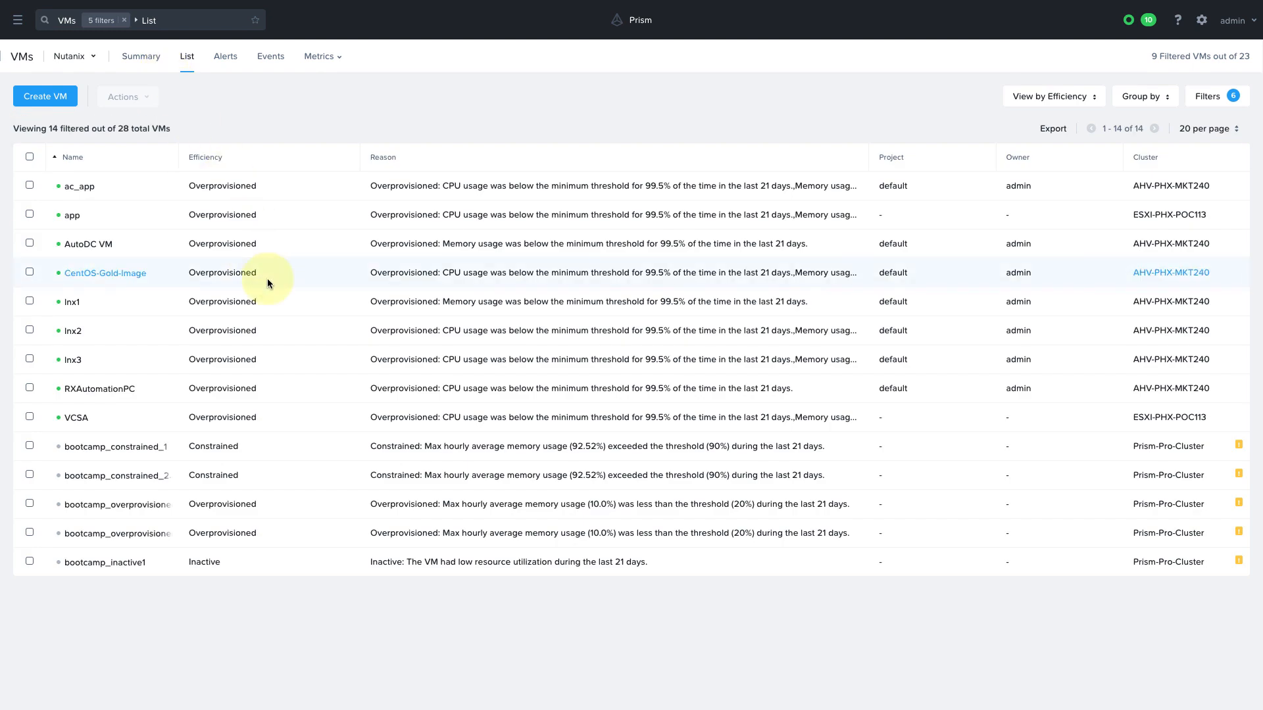
mouse_move(293, 607)
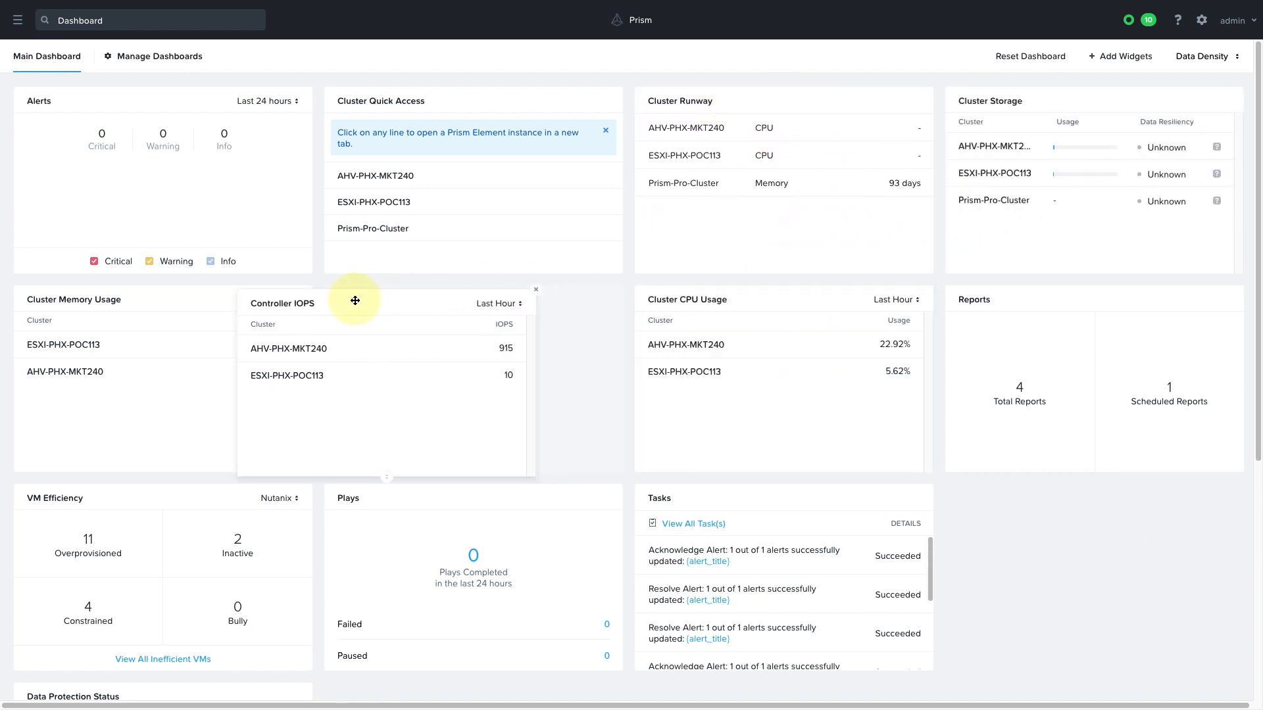
- Add a Top Lists widget ranking VMs by CPU Usage and return to the dashboard
click(1119, 55)
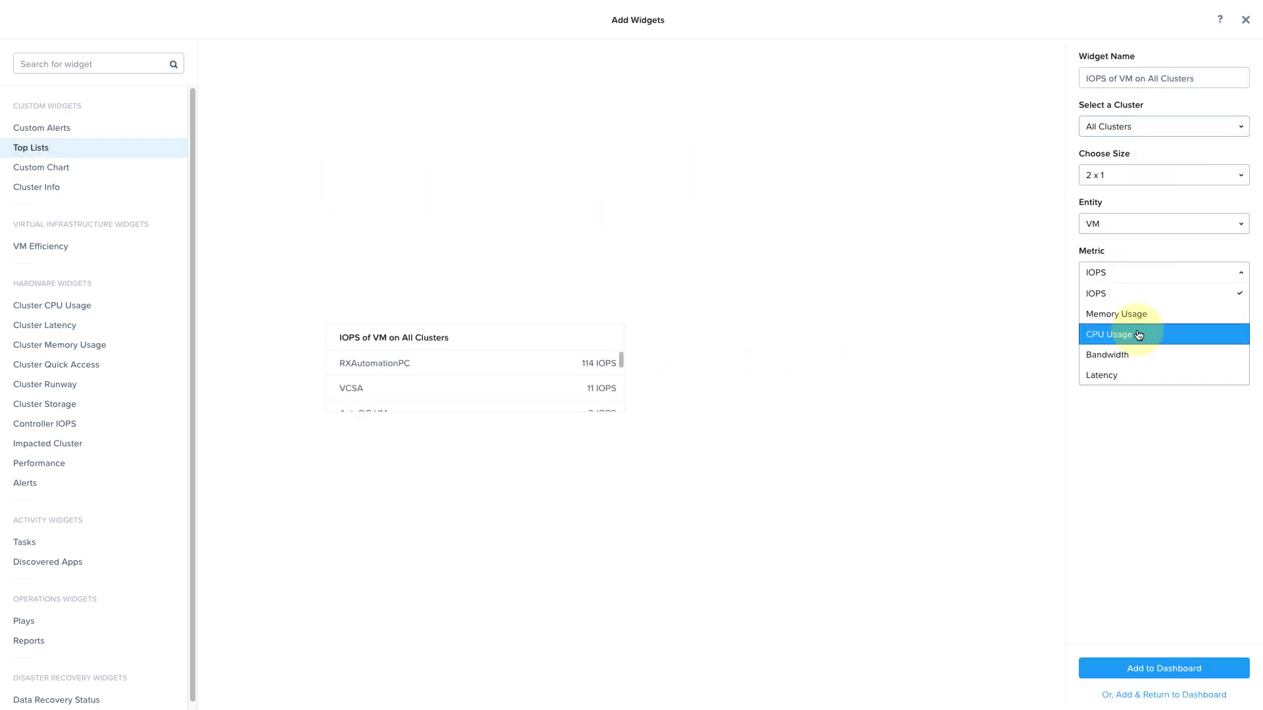
click(1110, 335)
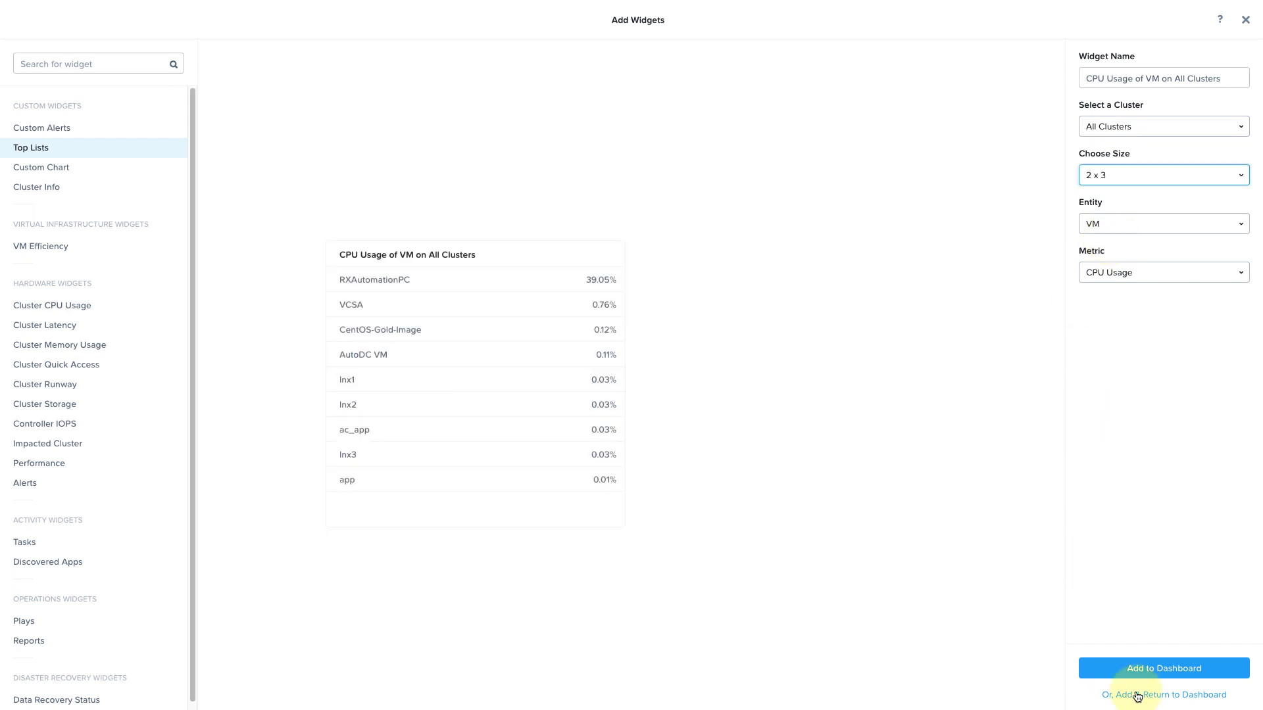
click(1165, 694)
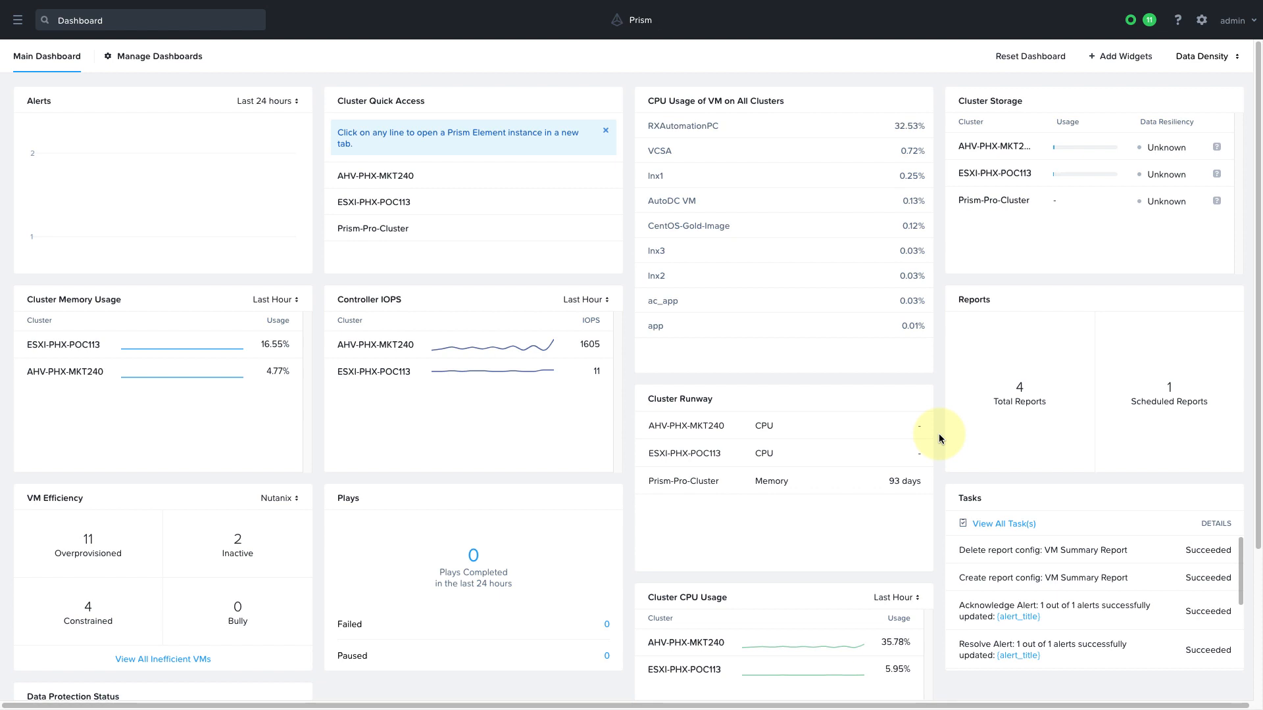
- Start a new report from Reports and title its data table view
click(1018, 391)
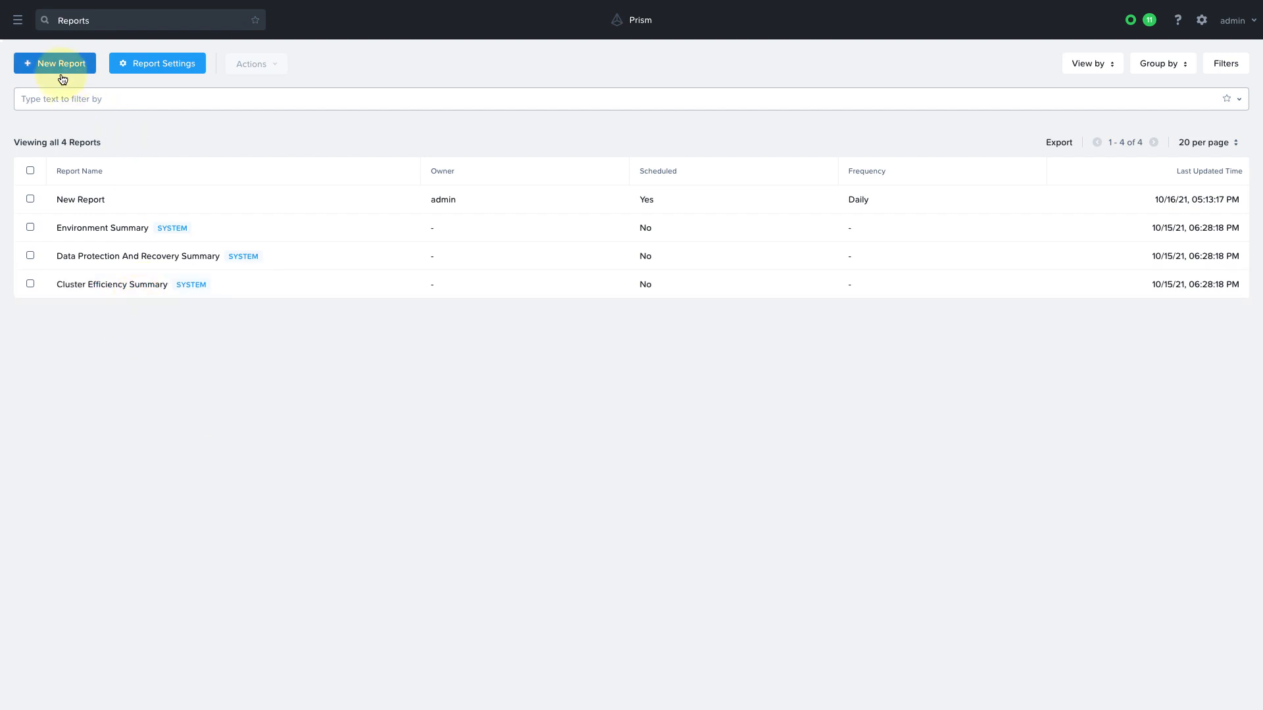
click(54, 63)
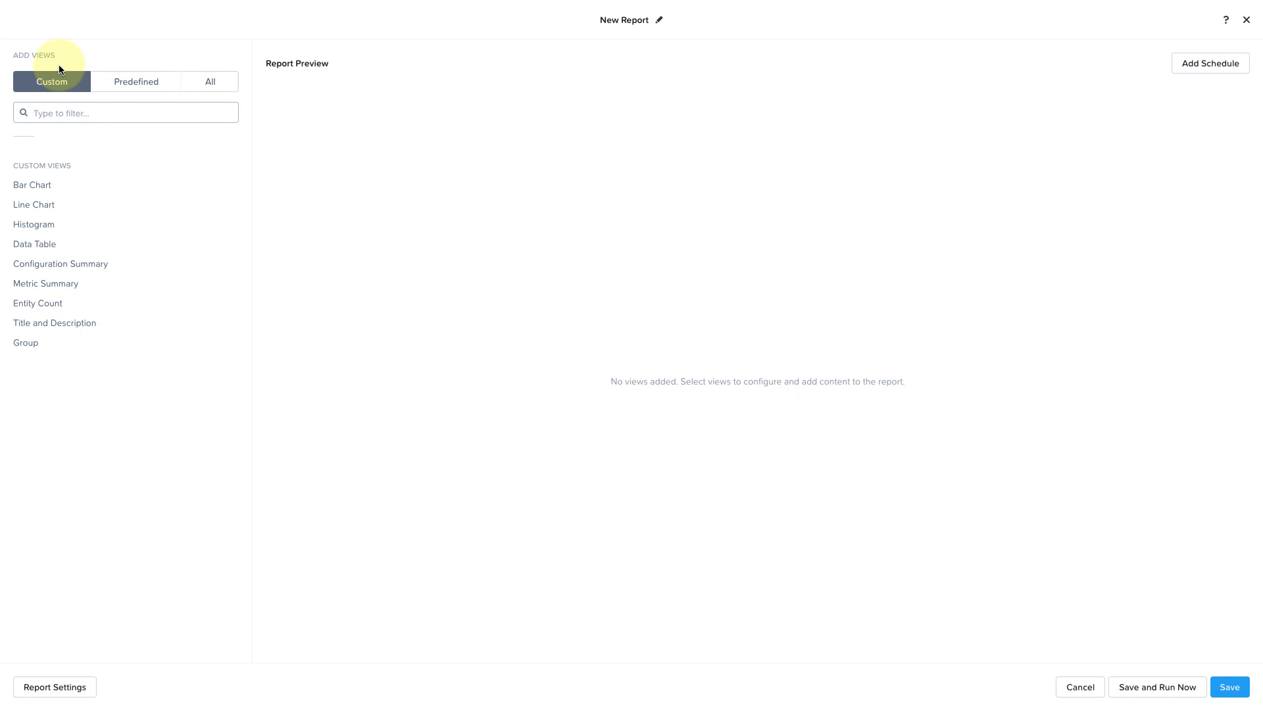
text(v)
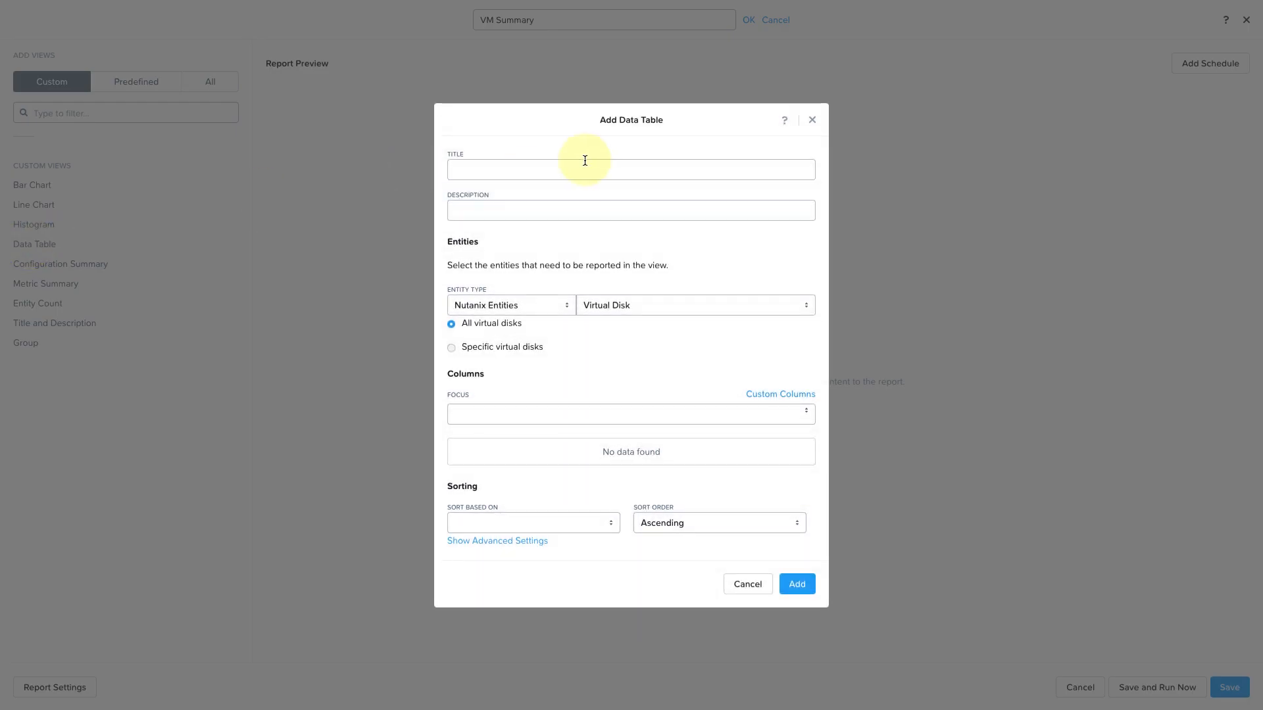
click(694, 306)
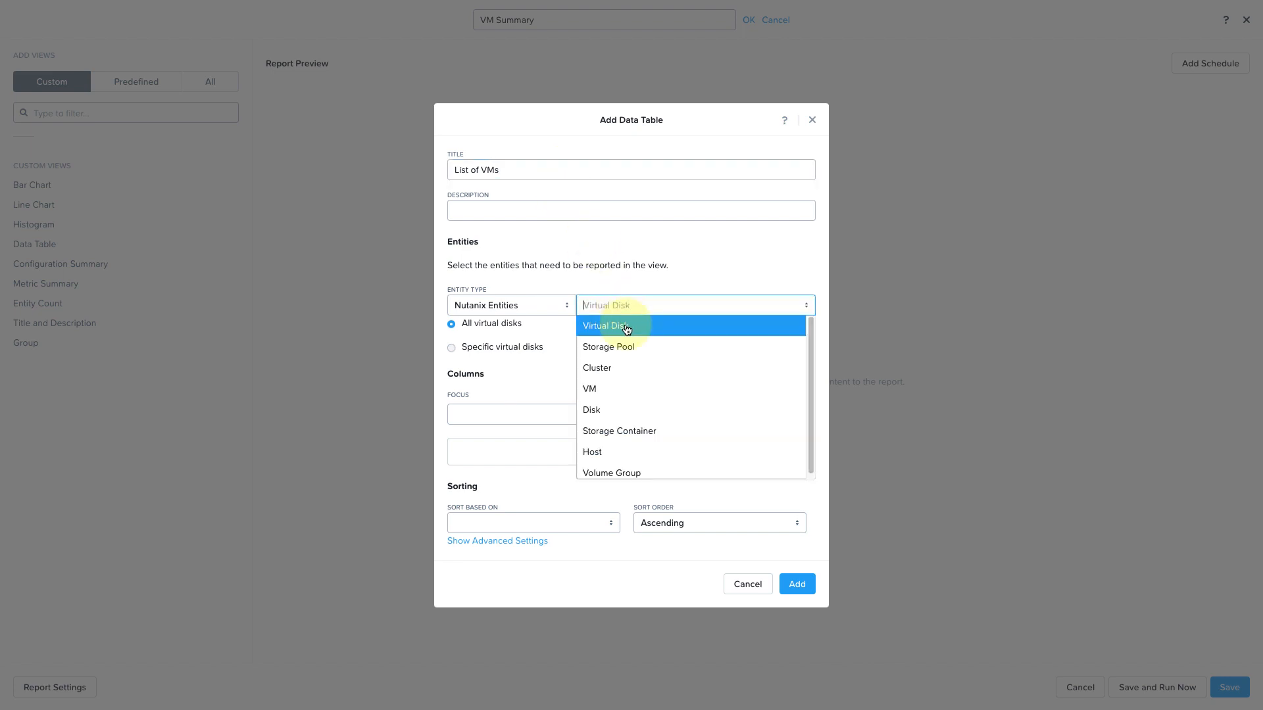
- Add a List of VMs table on VM entities, confirm the daily emailed schedule, and save the report
click(589, 389)
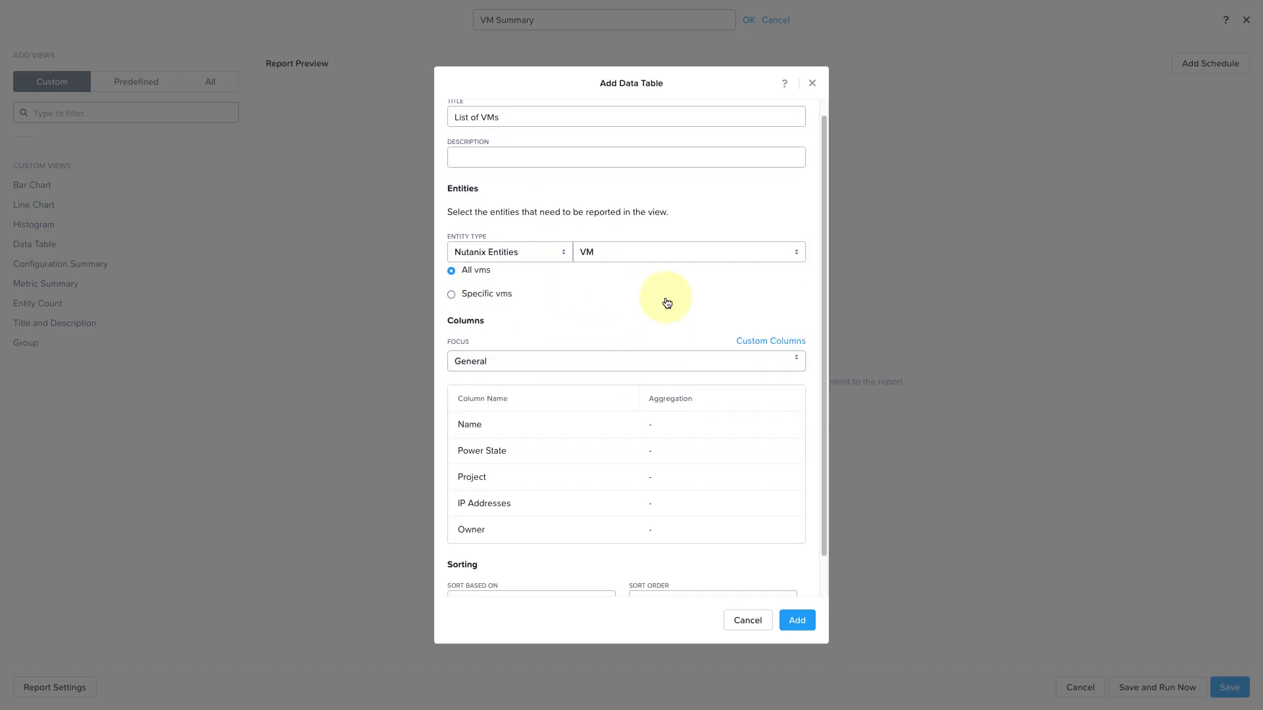
click(625, 360)
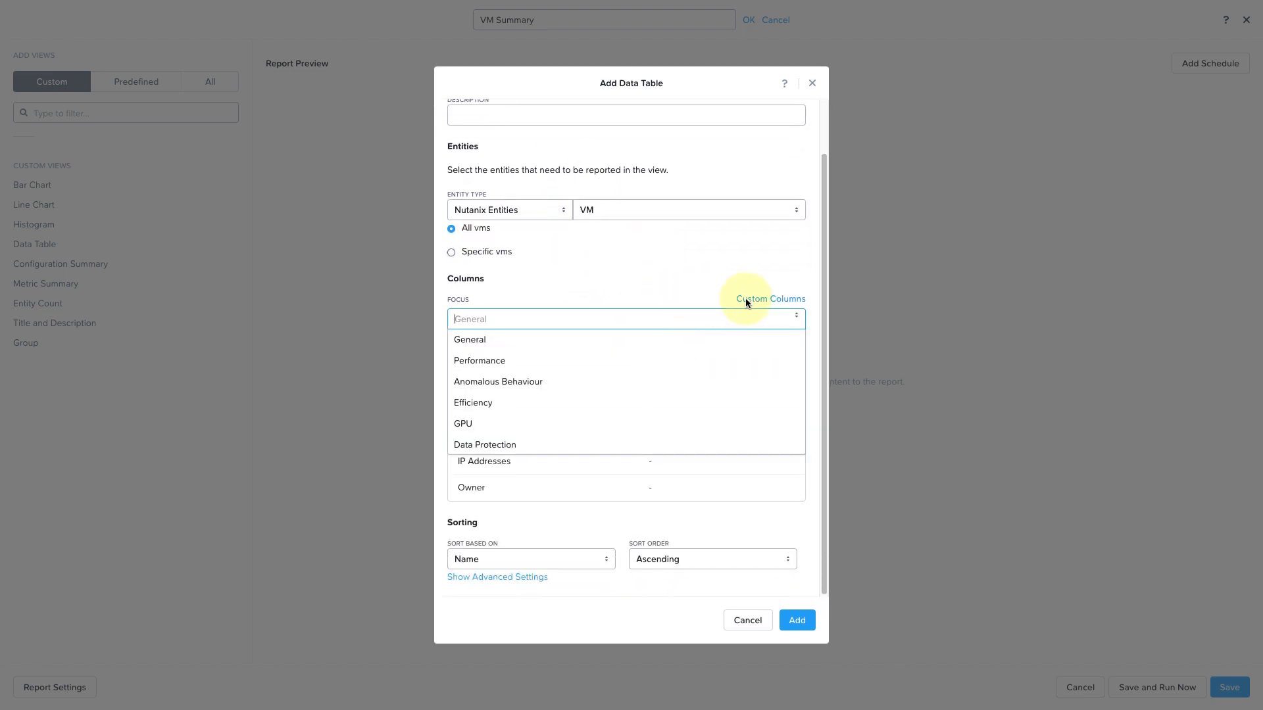
click(796, 619)
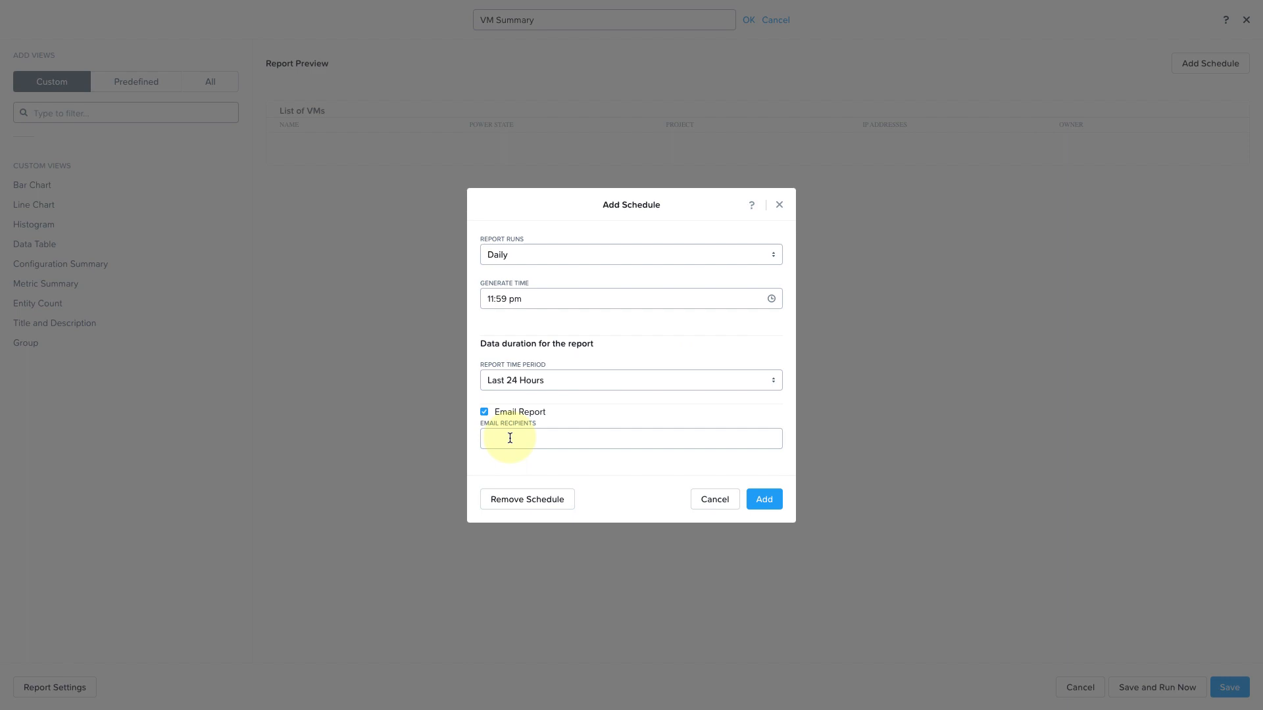
click(762, 498)
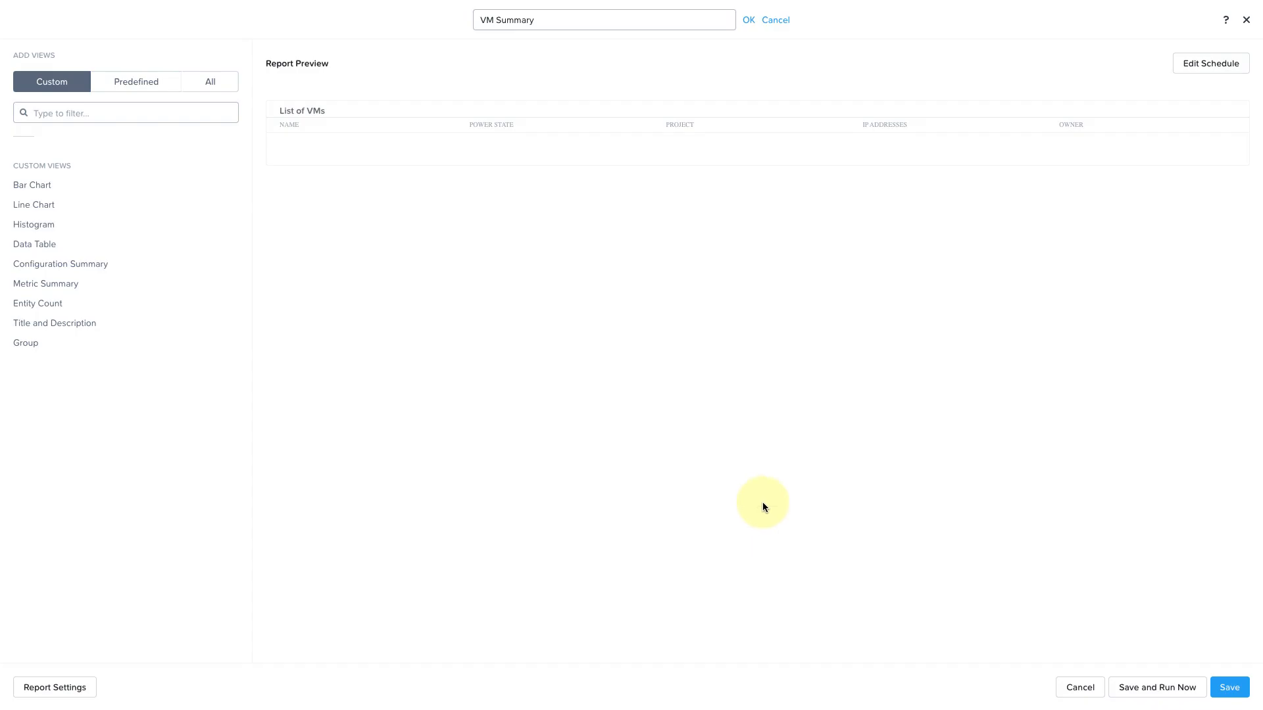
click(1156, 686)
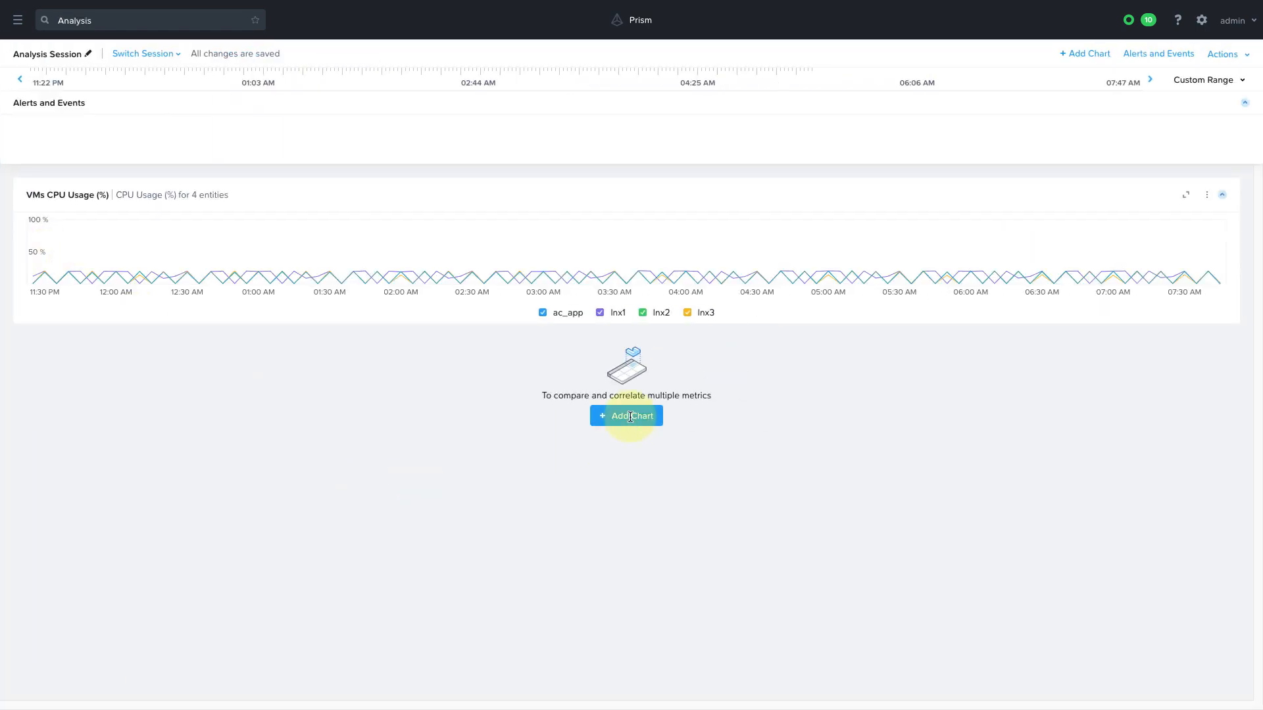
- Add a CPU Usage (%) chart for the four NTNX-PHX-MKT240 controller VMs to the session
click(626, 416)
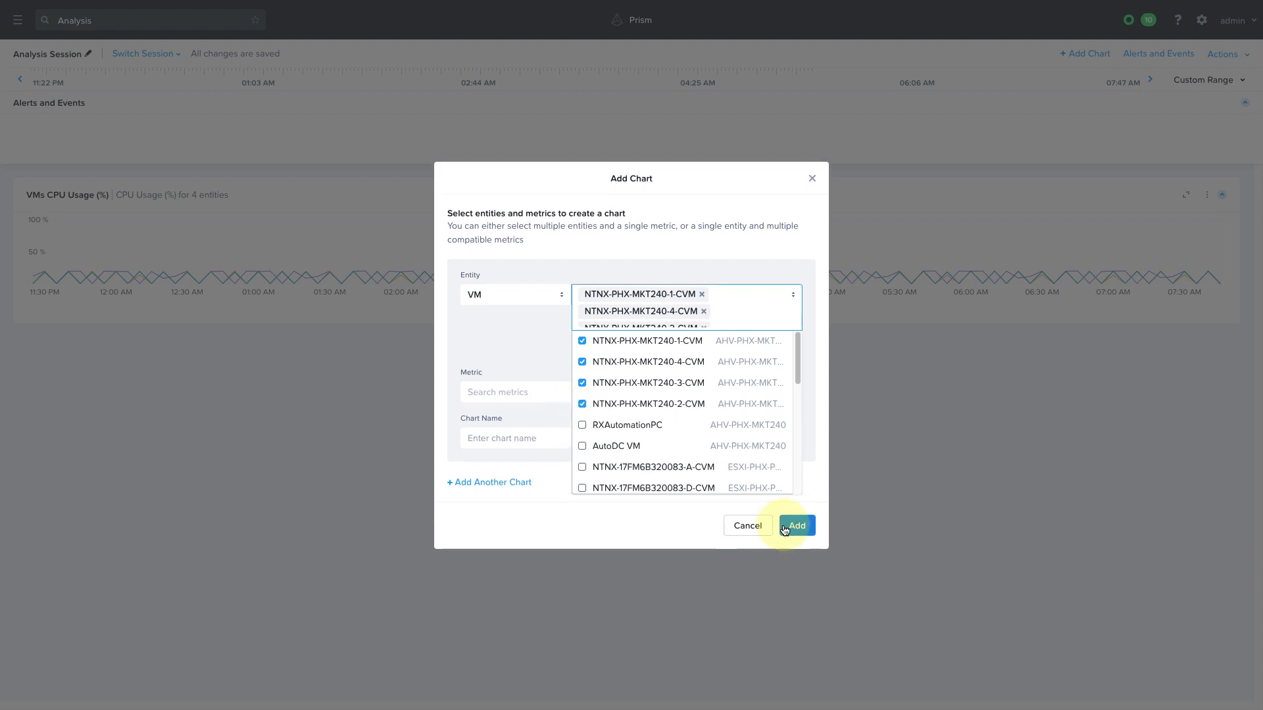
click(630, 392)
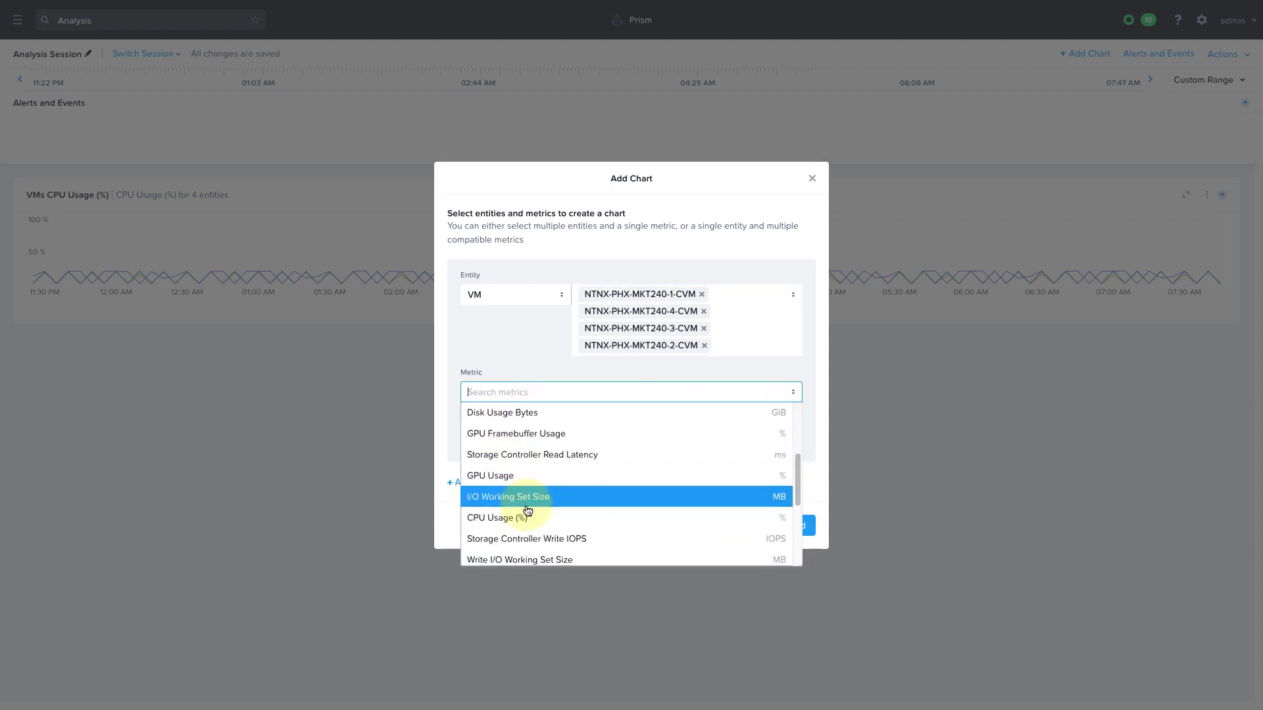
click(497, 517)
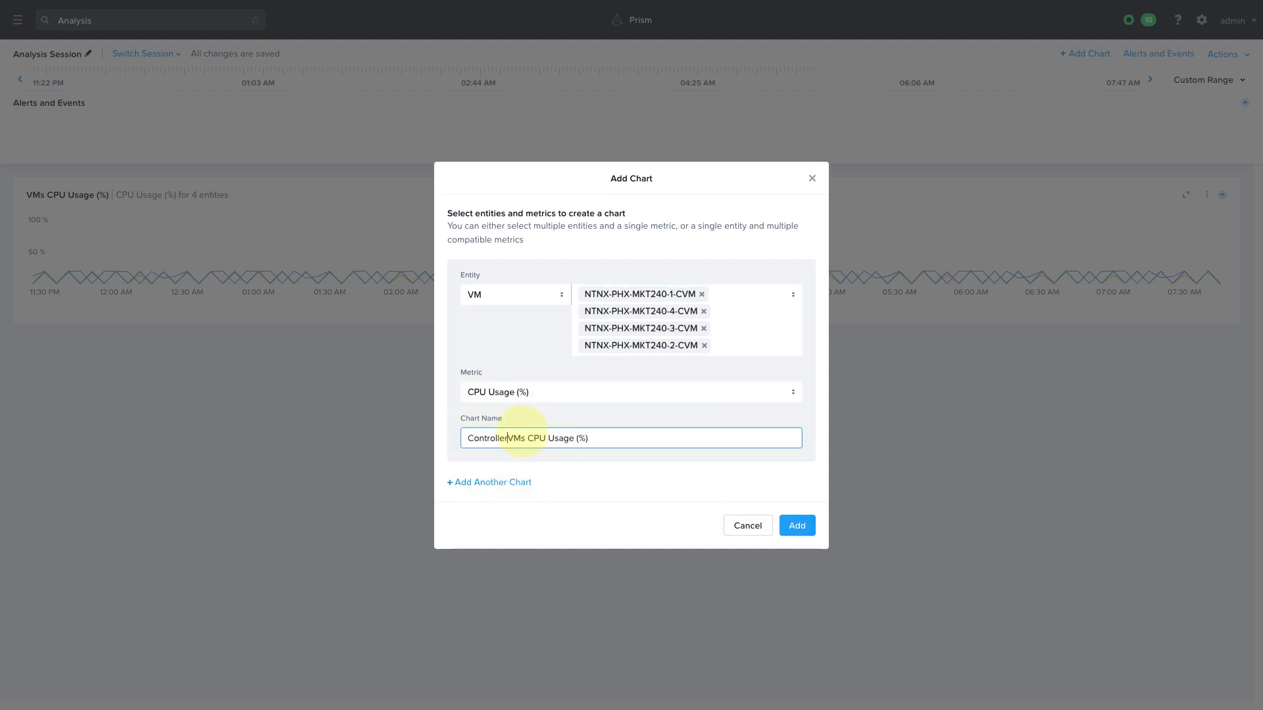
click(796, 525)
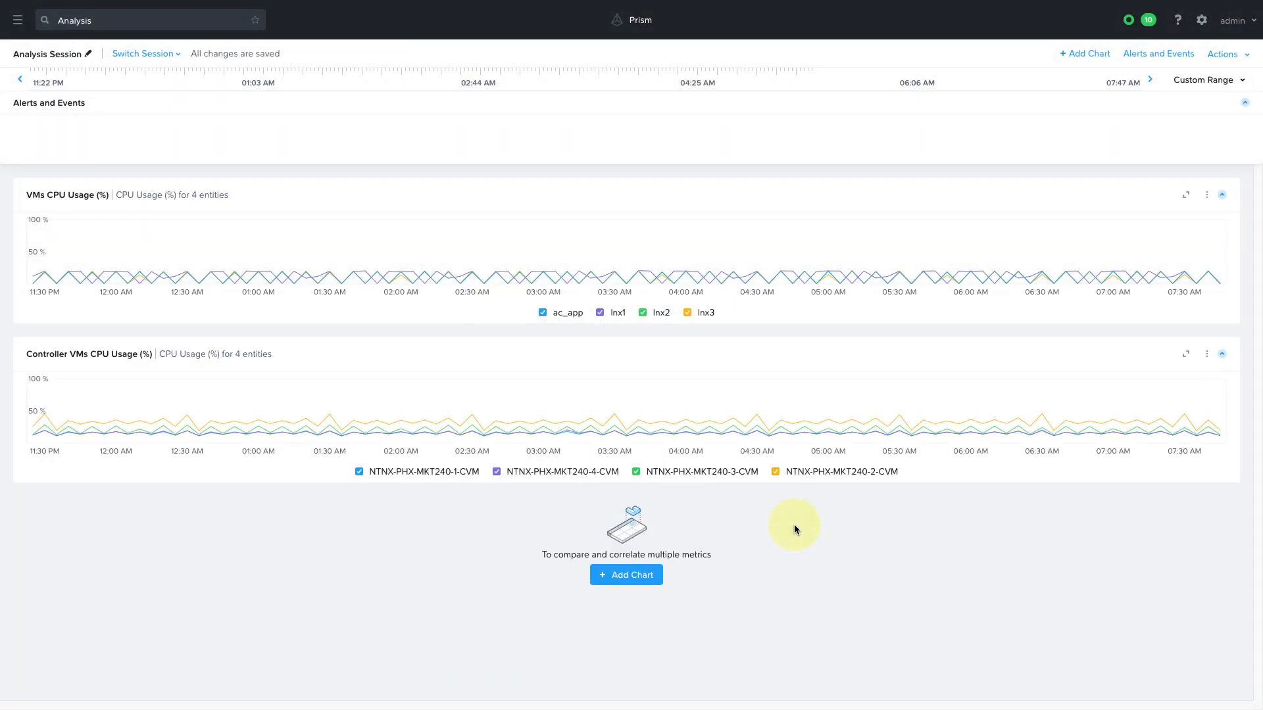
mouse_move(160, 67)
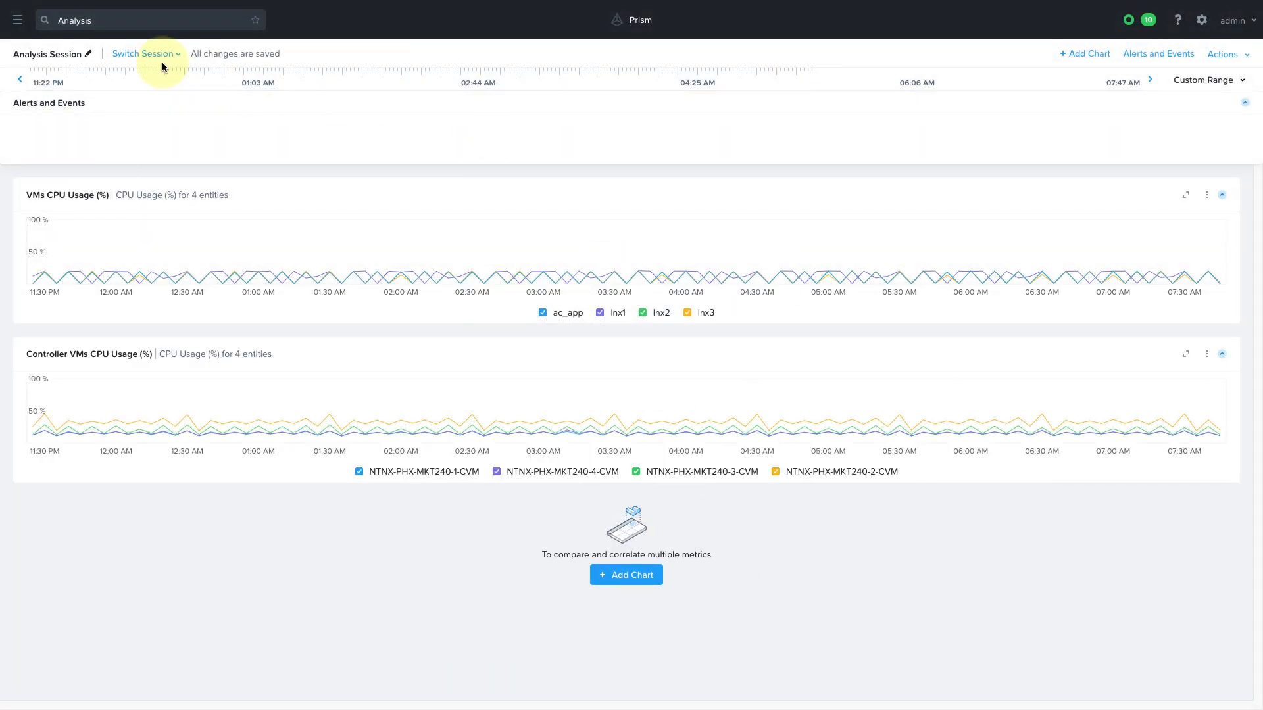
- Create a new analysis session named "Laura's Session" and list all sessions
click(142, 53)
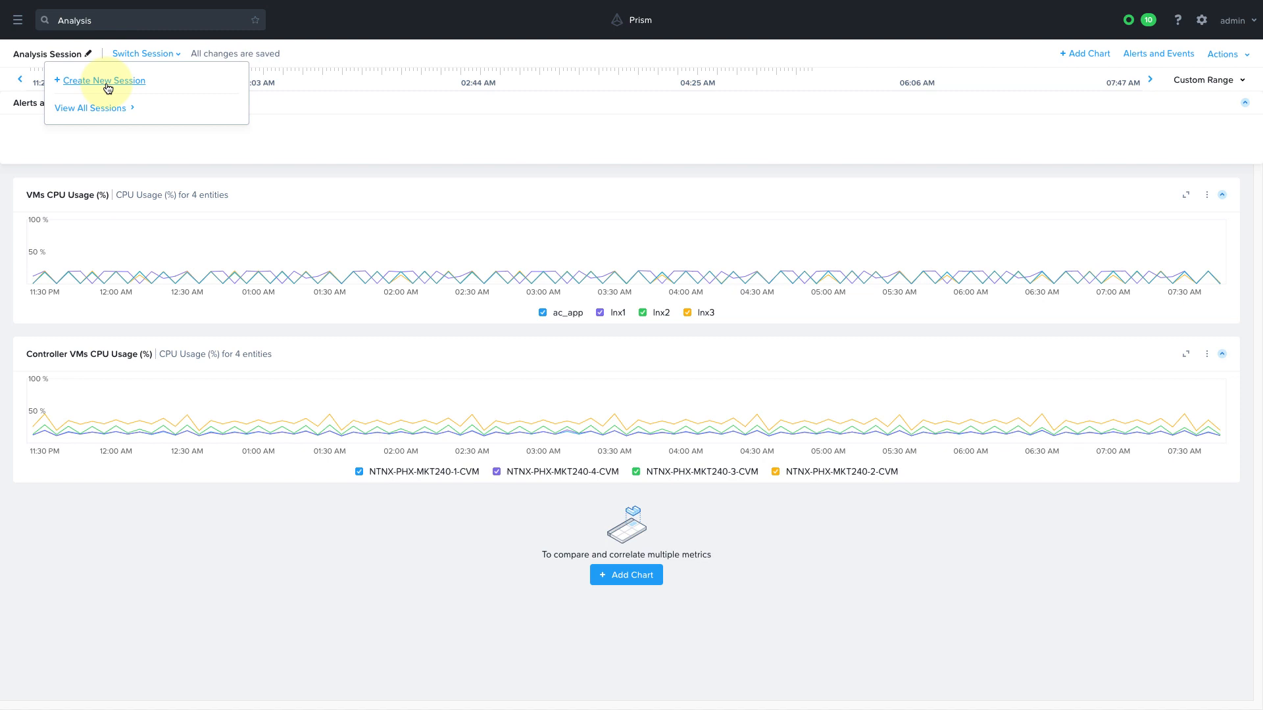
click(103, 80)
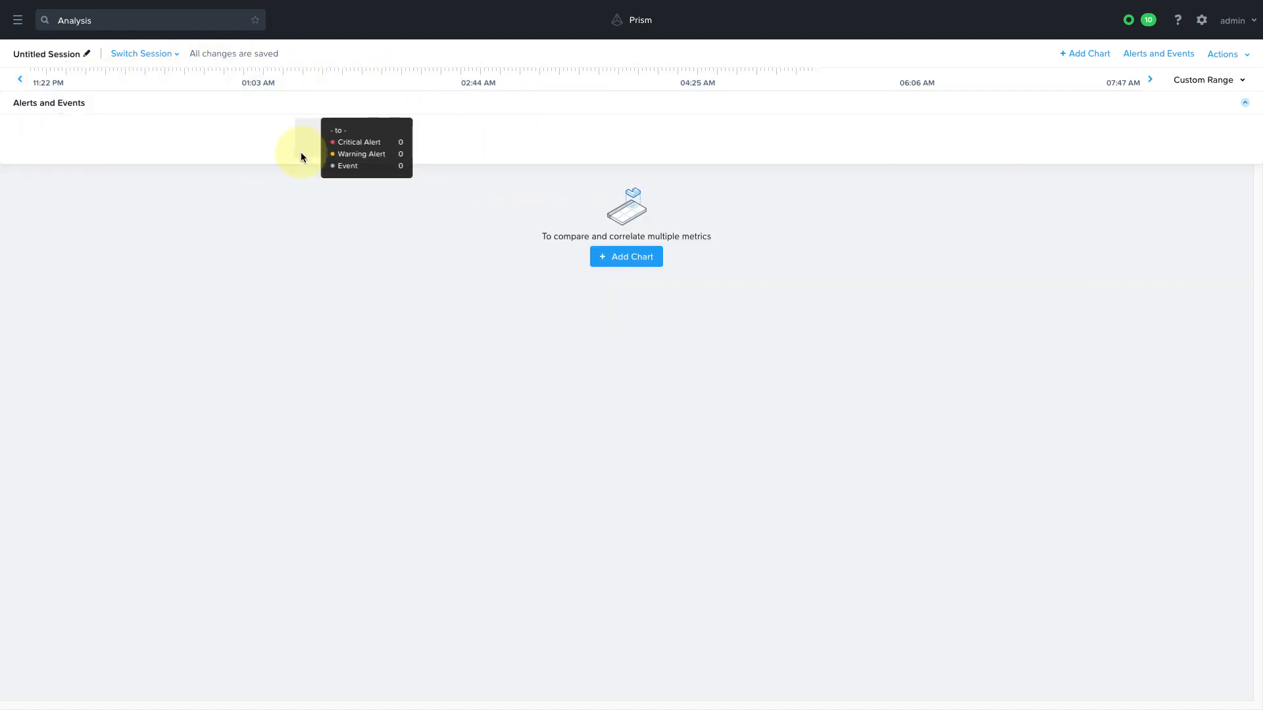
click(46, 54)
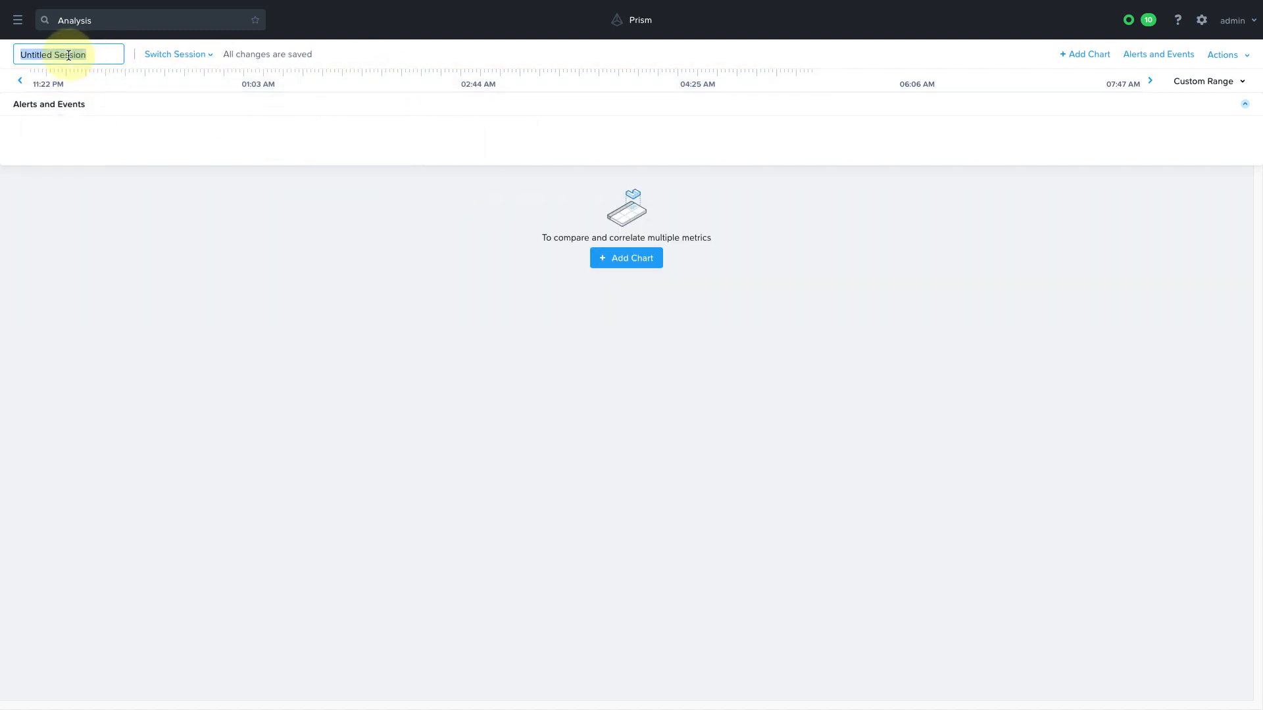
text(Laura's)
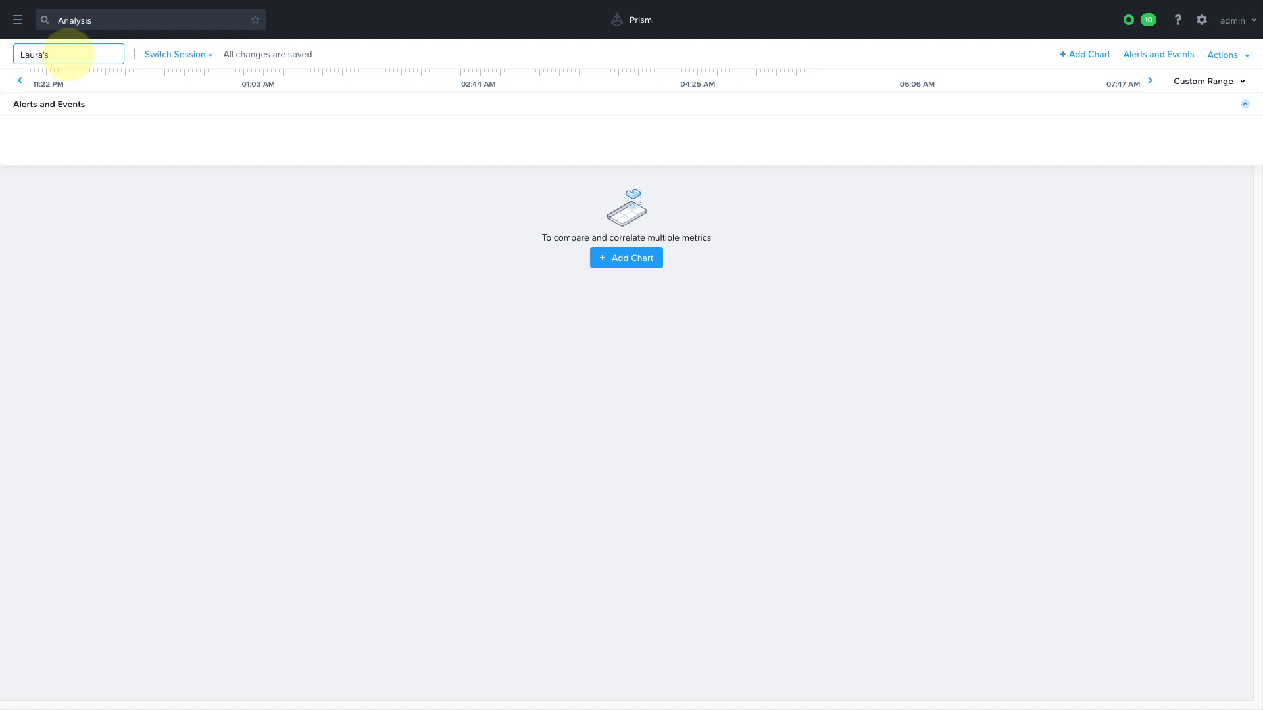
text(Session)
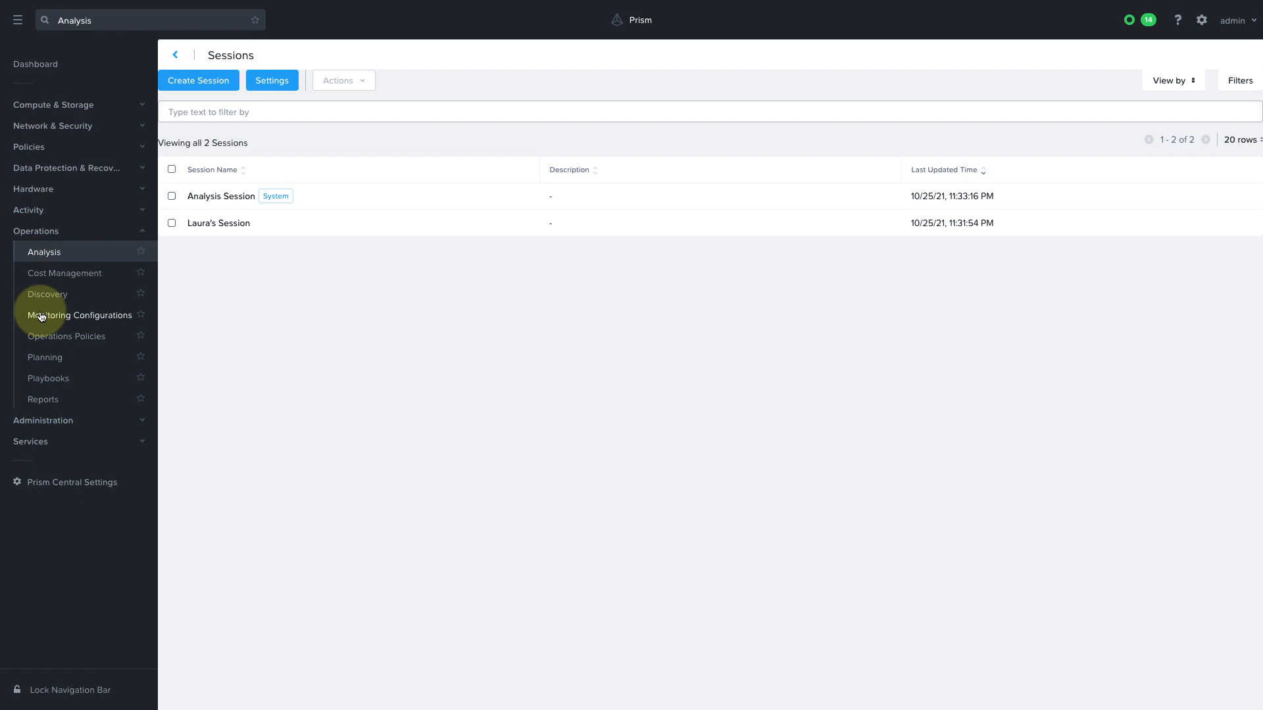
- Add a new vCenter for monitoring with the administrator@vsphere credentials
click(79, 315)
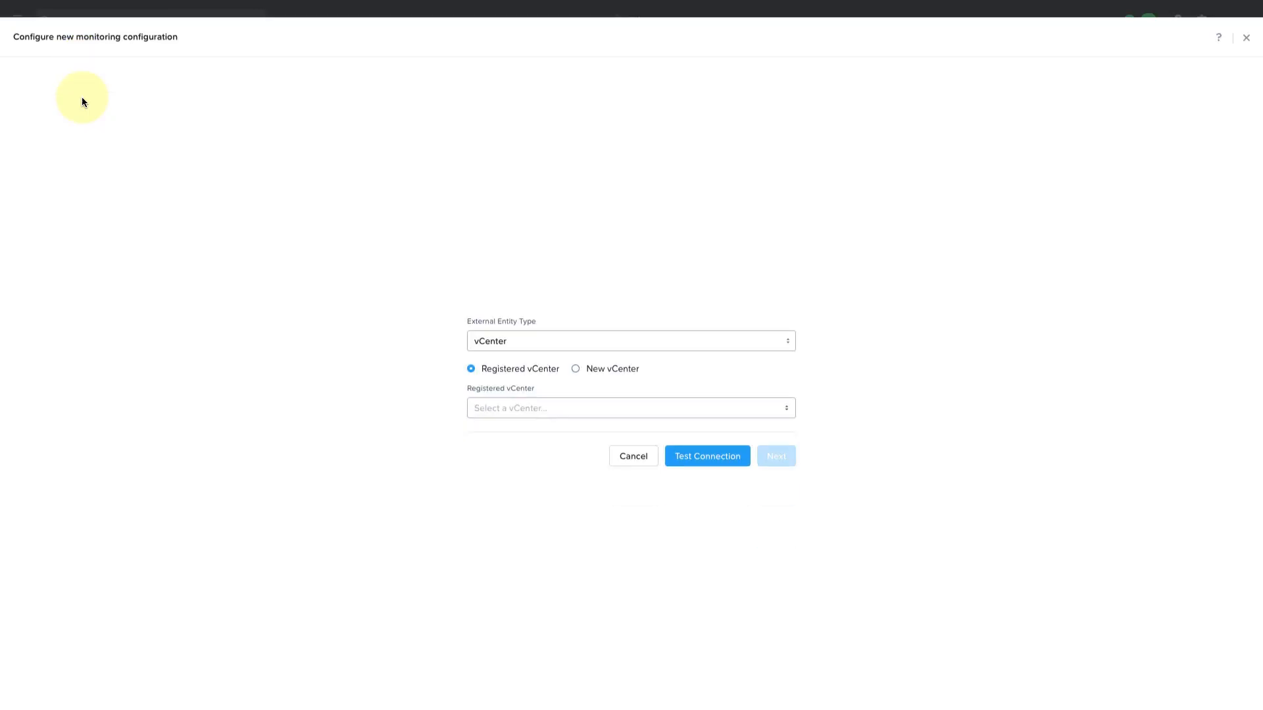
click(575, 368)
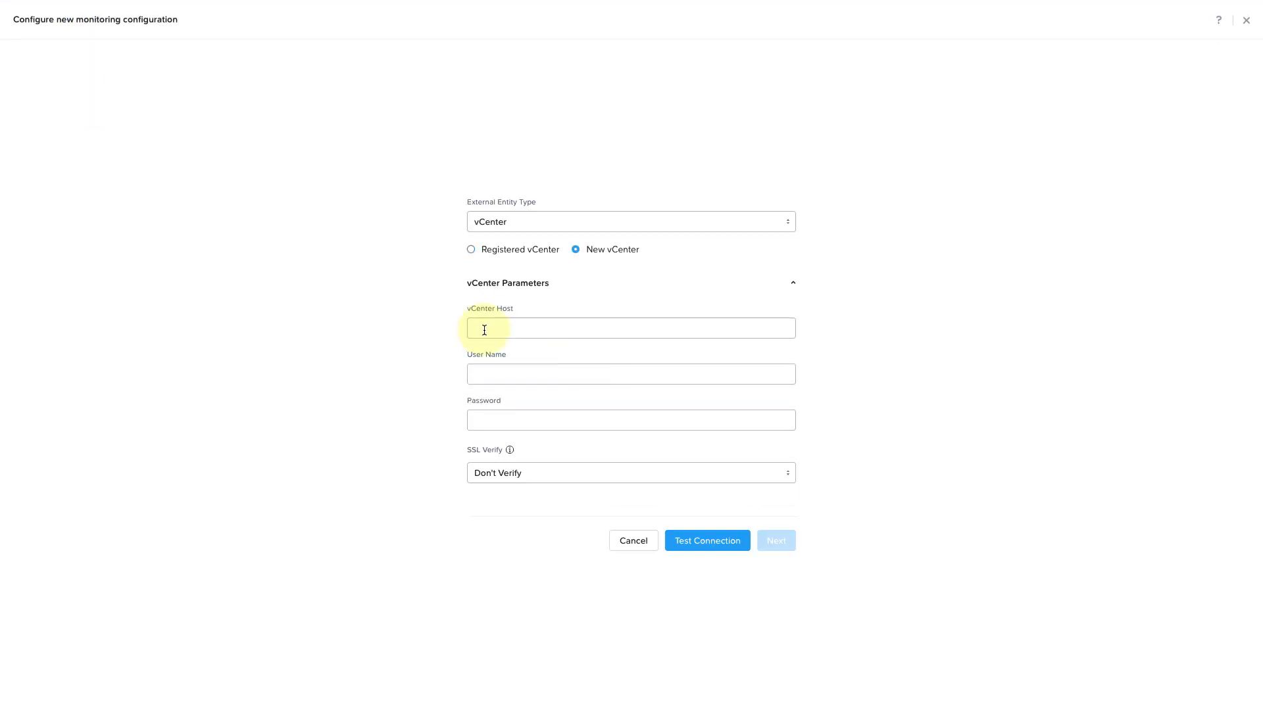
text(adminsit)
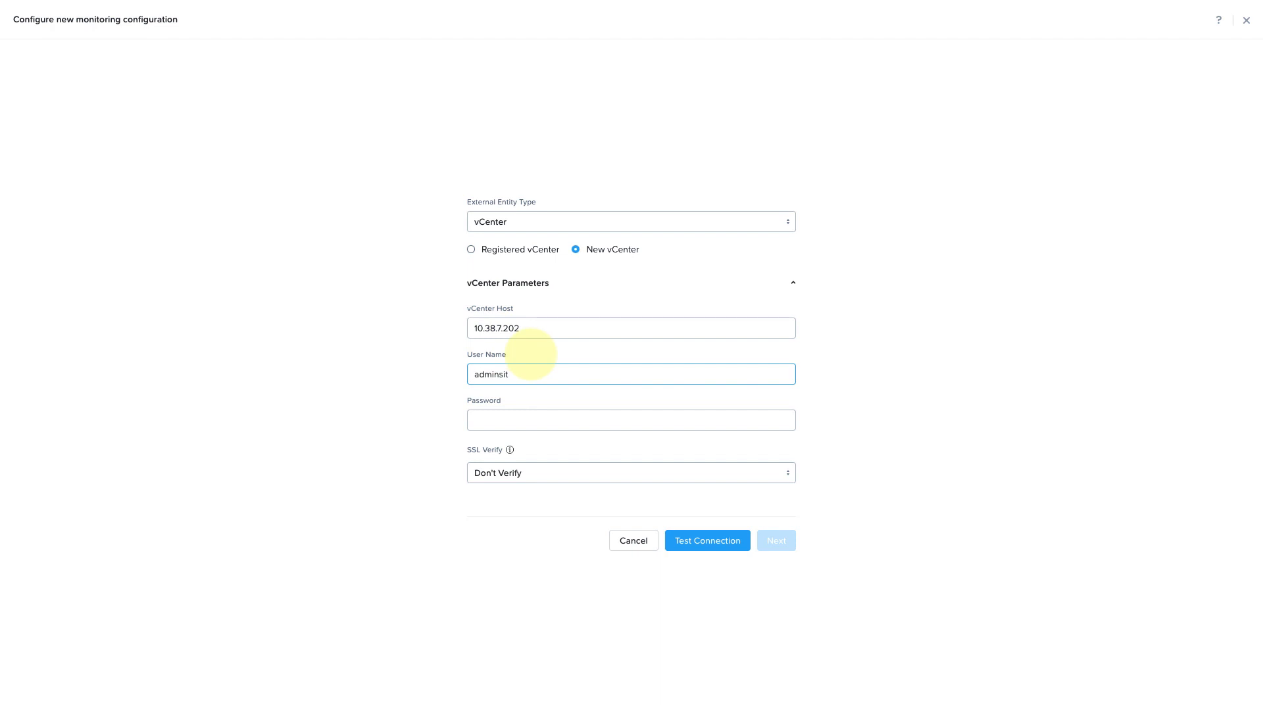
key(BackSpace)
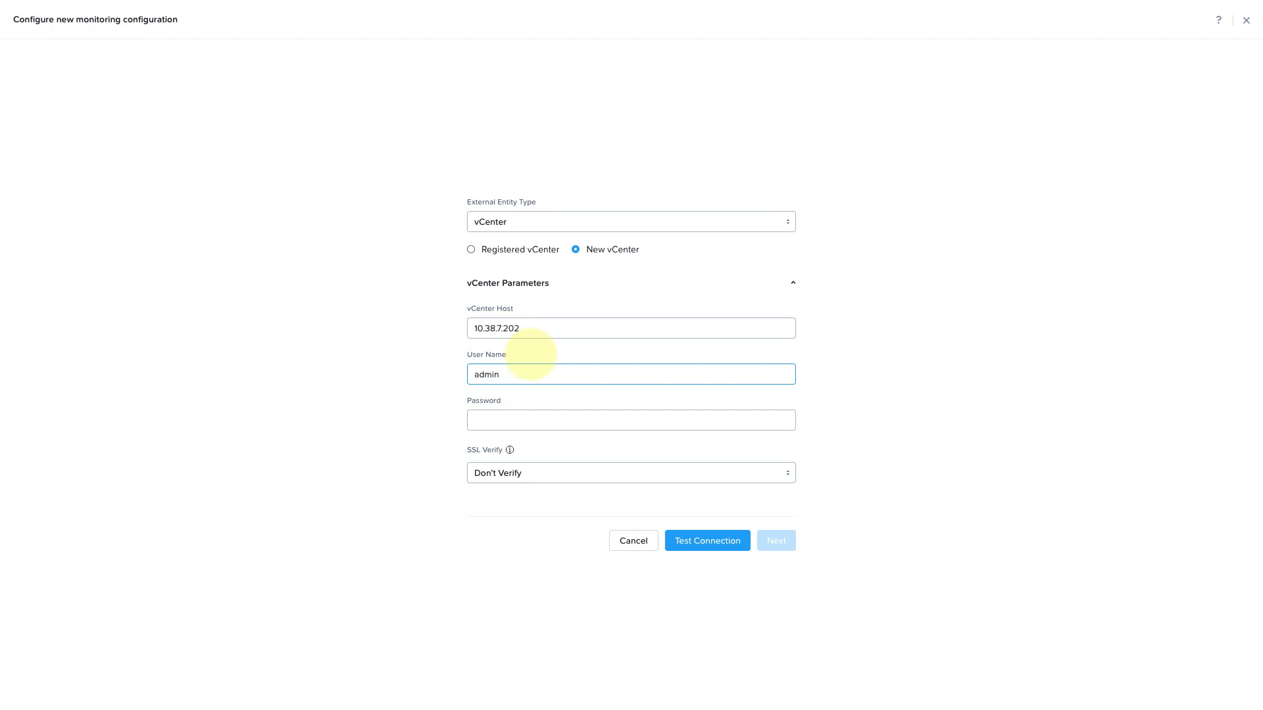
text(administrator@vsphere.local)
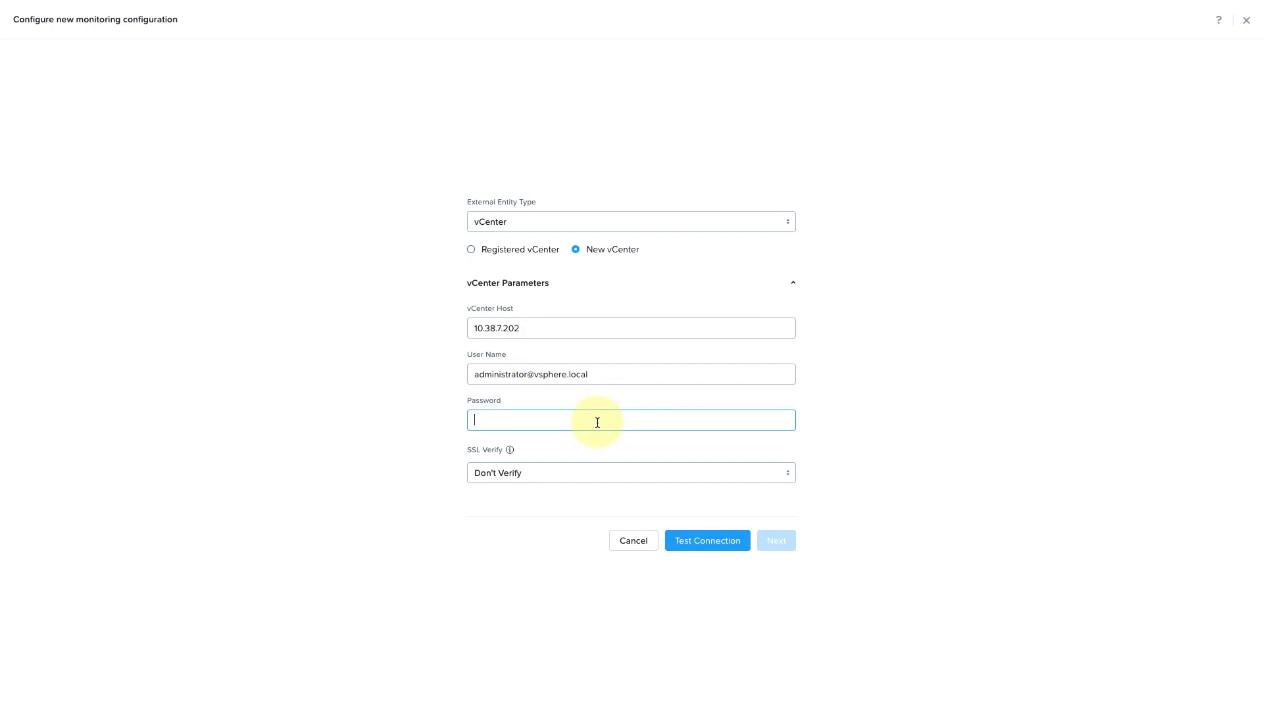
- Test the vCenter connection, select Cluster1 for monitoring and save the configuration
click(707, 540)
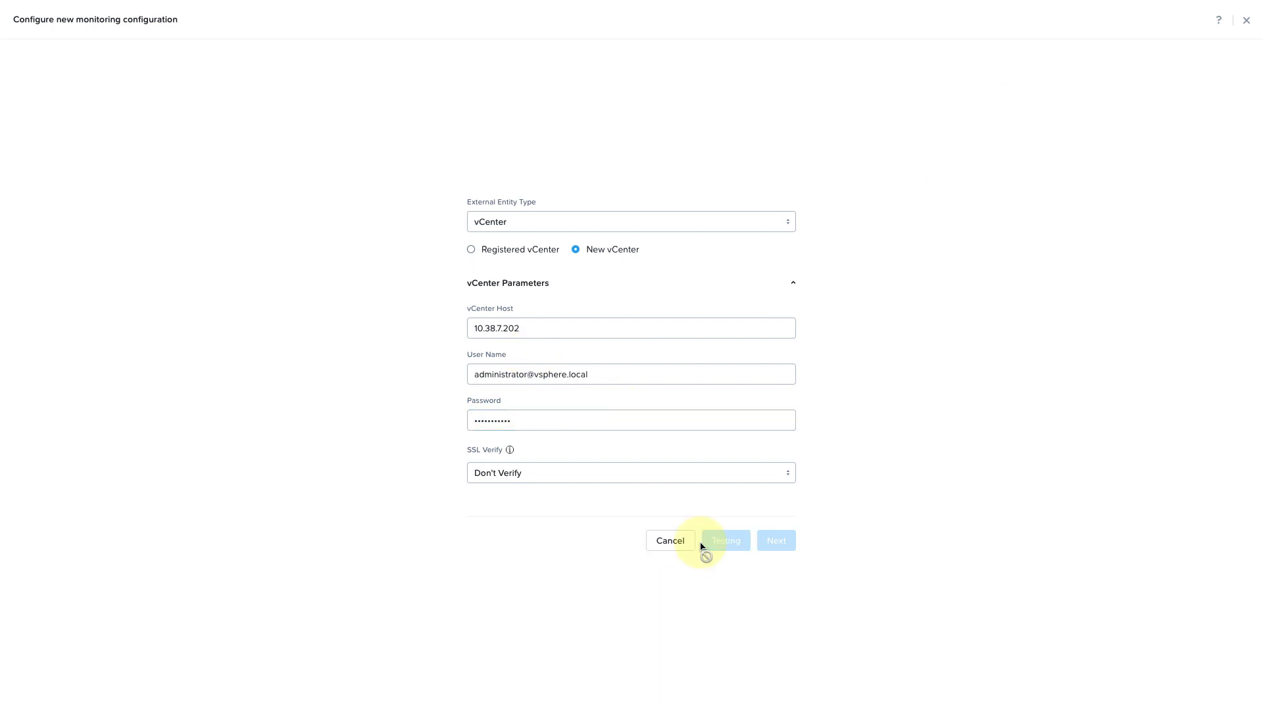
click(727, 541)
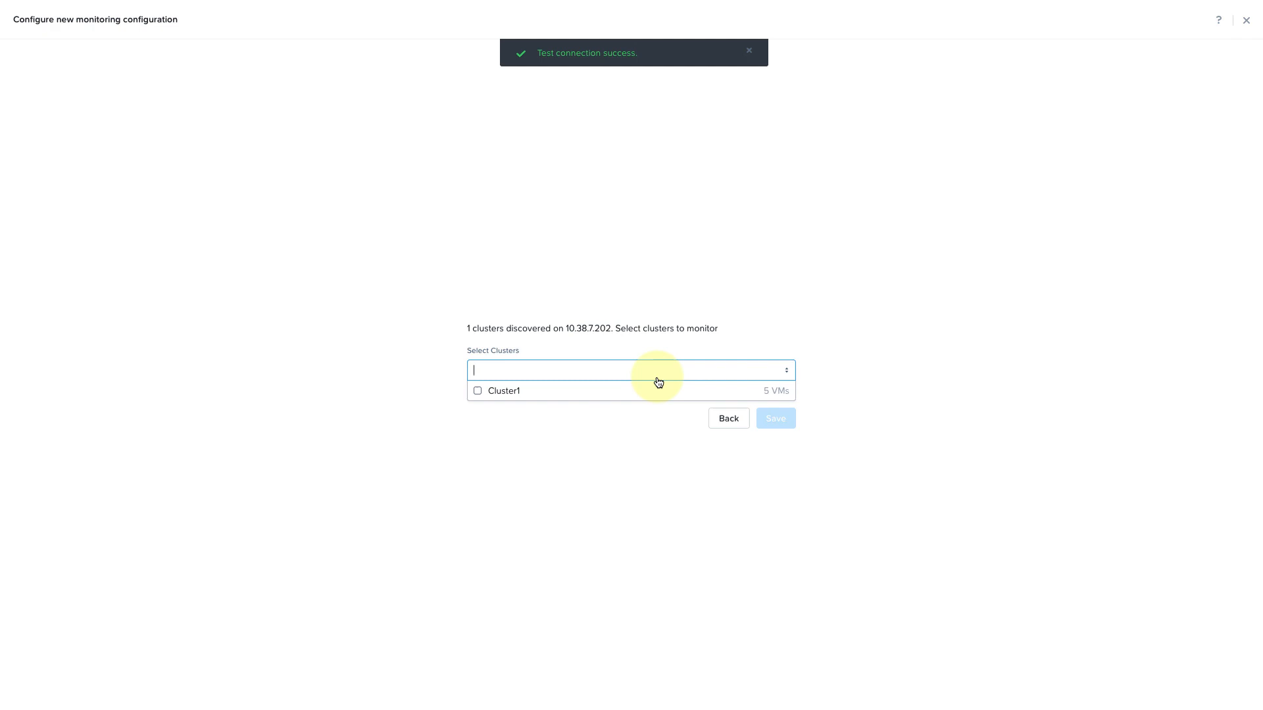
click(773, 418)
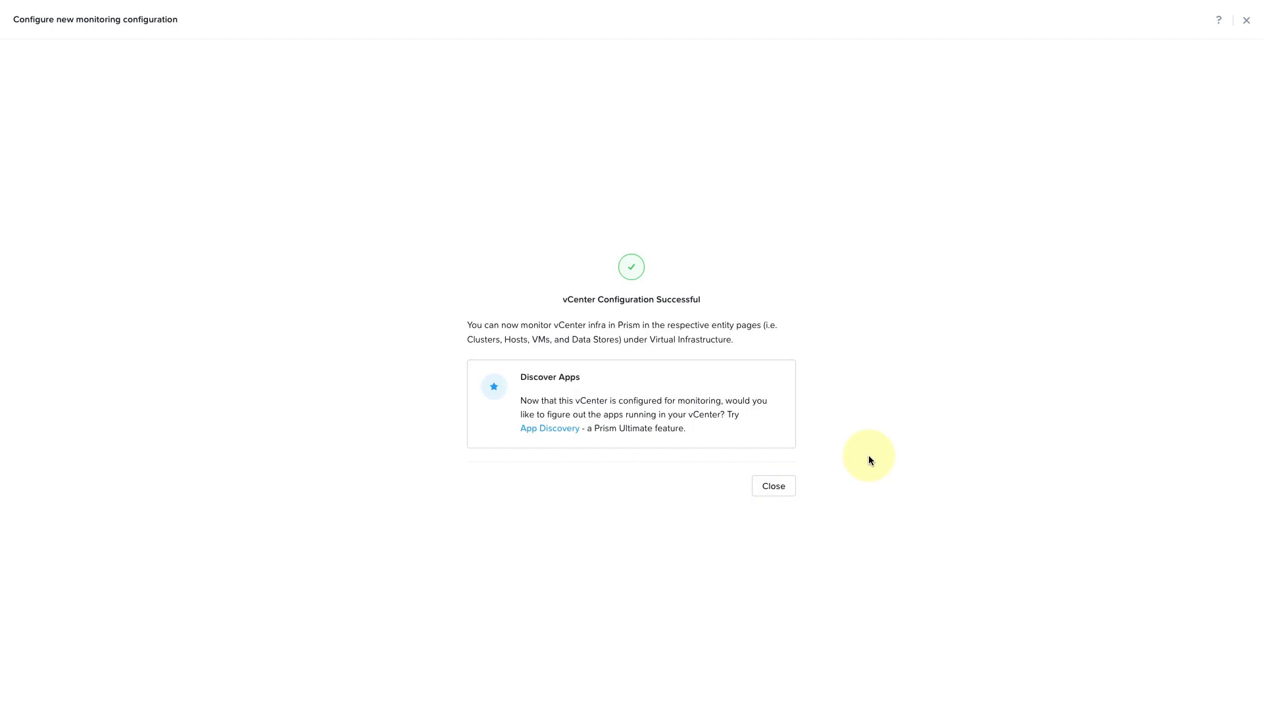
click(772, 487)
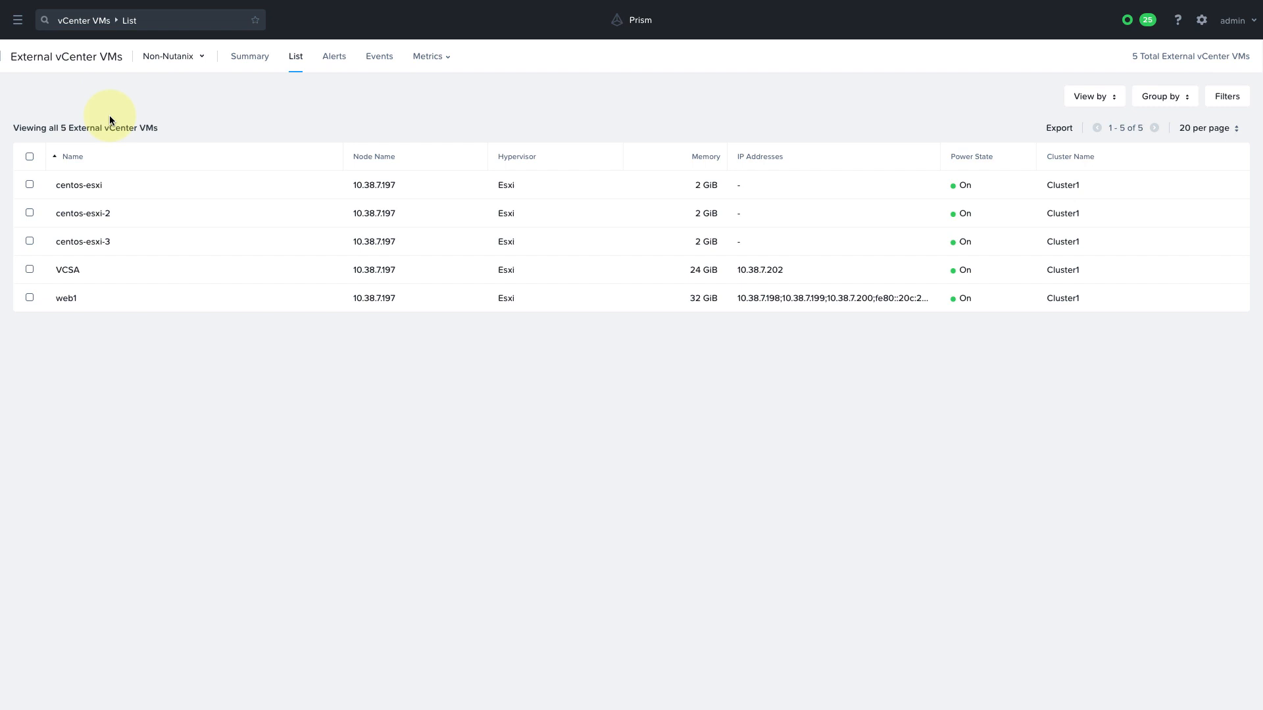
mouse_move(150, 367)
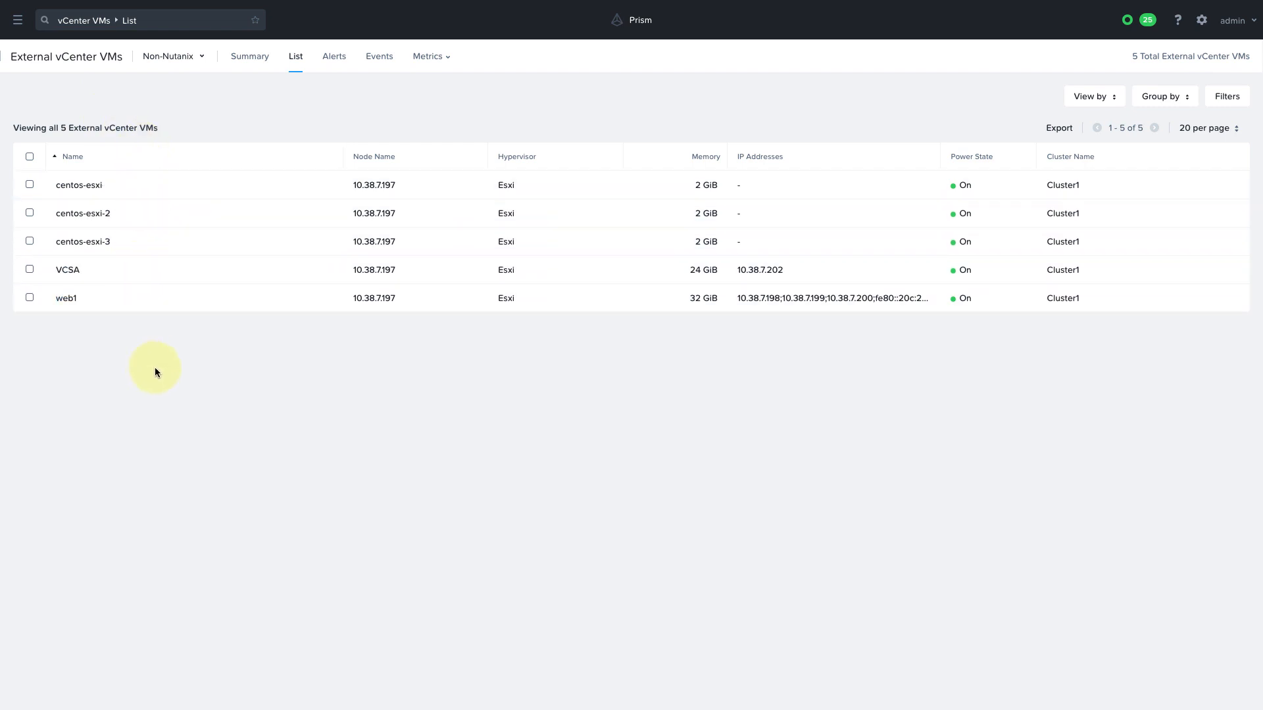
- Show the 24-hour CPU and latency metric charts for the centos-esxi vCenter VM
click(78, 185)
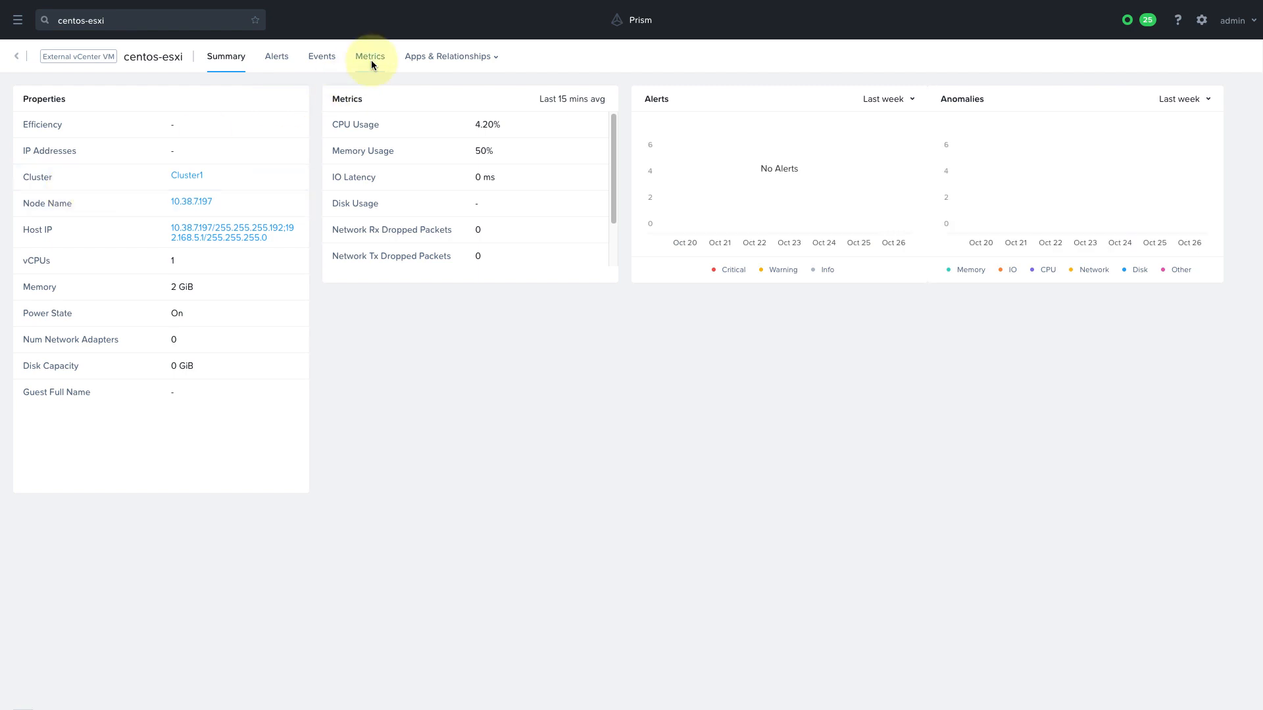
click(370, 57)
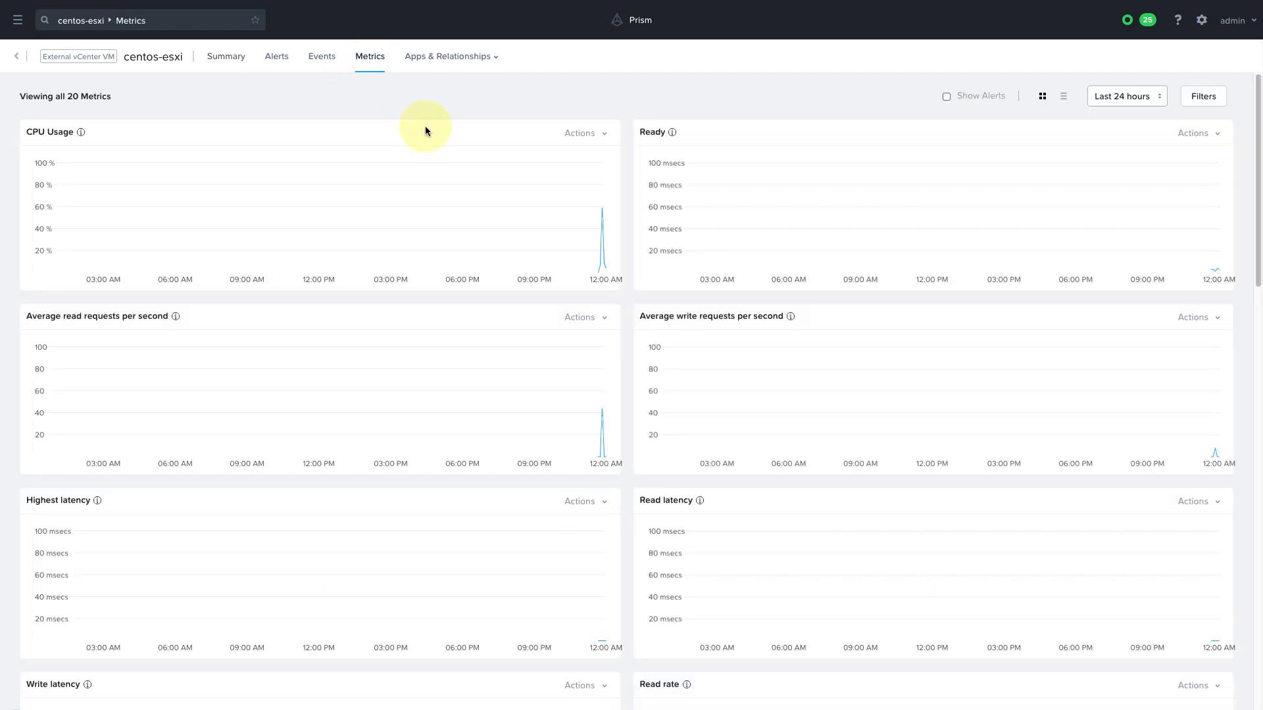
click(18, 19)
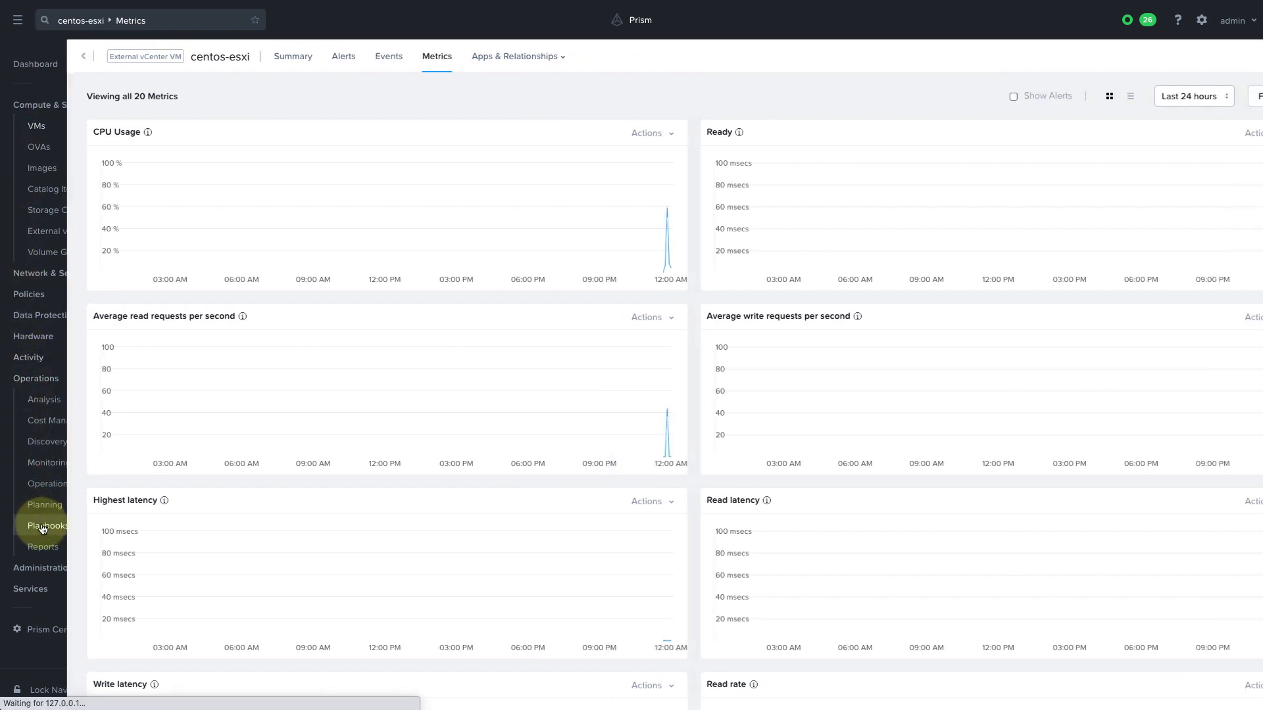
- Create a playbook with an Alert trigger and browse its action catalog
click(44, 526)
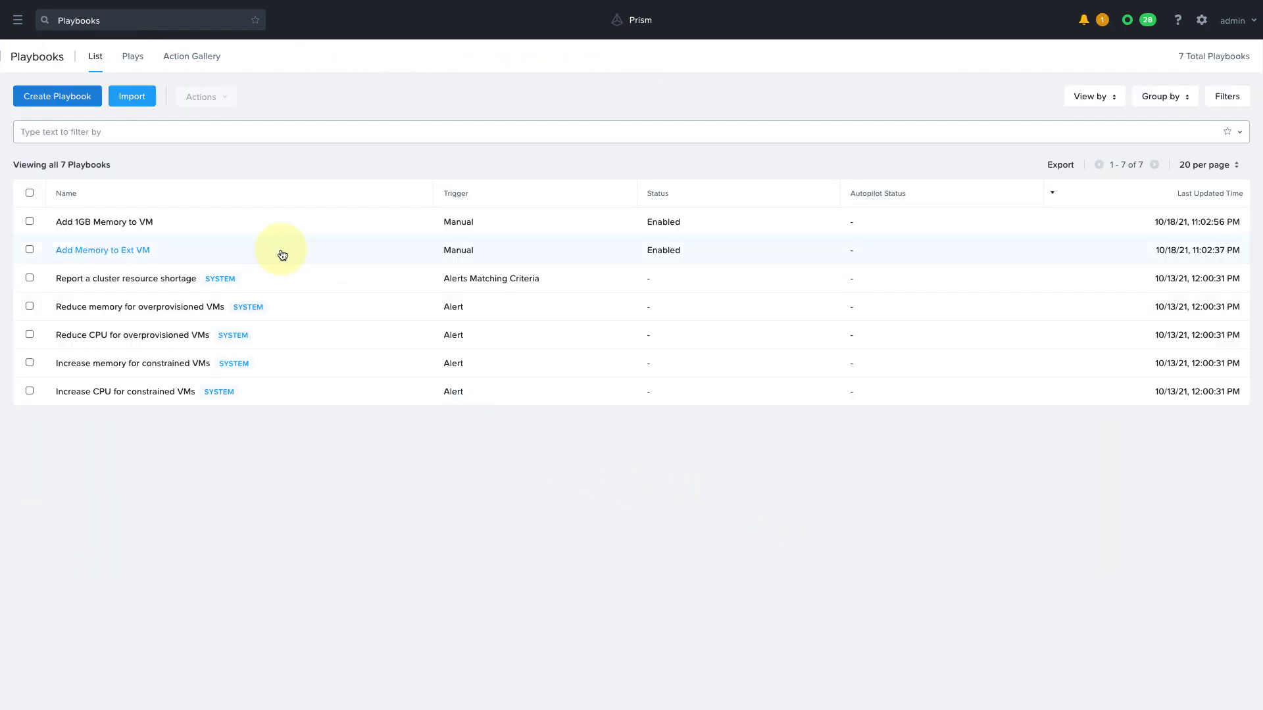
click(57, 96)
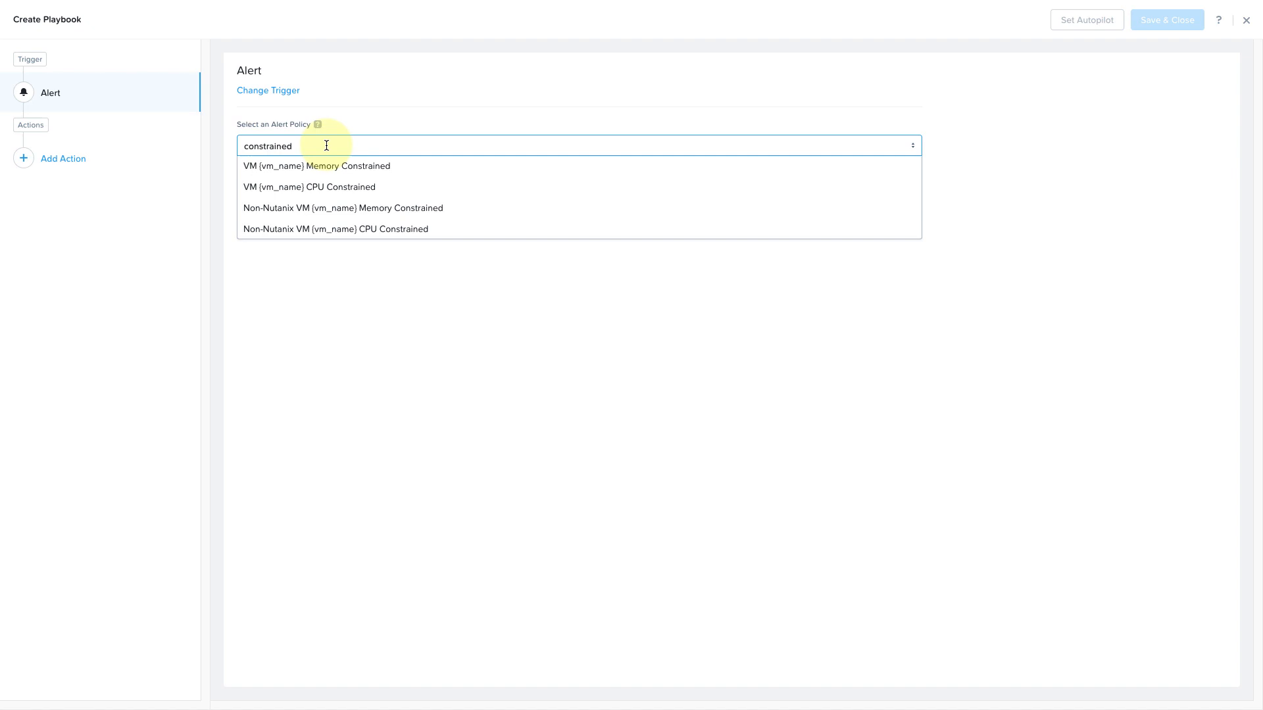
click(63, 159)
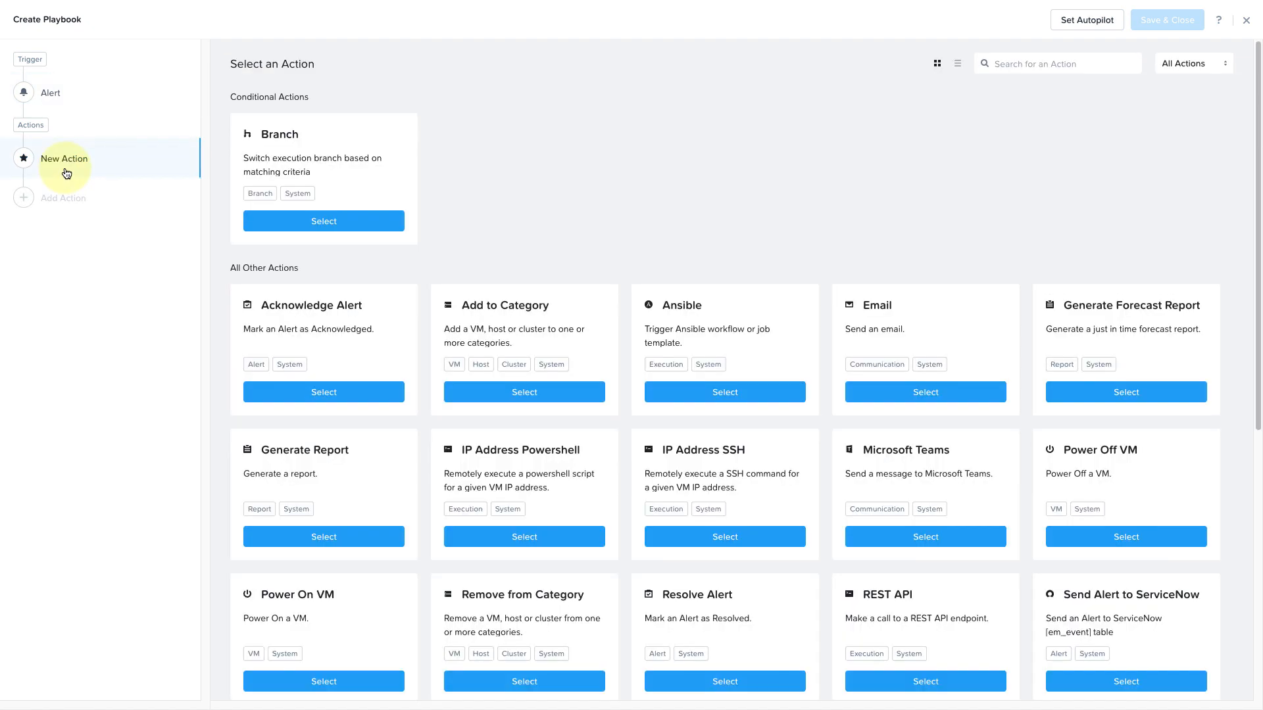
mouse_move(116, 550)
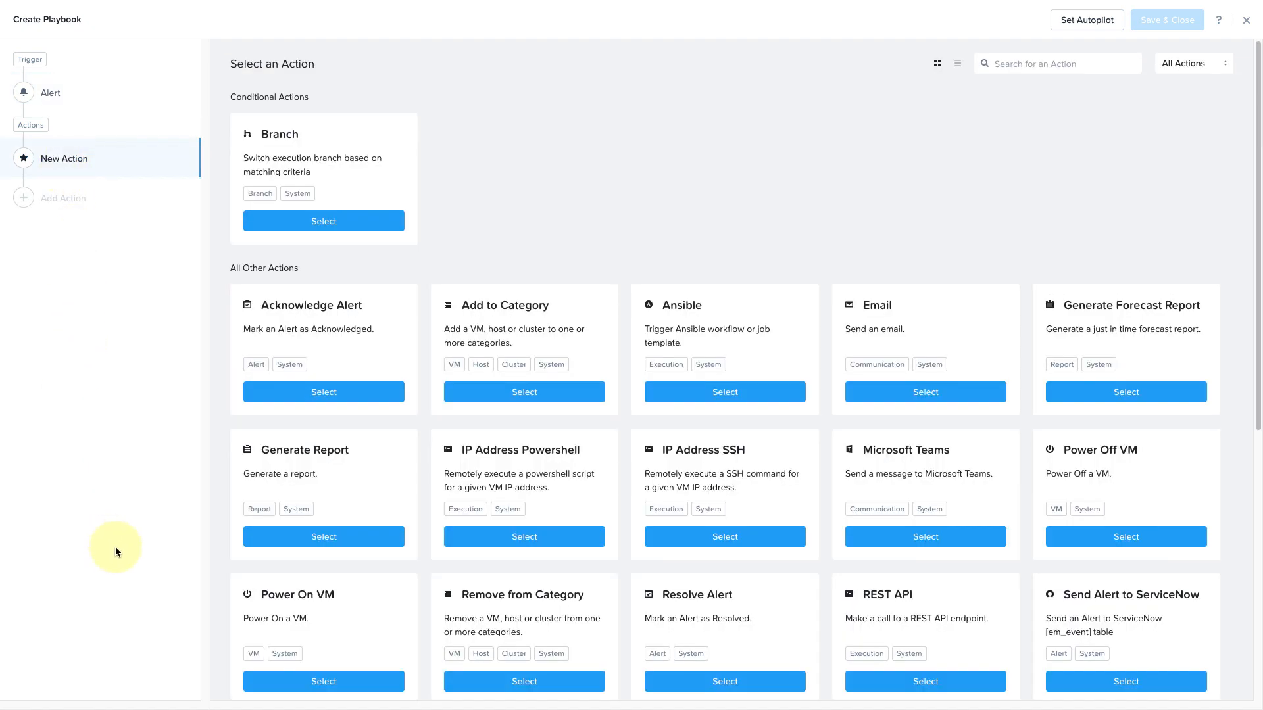
scroll(down, 3)
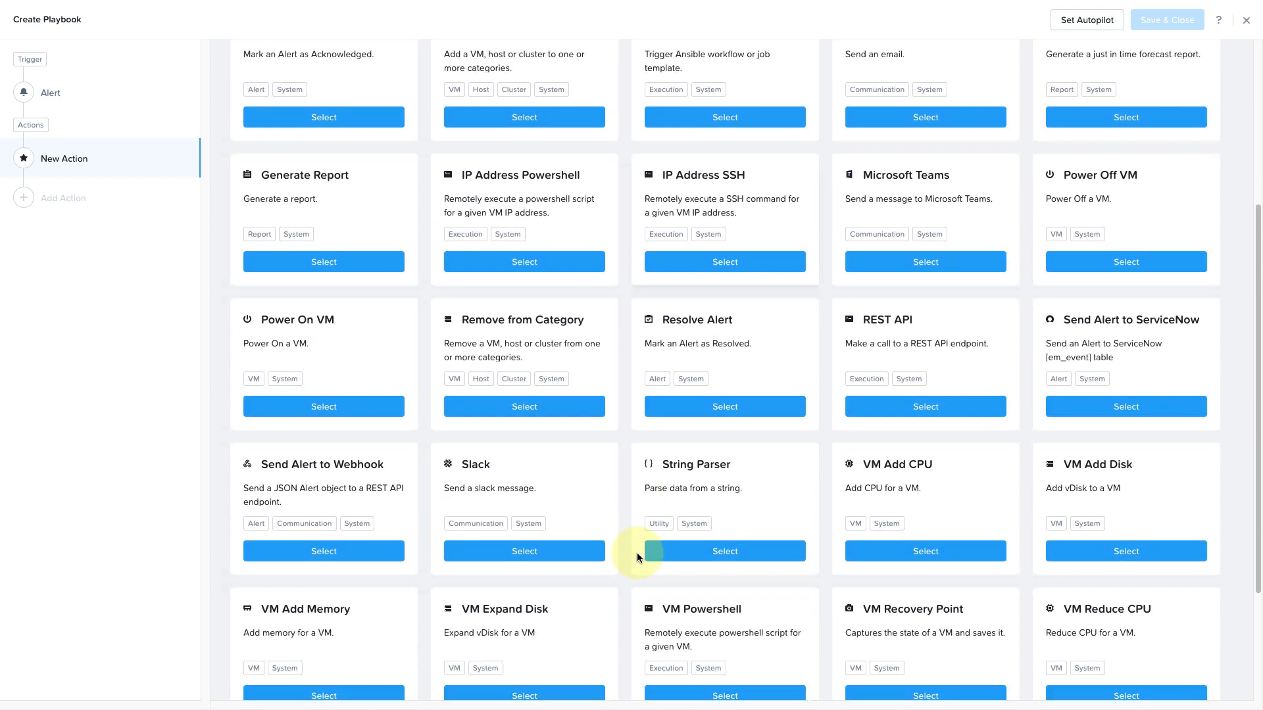
scroll(down, 3)
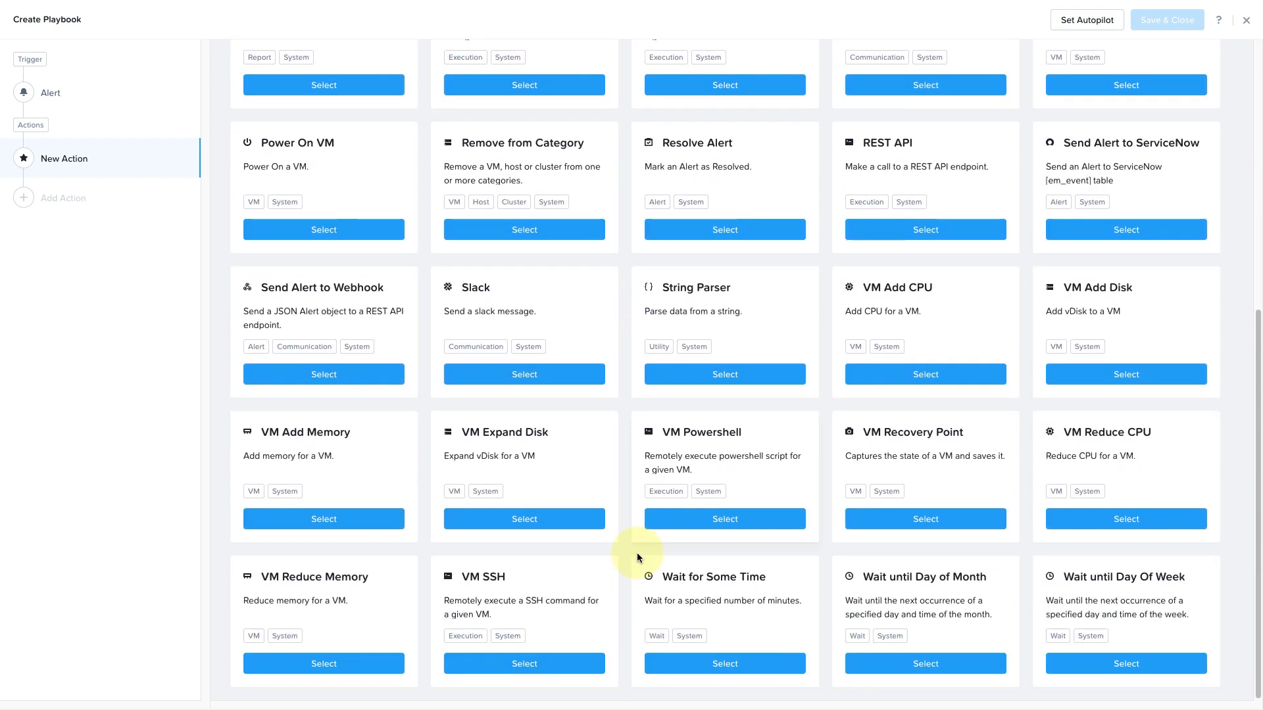
- Add a VM Add Memory action with 20 memory to add, then check centos-esxi's 2 GB memory
click(324, 519)
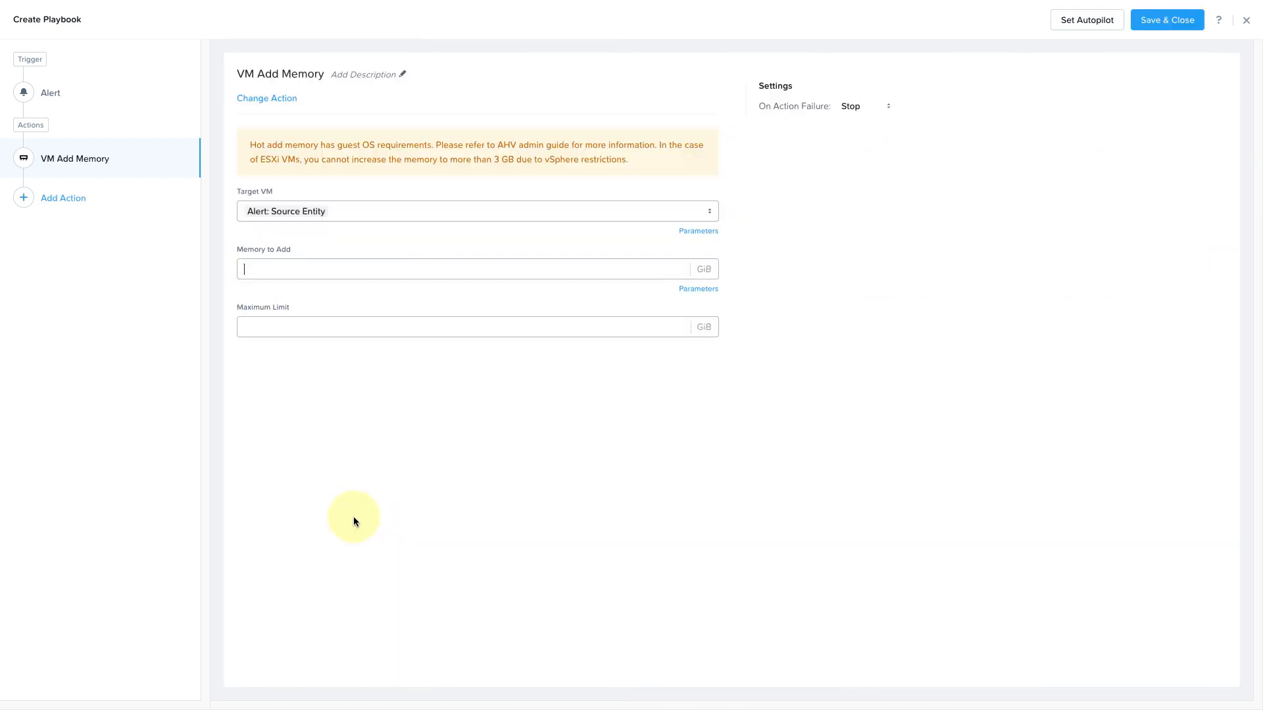
text(20)
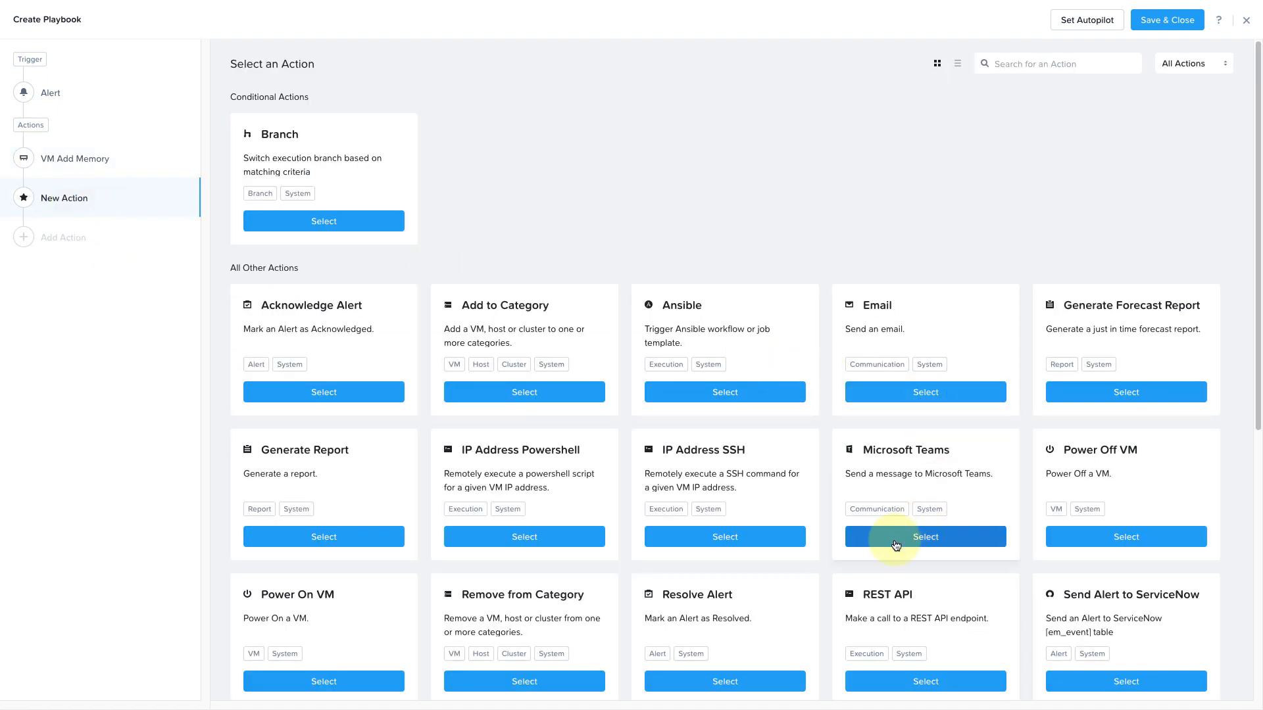
mouse_move(755, 451)
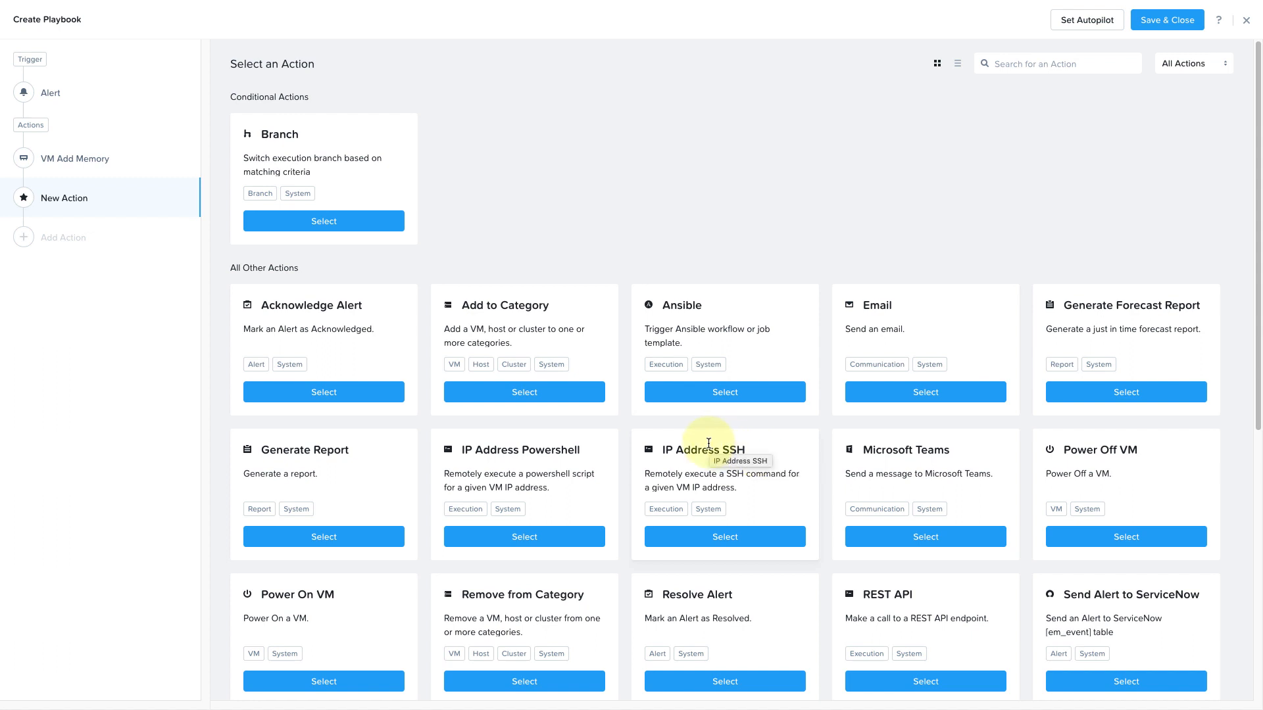
scroll(down, 3)
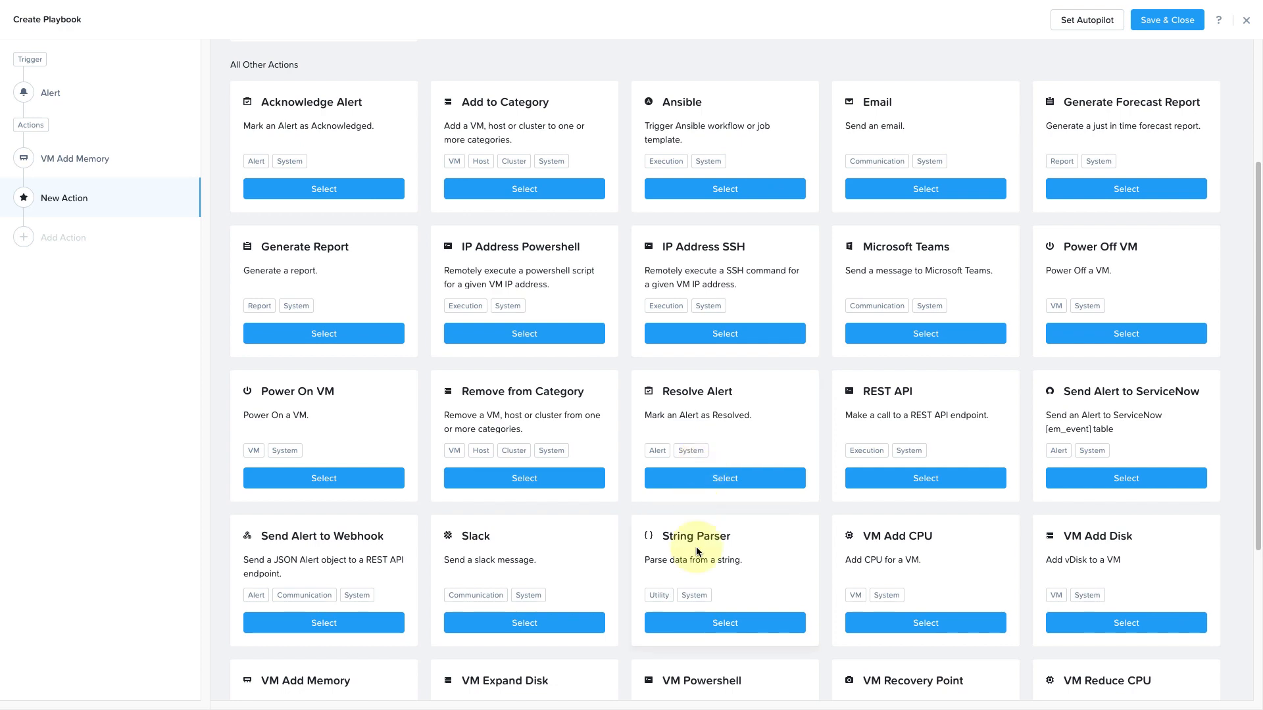
scroll(down, 3)
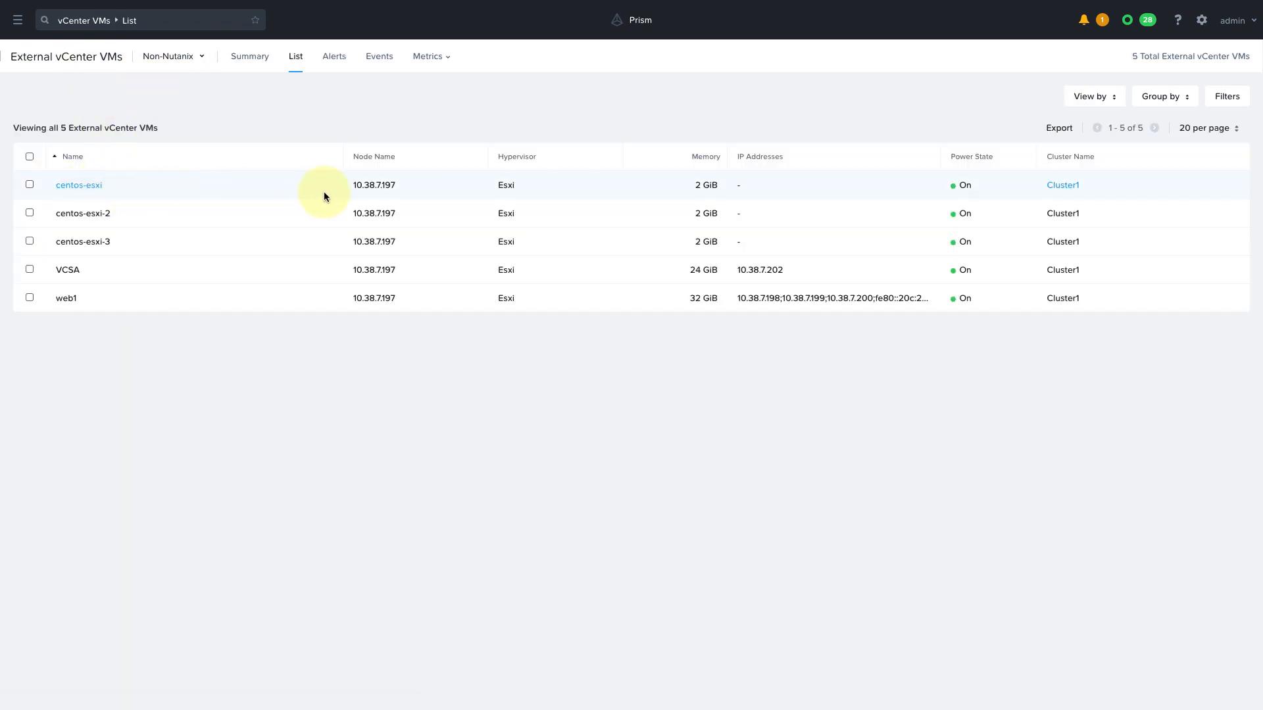
click(78, 184)
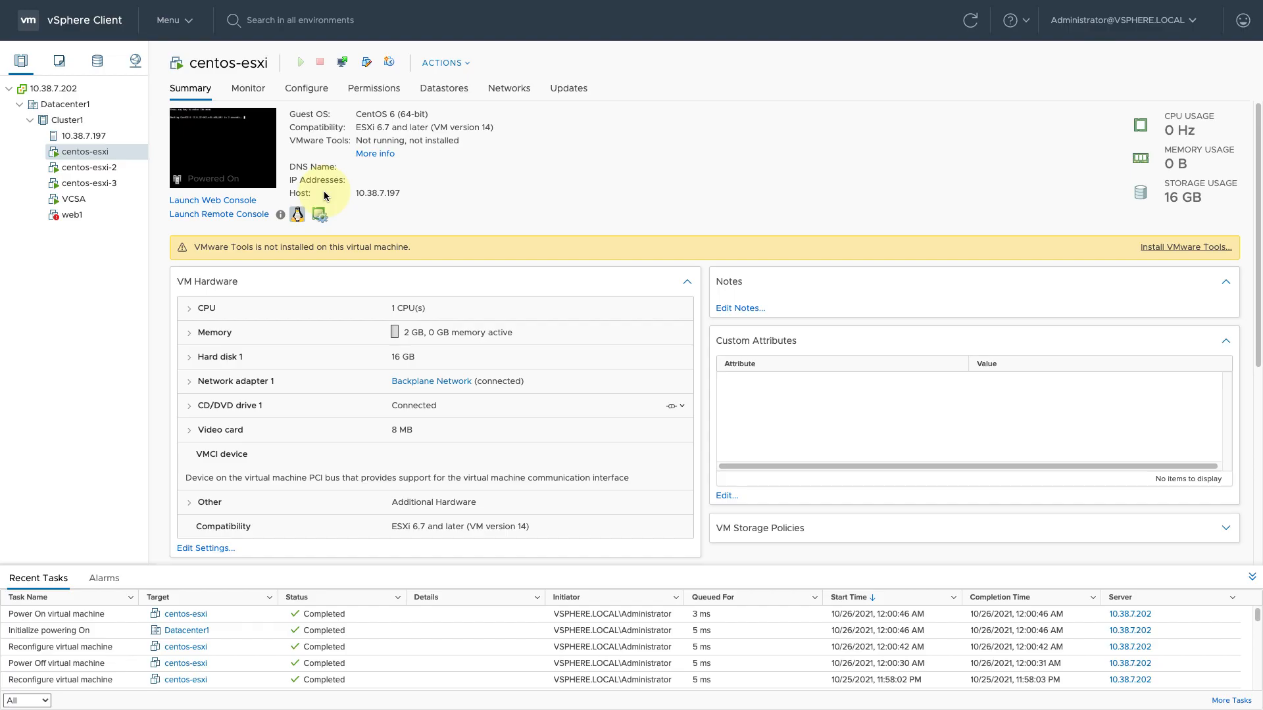
mouse_move(411, 333)
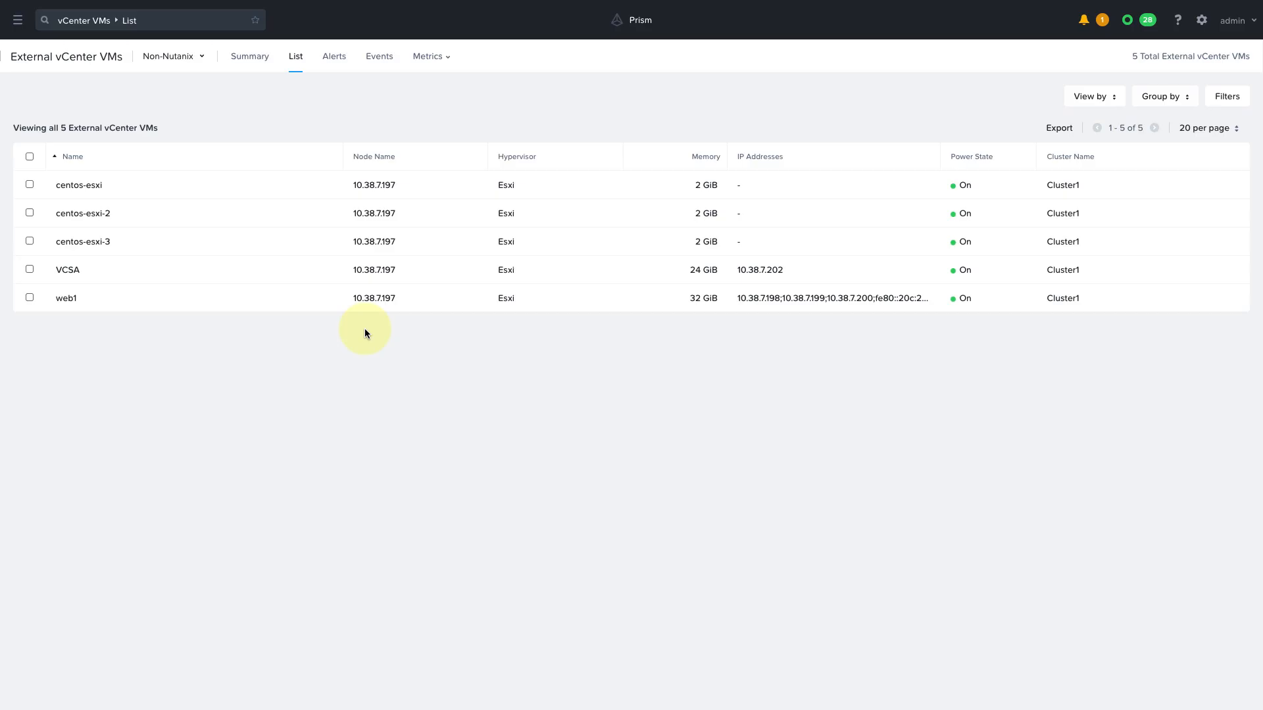
- Select centos-esxi and run the Add Memory to Ext VM playbook on it
click(30, 185)
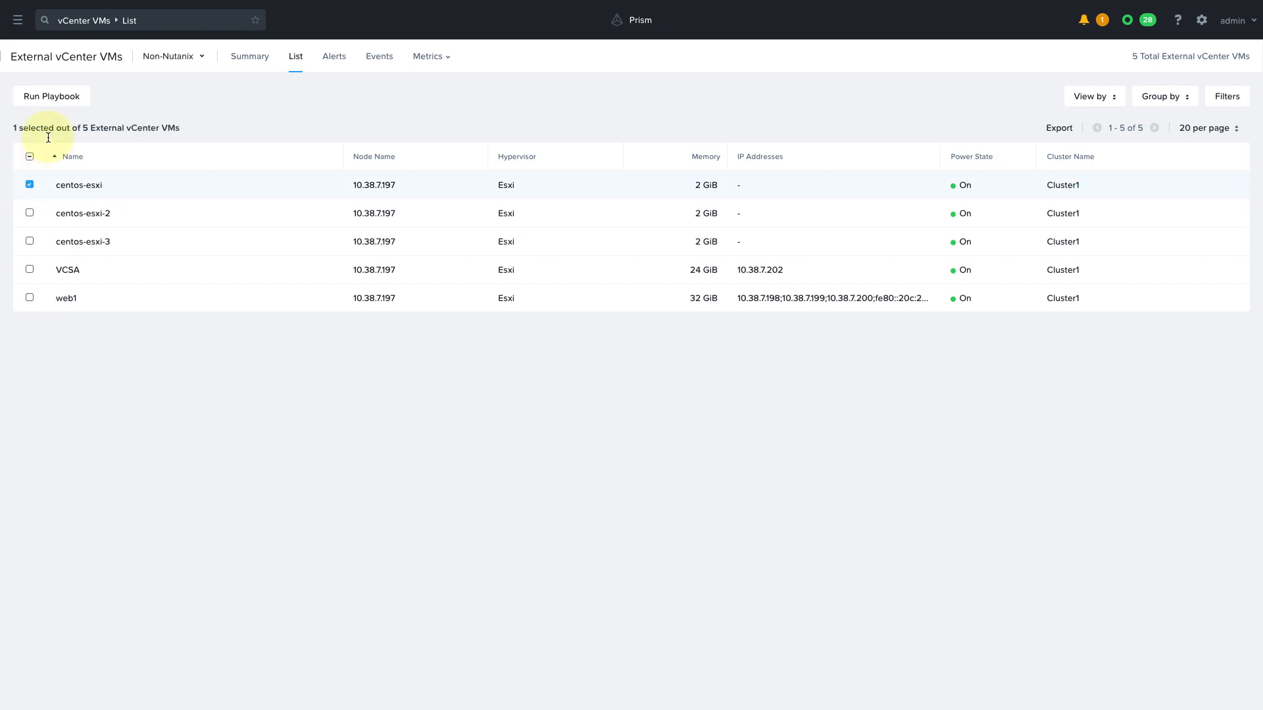
click(51, 96)
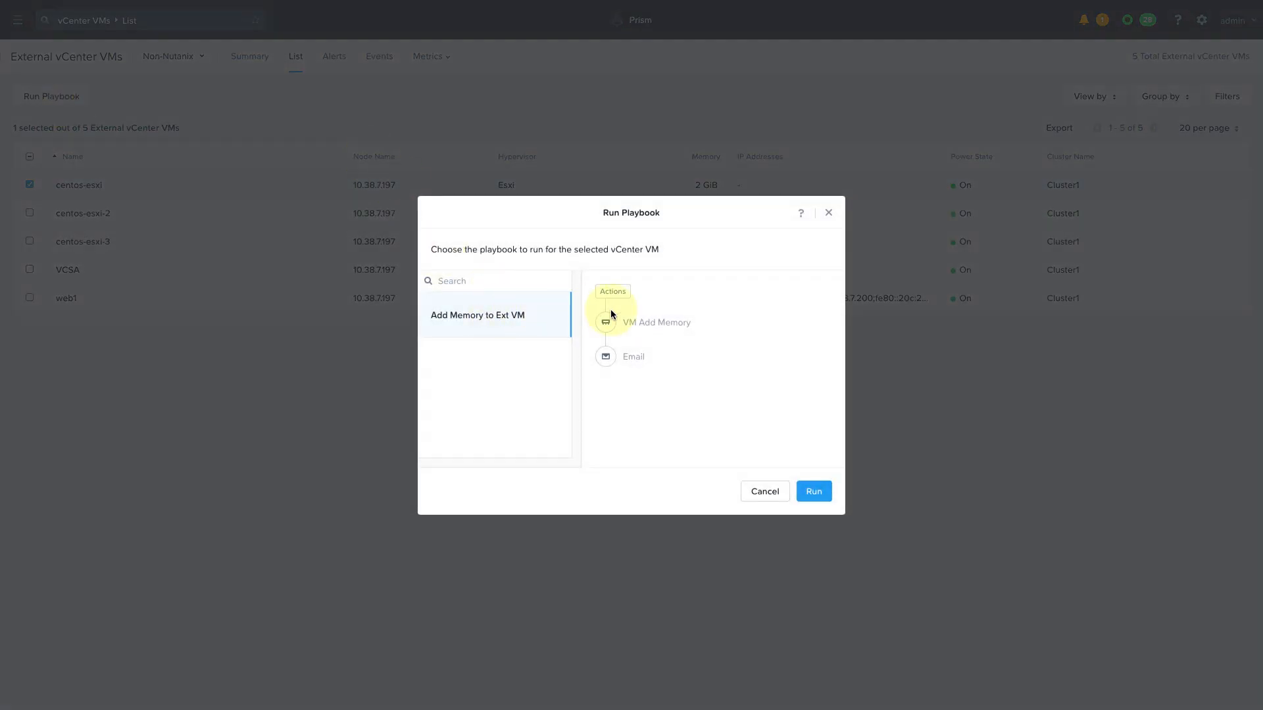
click(813, 491)
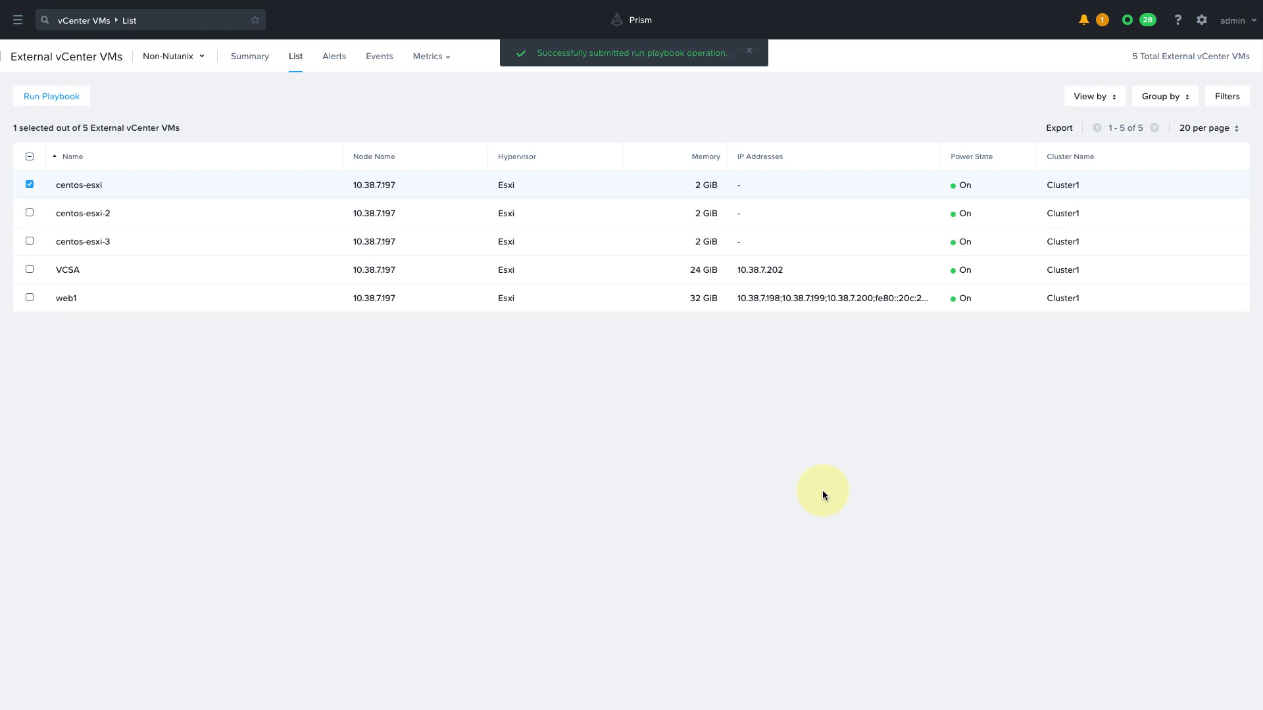
mouse_move(666, 394)
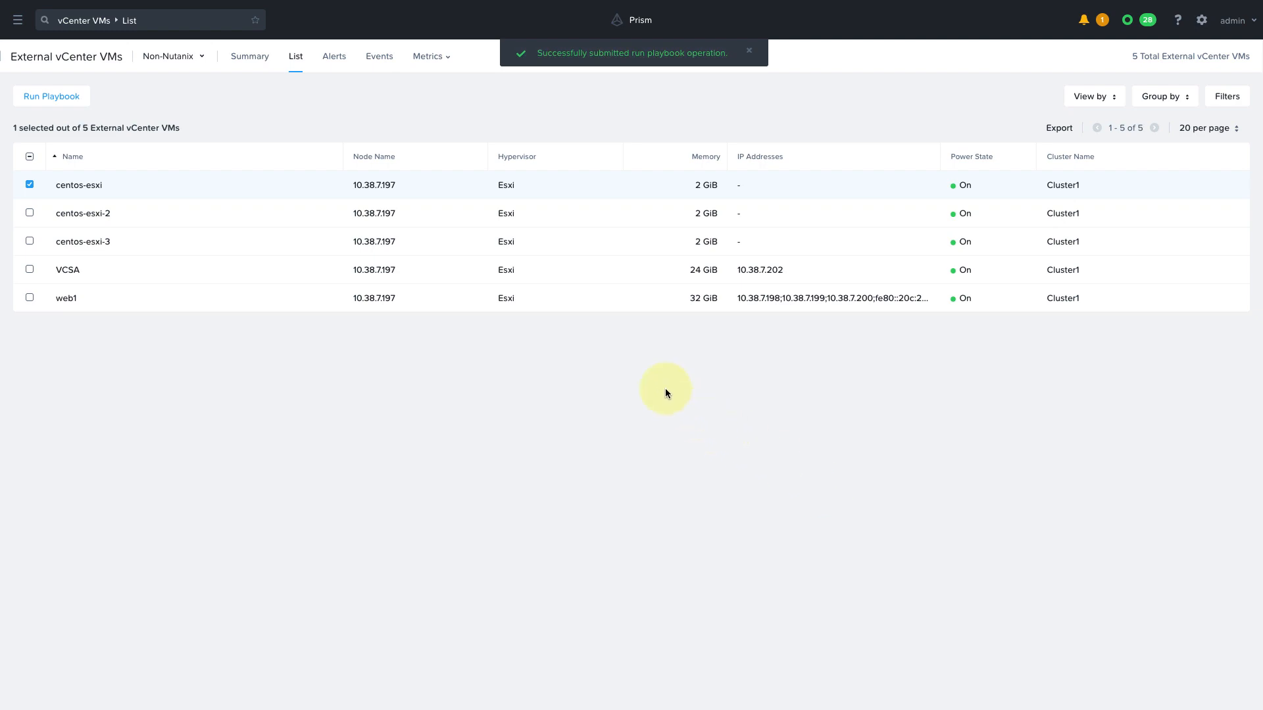